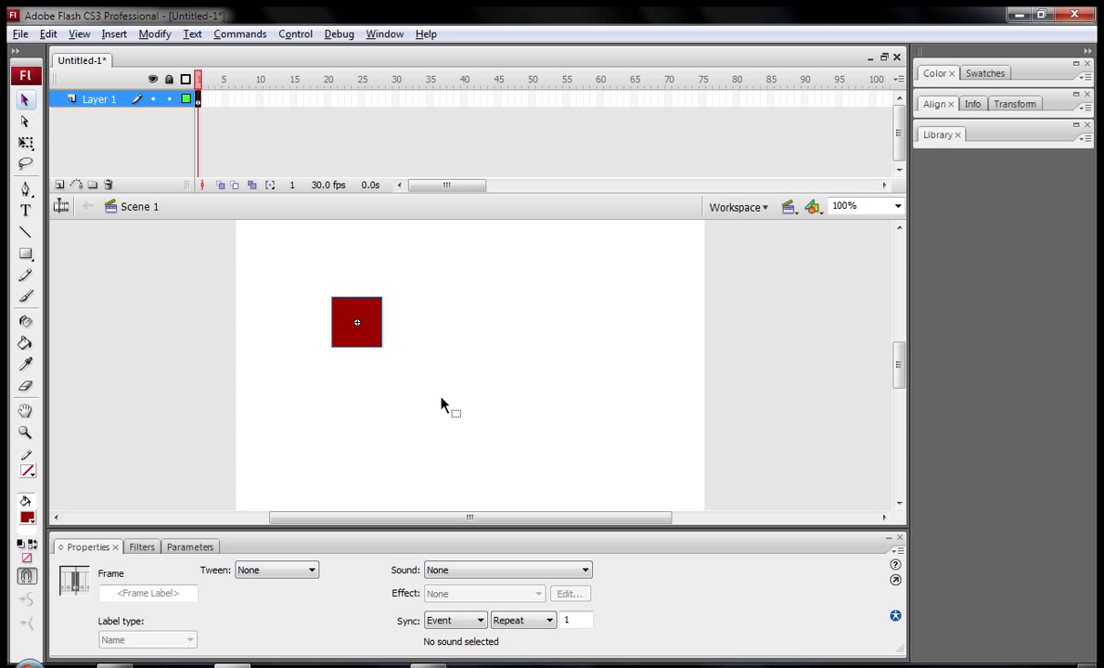
{"action": "mouse_move", "coordinate": [284, 152]}
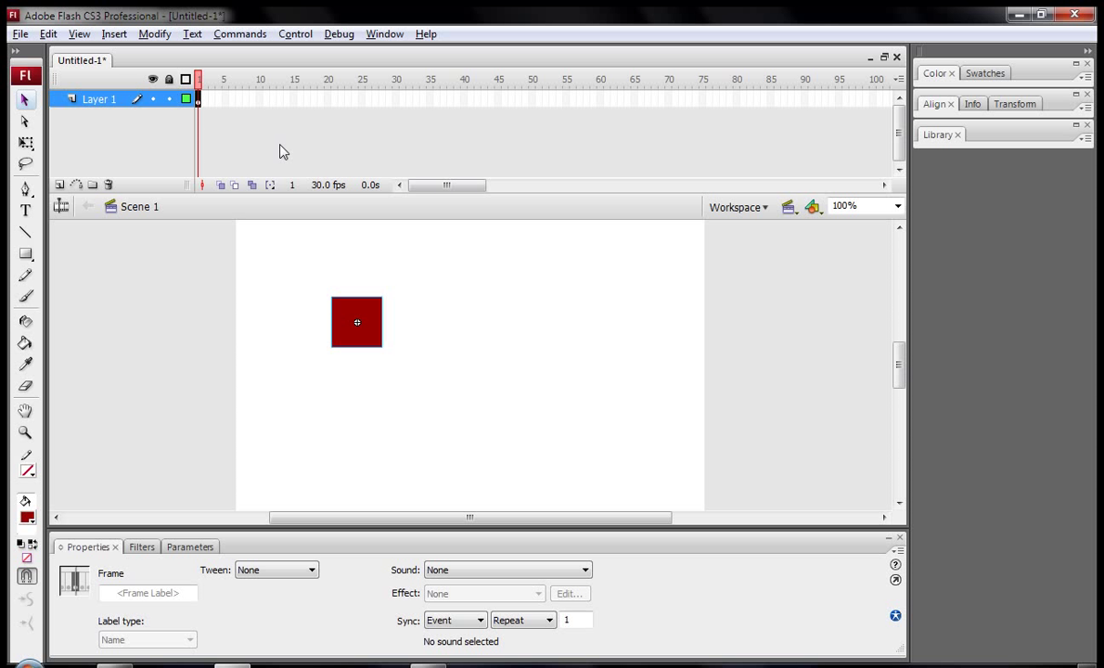
{"action": "mouse_move", "coordinate": [557, 431]}
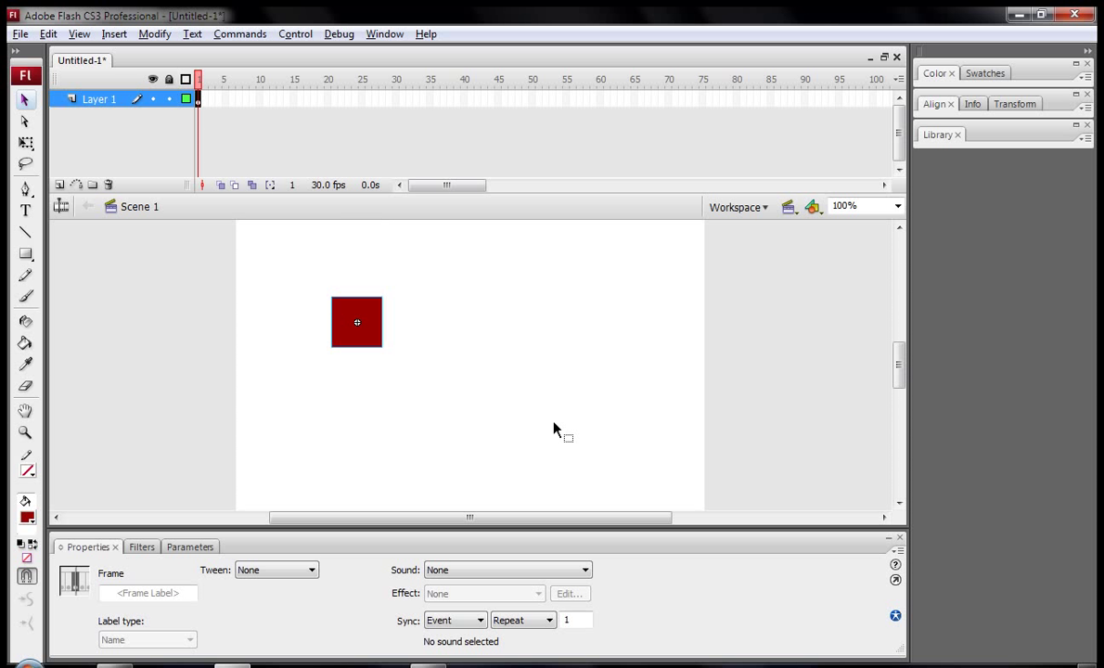
{"action": "mouse_move", "coordinate": [388, 322]}
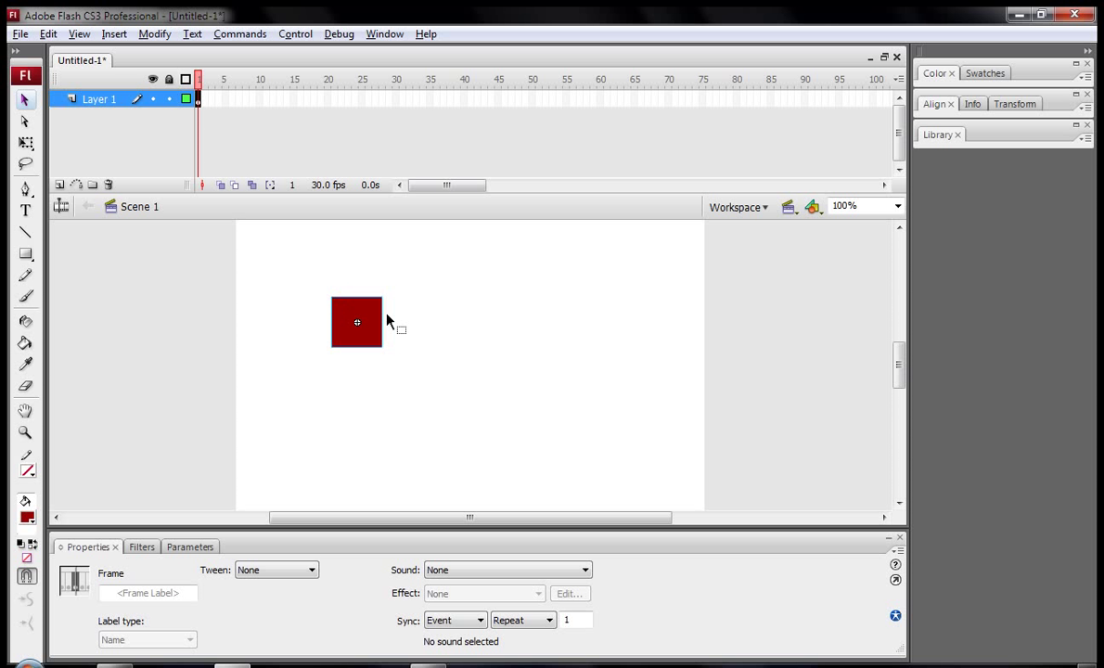
Test the movie once, then select the red square and scale it down
{"action": "left_click", "coordinate": [449, 325]}
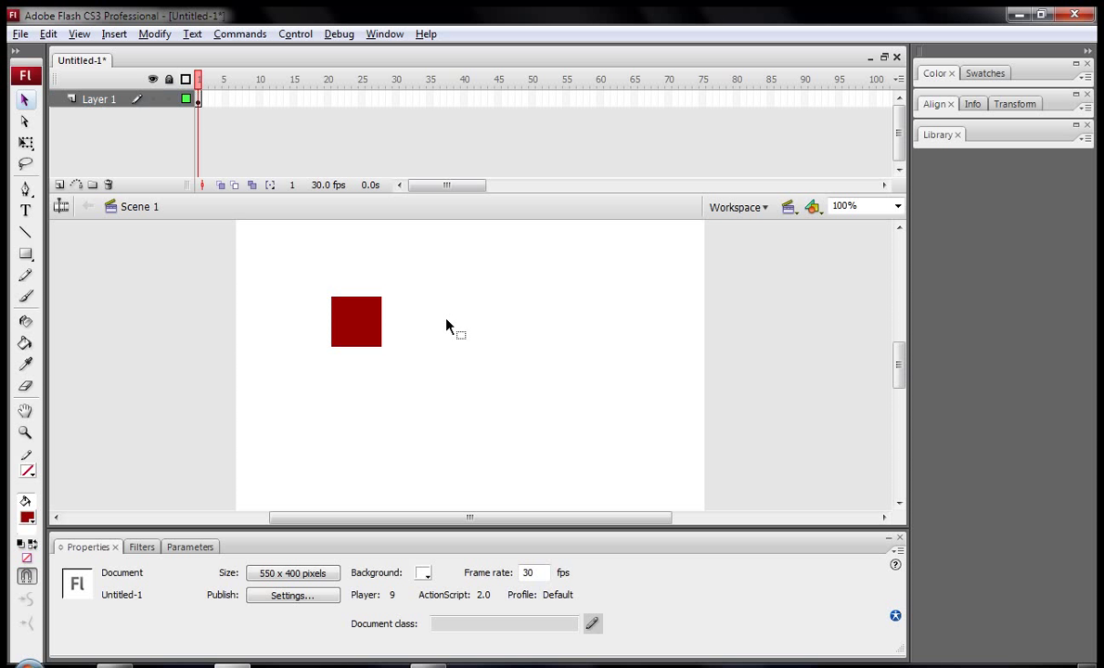
{"action": "key", "text": "ctrl+Return"}
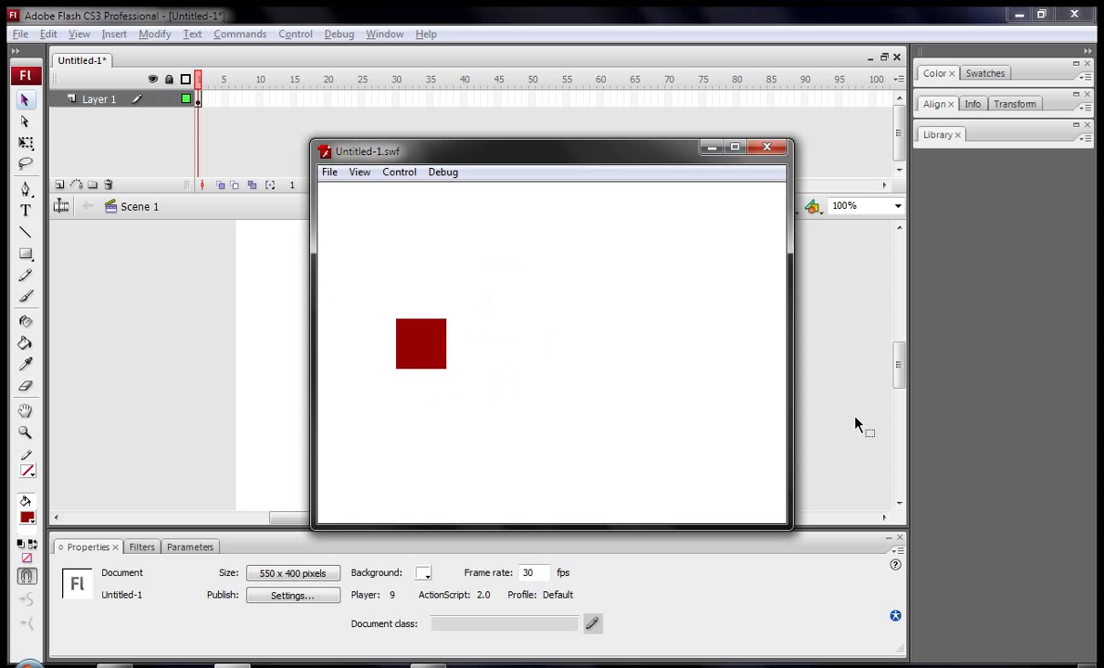
{"action": "left_click", "coordinate": [768, 147]}
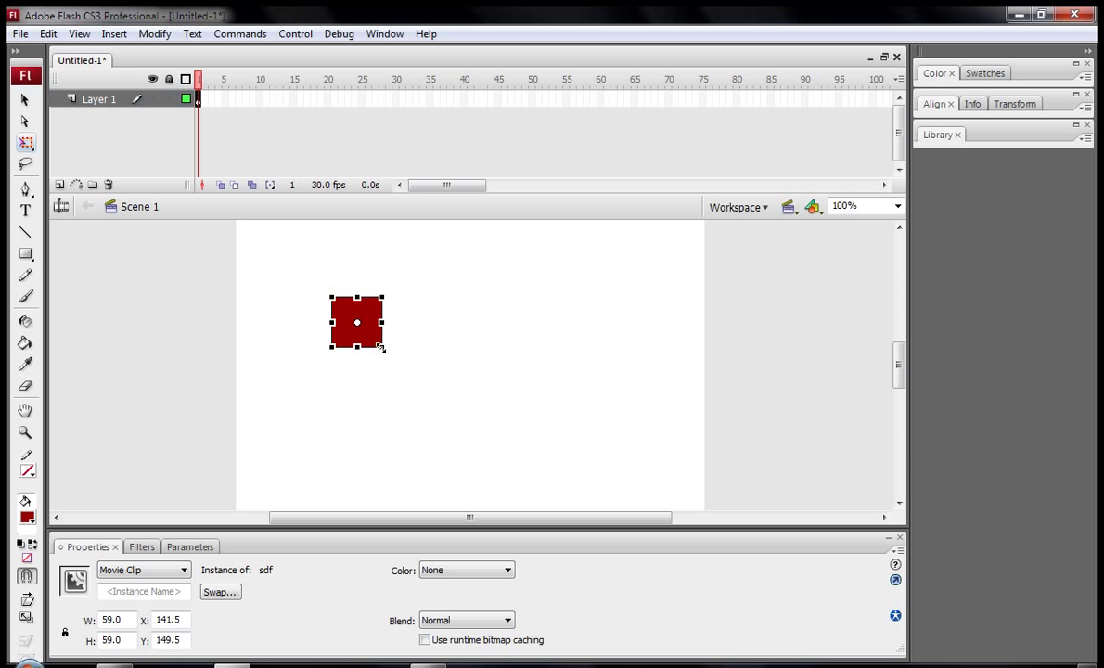
Test the movie again with the smaller square and try moving it with the arrow keys
{"action": "left_click", "coordinate": [422, 353]}
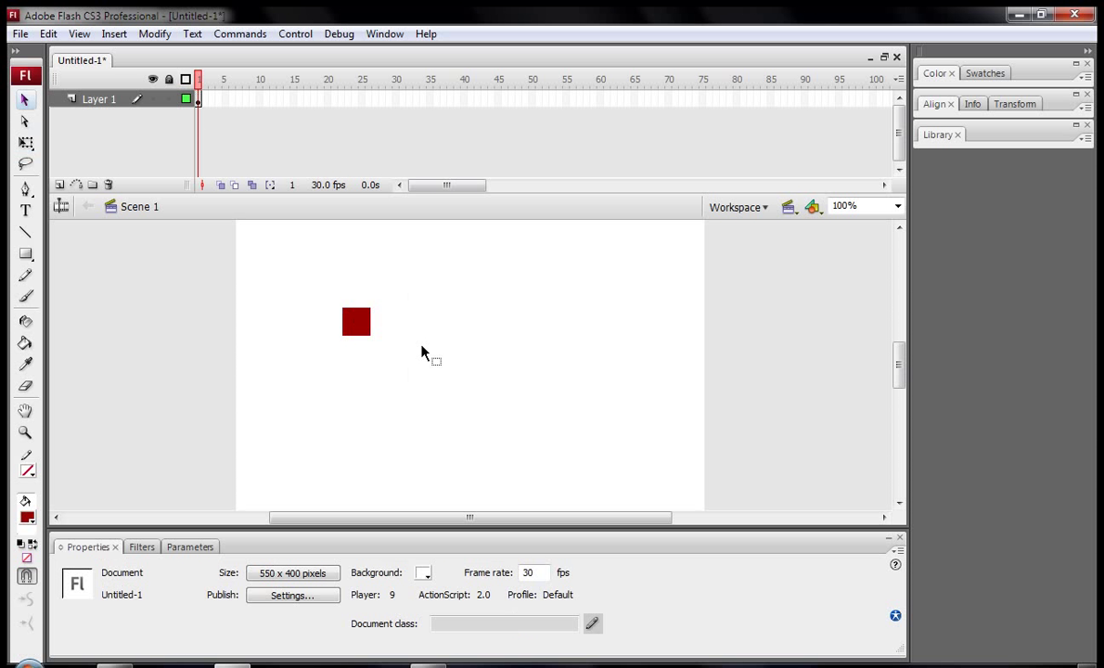
{"action": "key", "text": "ctrl+Return"}
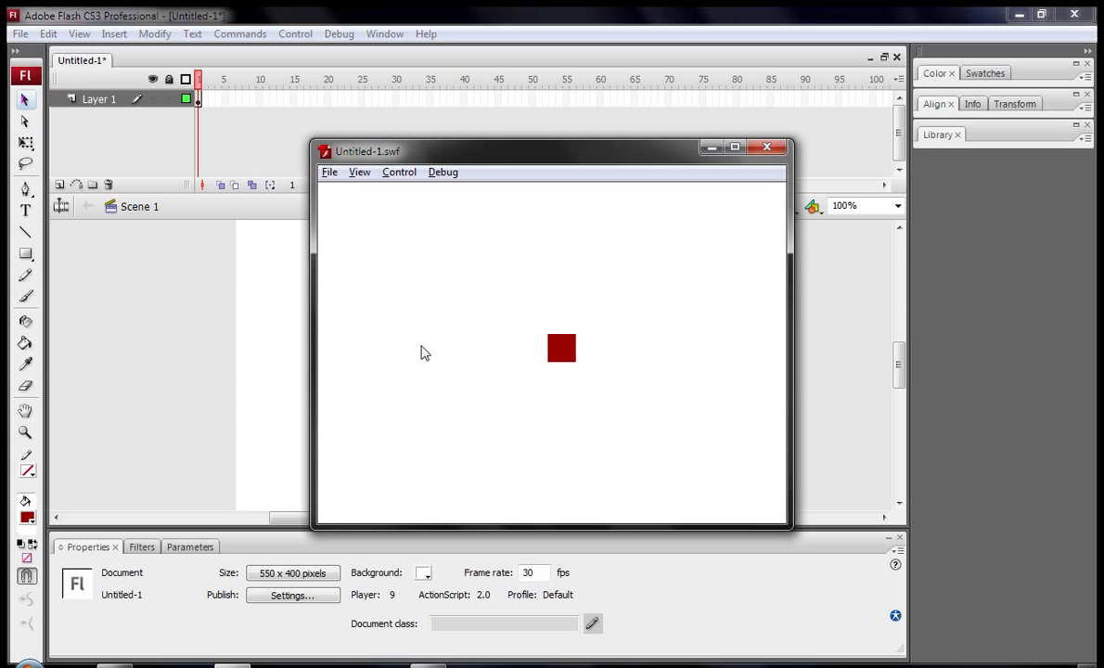
{"action": "left_click", "coordinate": [768, 147]}
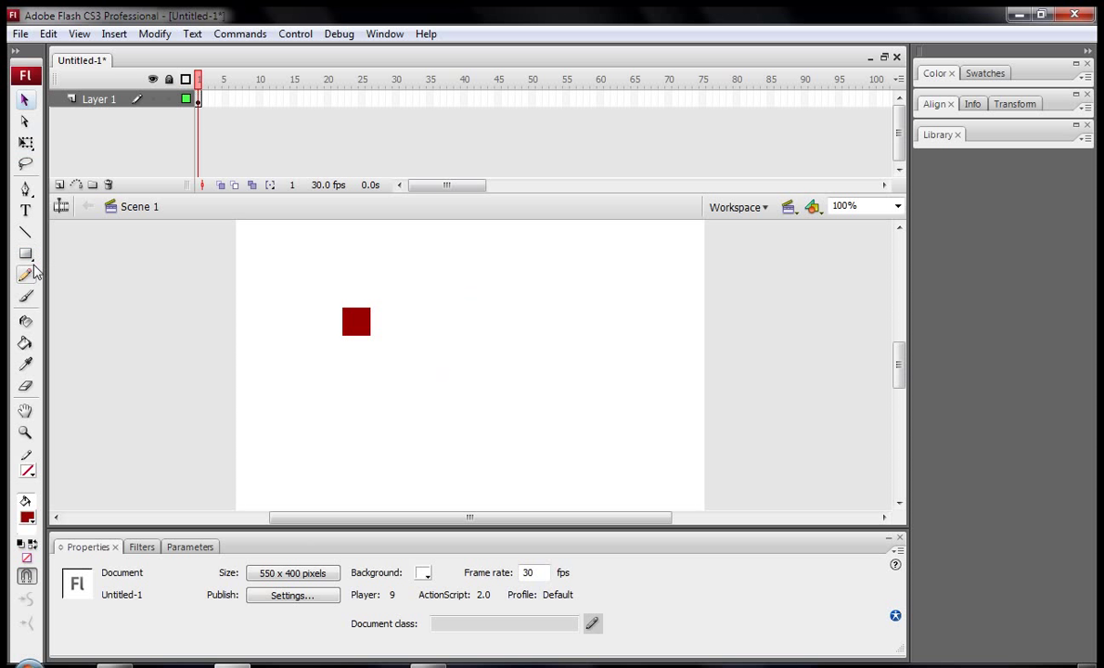
{"action": "mouse_move", "coordinate": [26, 253]}
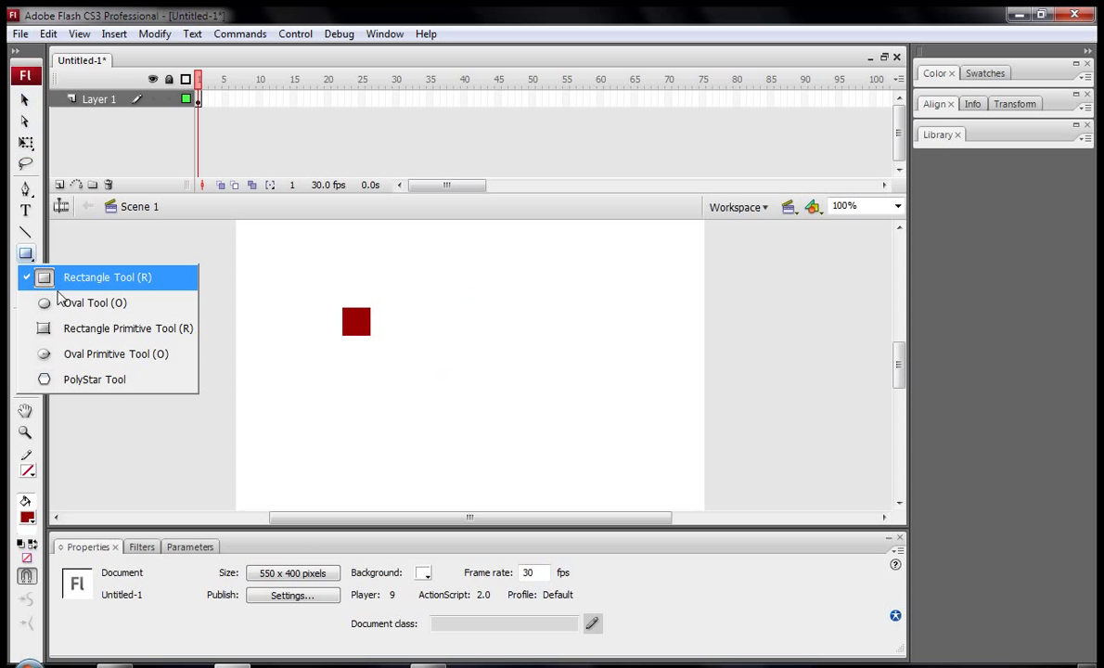
{"action": "mouse_move", "coordinate": [93, 303]}
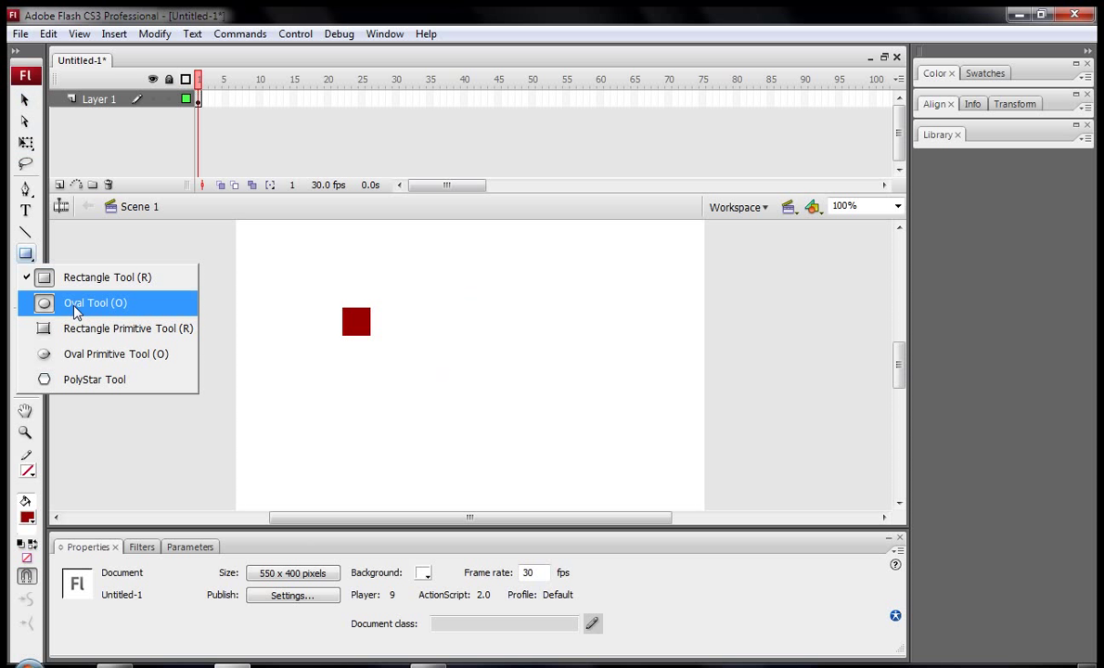
Choose the Oval Tool with a green fill and draw a large circle on the right of the stage
{"action": "left_click", "coordinate": [95, 302]}
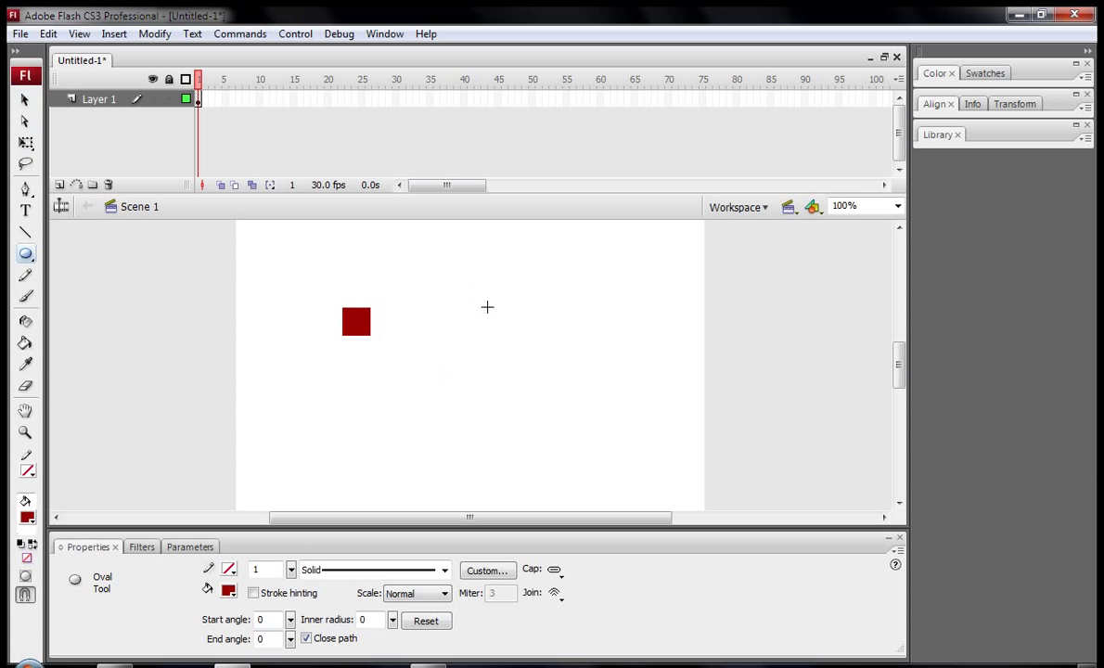
{"action": "left_click", "coordinate": [228, 592]}
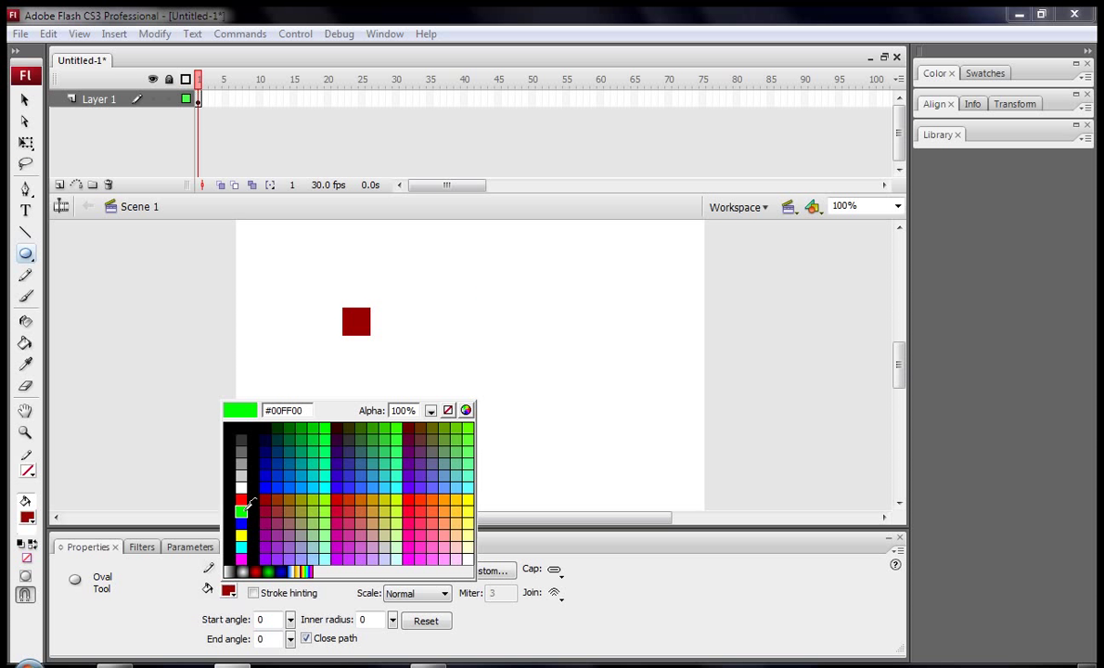
{"action": "left_click", "coordinate": [253, 450]}
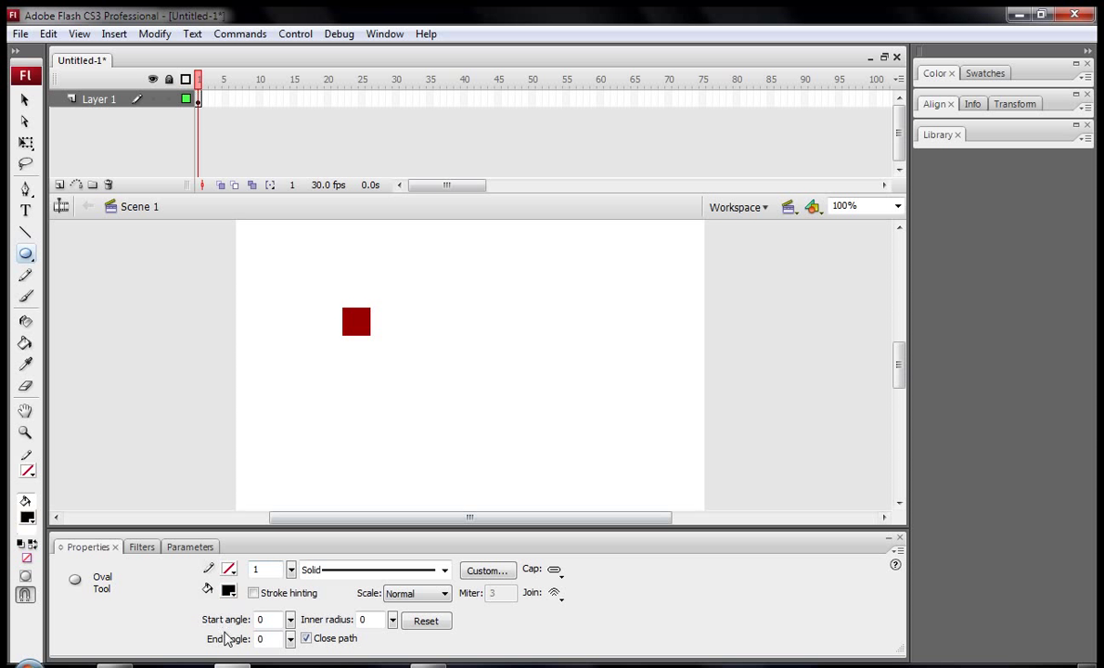
{"action": "left_click", "coordinate": [229, 591]}
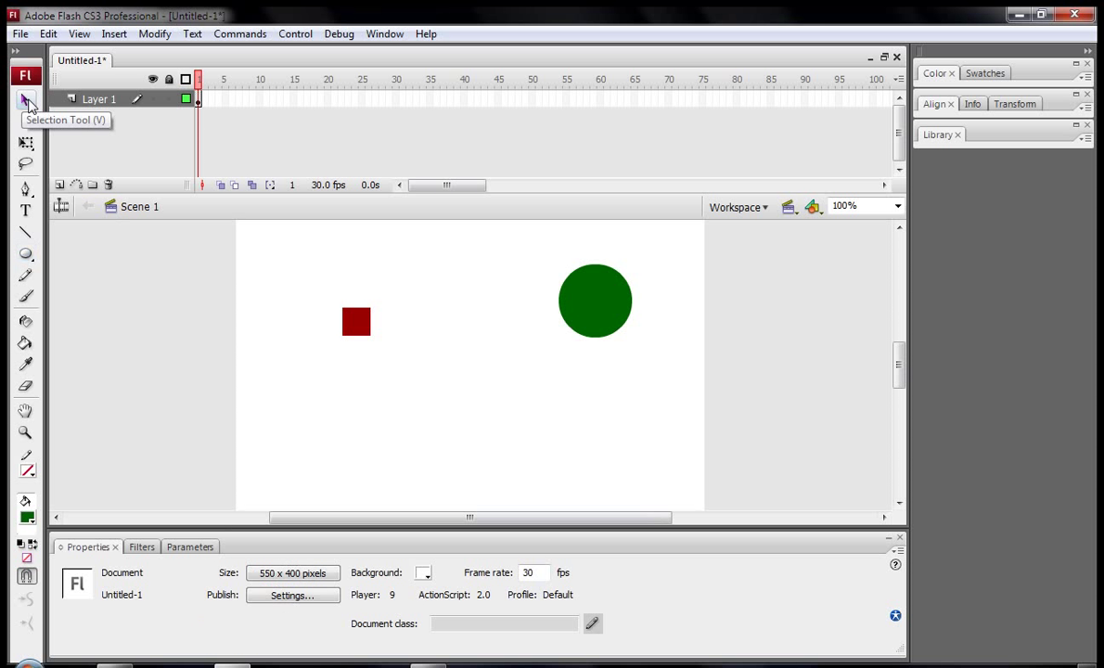
Convert the green circle into a movie clip symbol named Money
{"action": "left_click", "coordinate": [594, 300]}
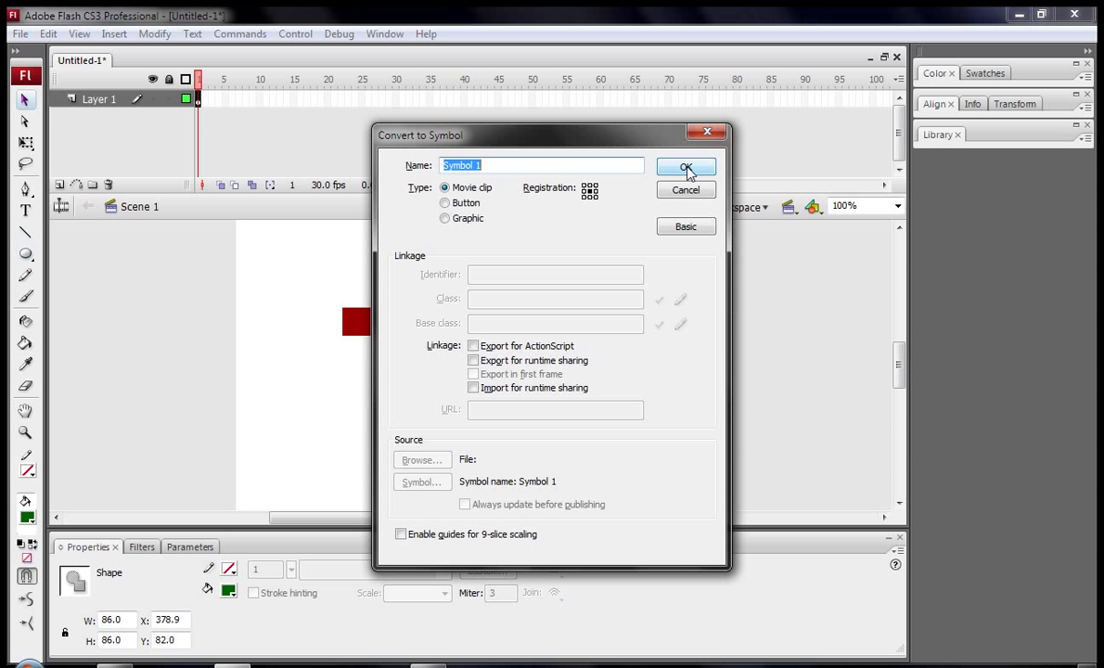
{"action": "mouse_move", "coordinate": [590, 196]}
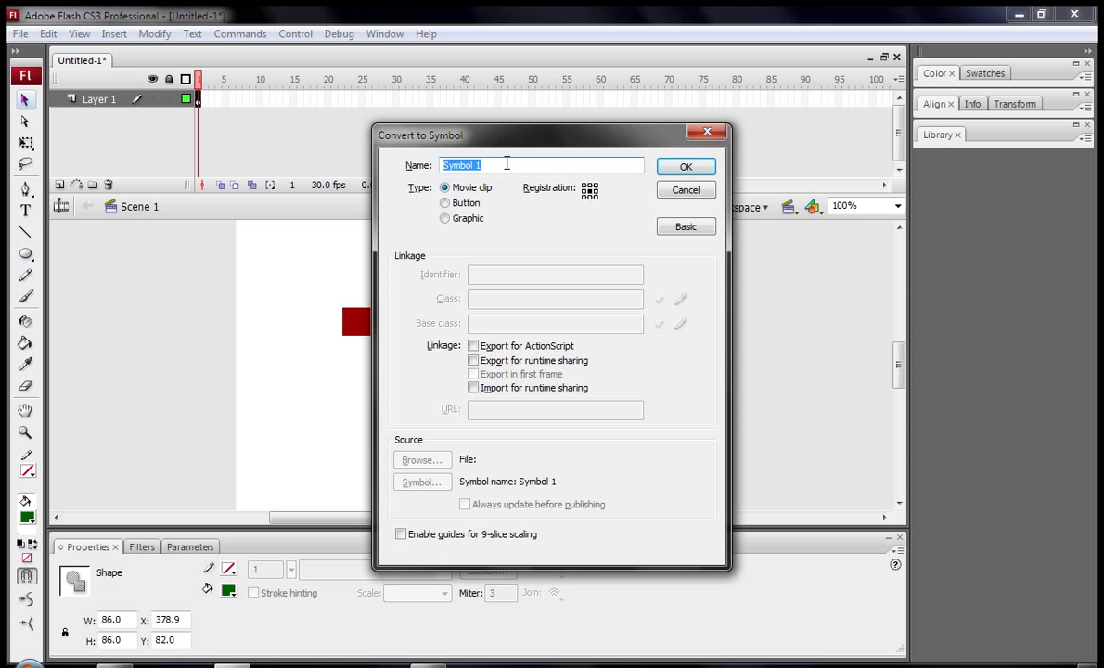
{"action": "type", "text": "Mone"}
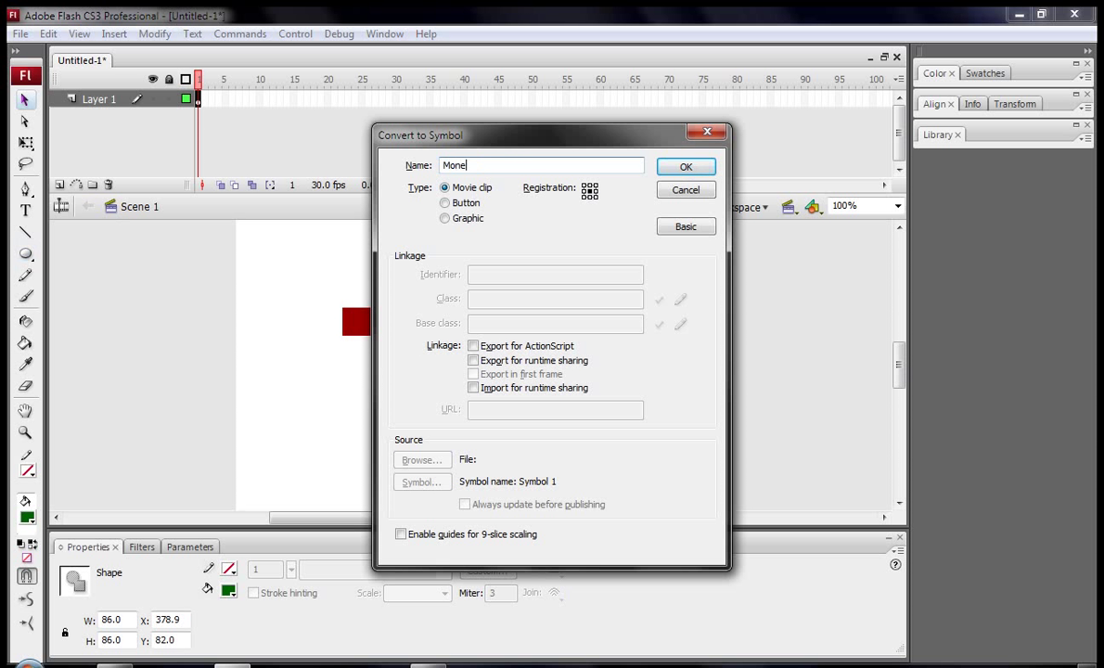
{"action": "left_click", "coordinate": [687, 167]}
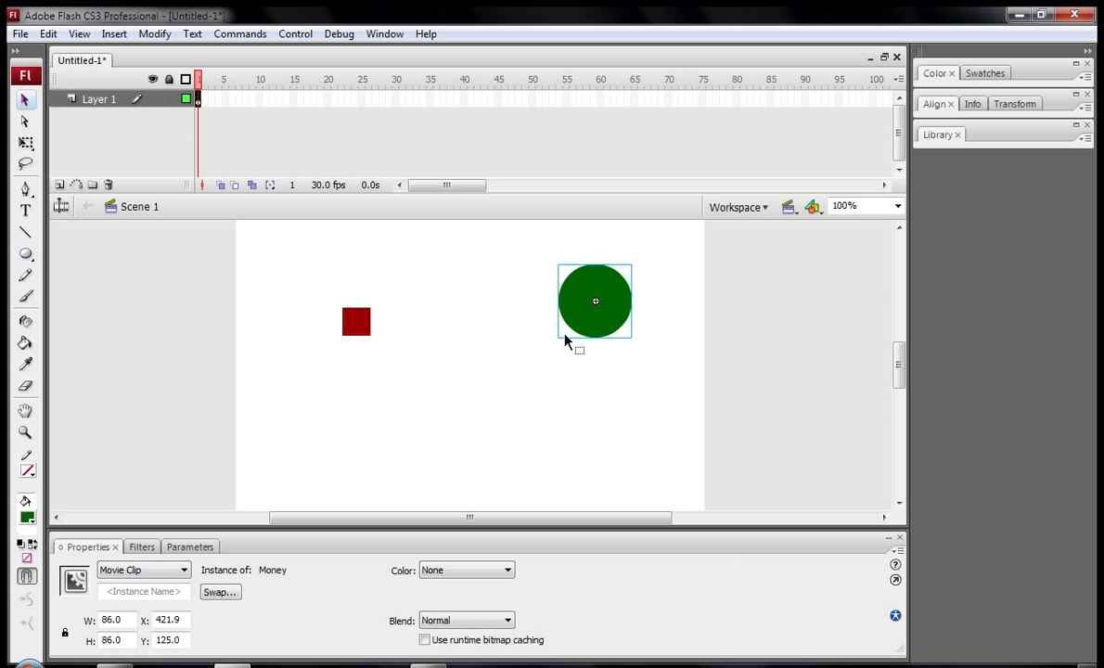
{"action": "mouse_move", "coordinate": [584, 251]}
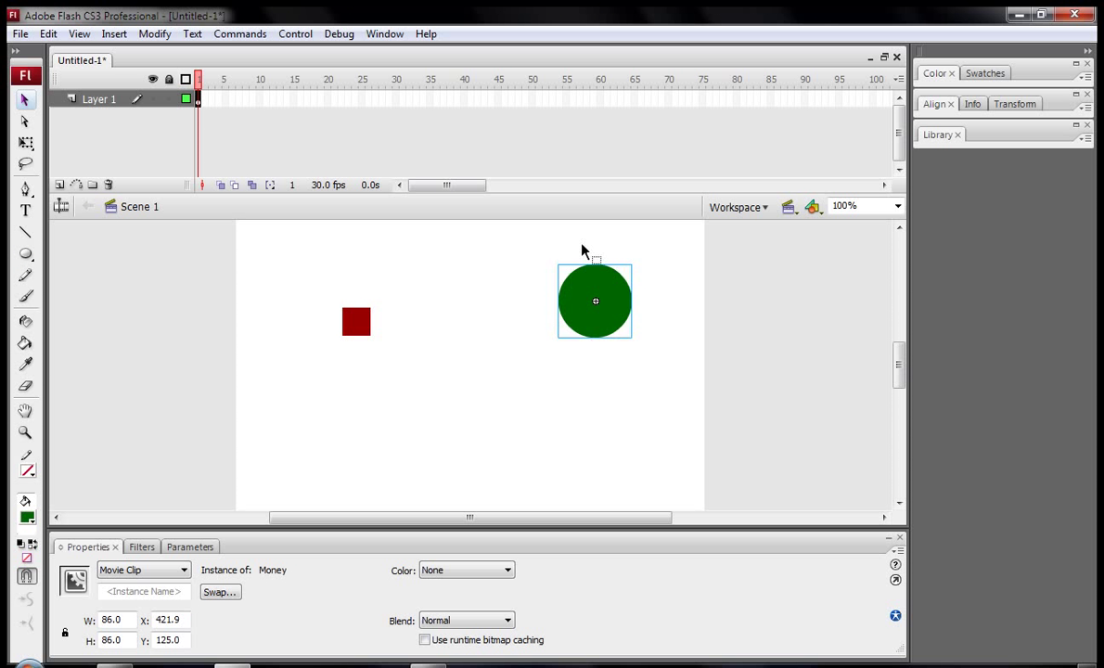
{"action": "mouse_move", "coordinate": [584, 325]}
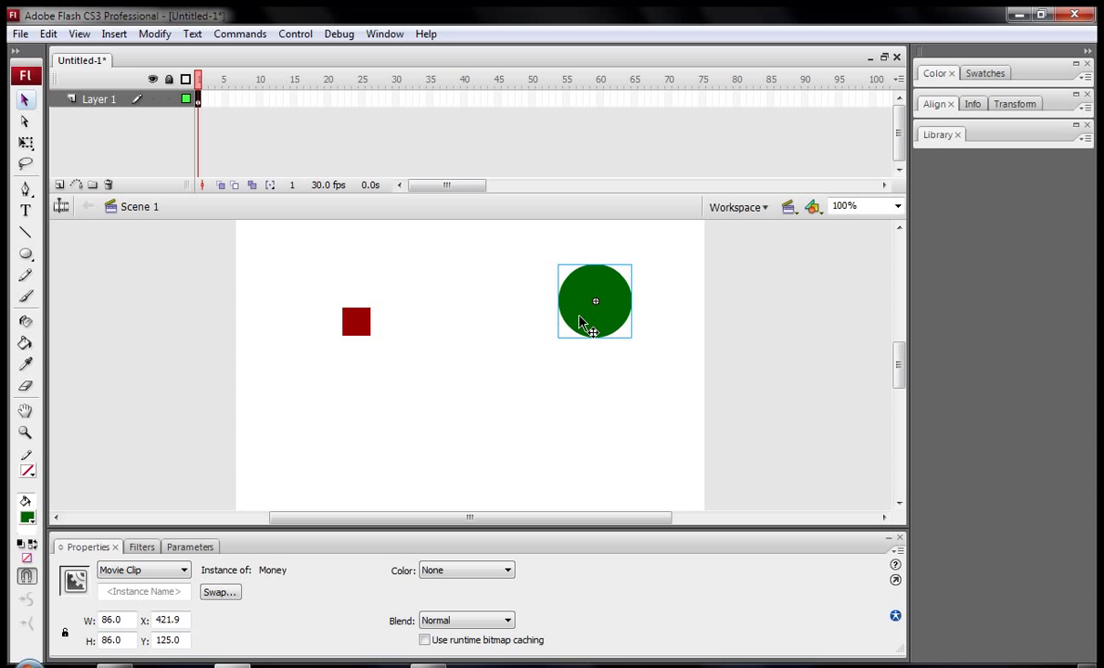
Give the red square the instance name square in the Properties panel
{"action": "left_click", "coordinate": [357, 323]}
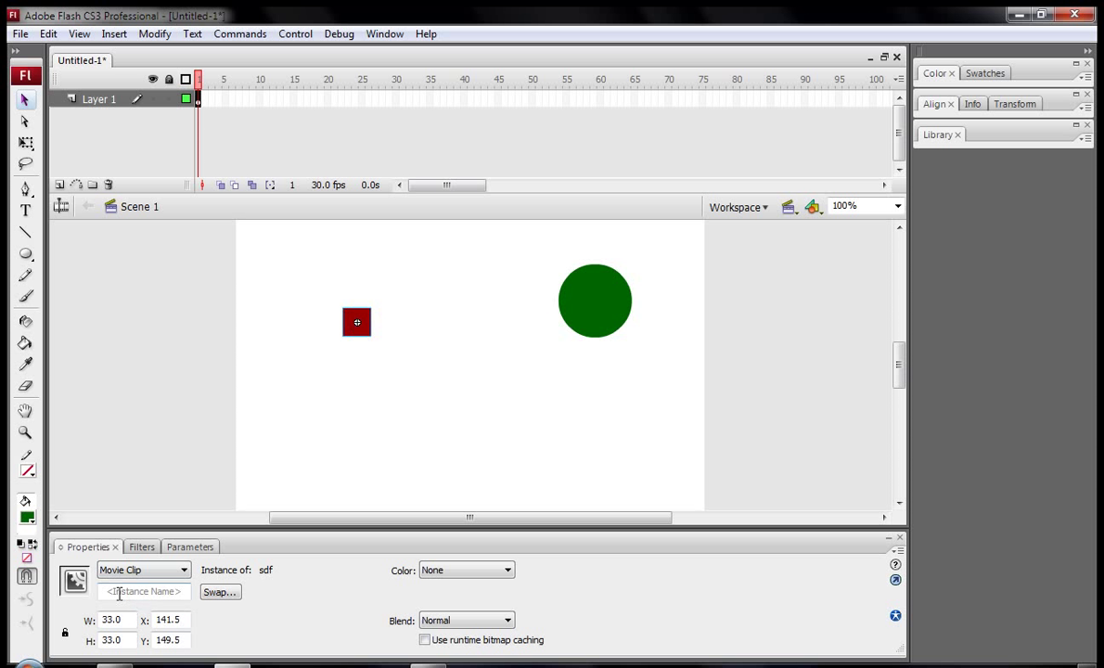
{"action": "left_click", "coordinate": [145, 592]}
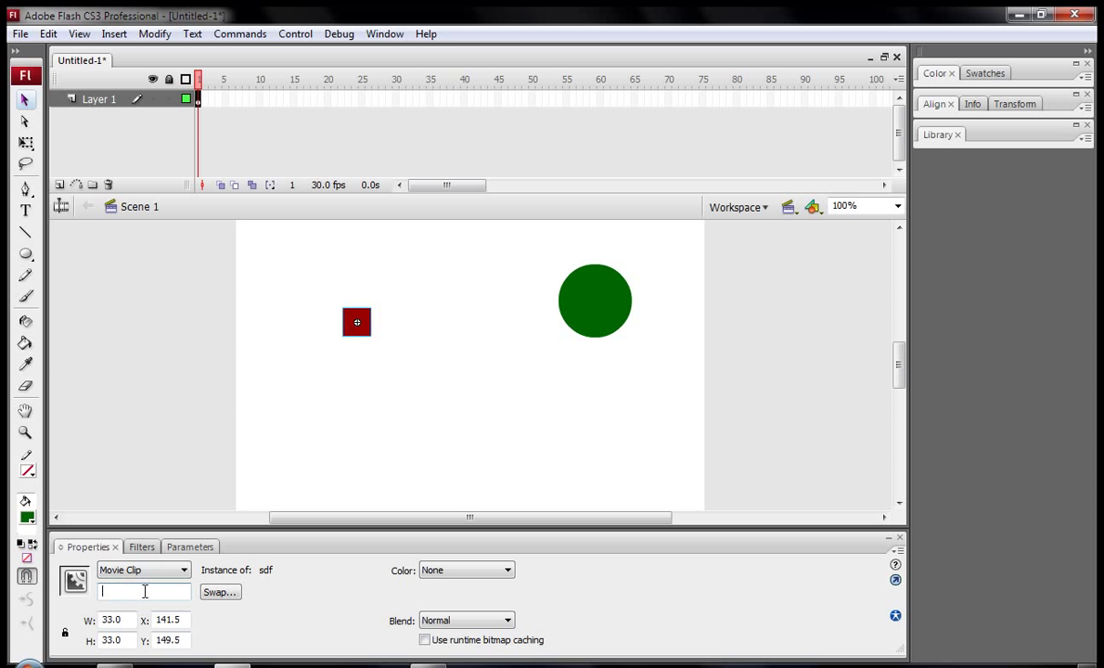
{"action": "type", "text": "square"}
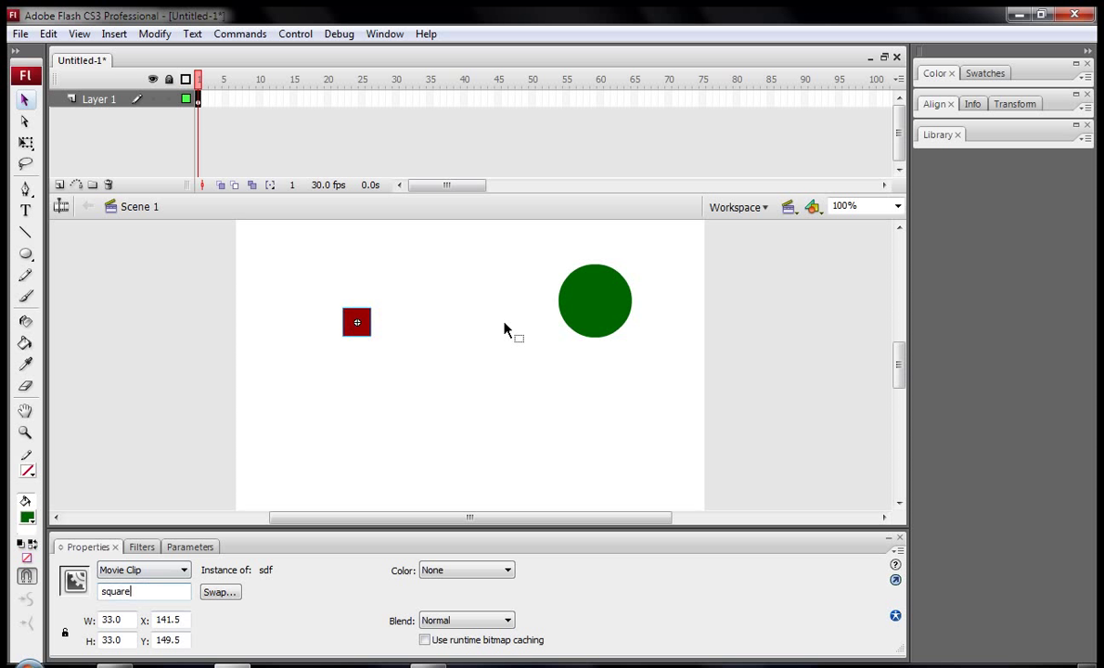
{"action": "mouse_move", "coordinate": [438, 351]}
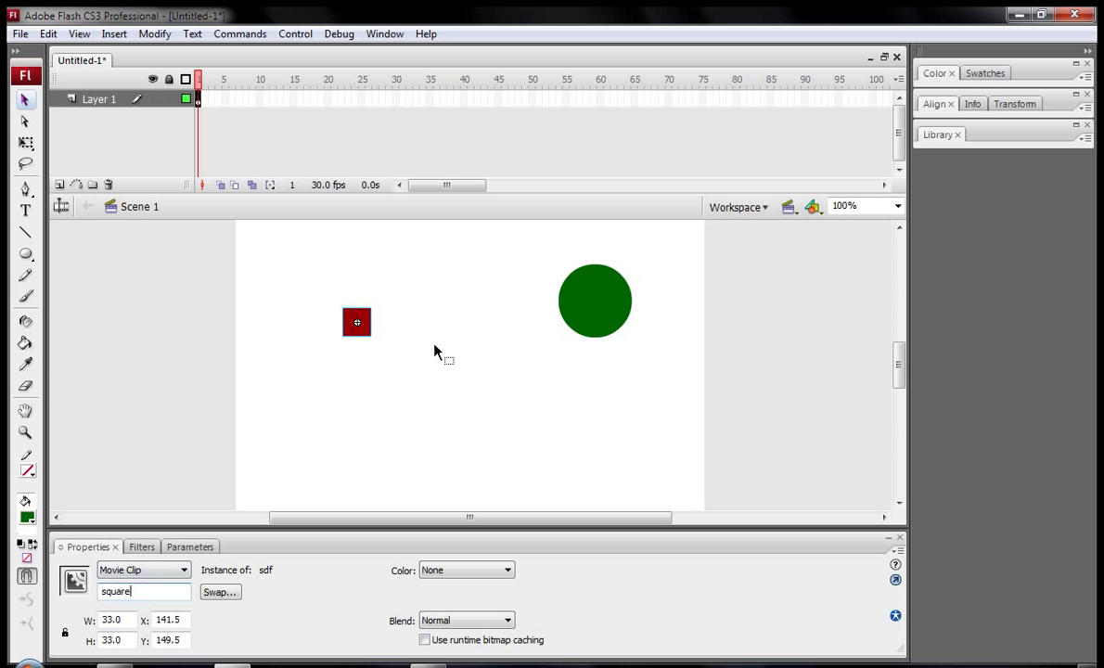
{"action": "mouse_move", "coordinate": [566, 318]}
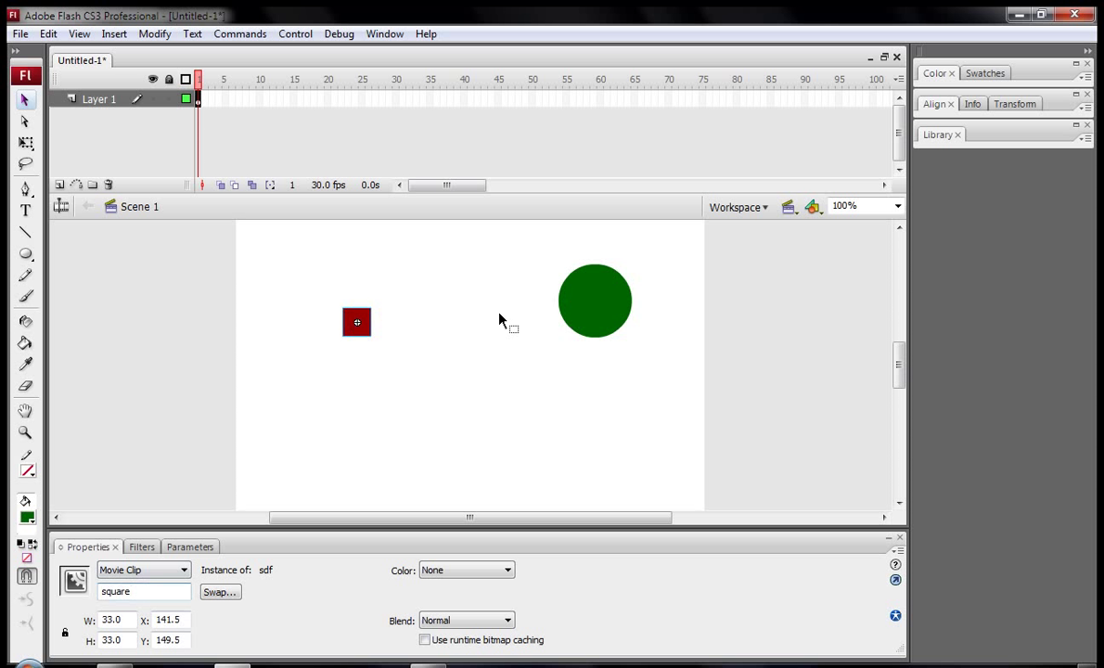
Begin the circle's script with an onClipEvent(enterFrame) handler
{"action": "left_click", "coordinate": [594, 301]}
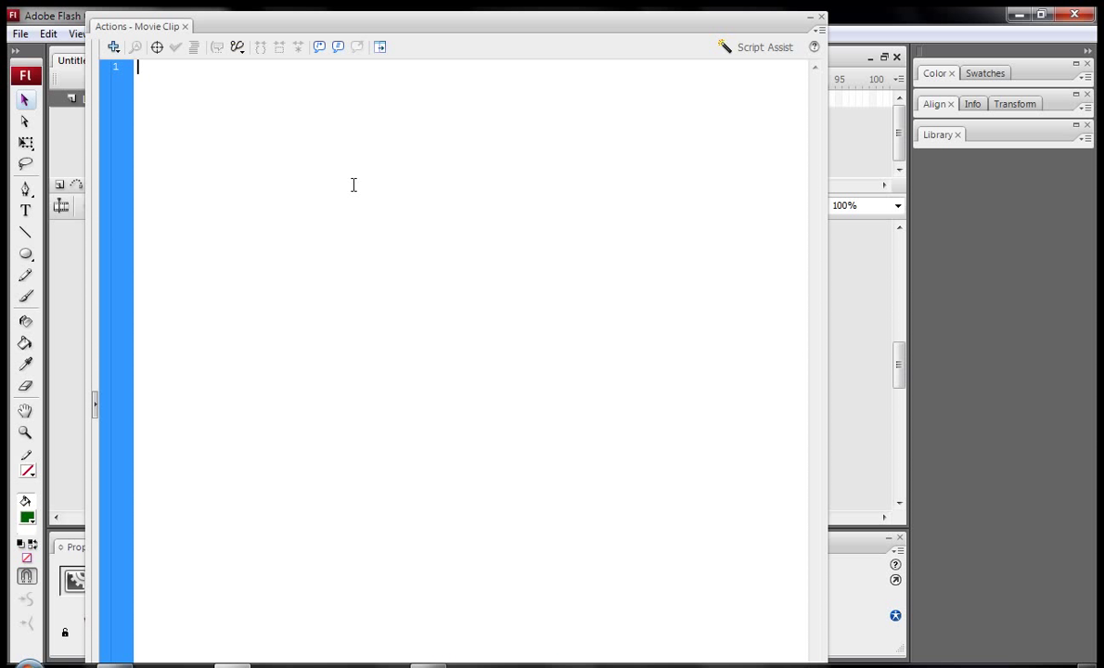
{"action": "type", "text": "onCl"}
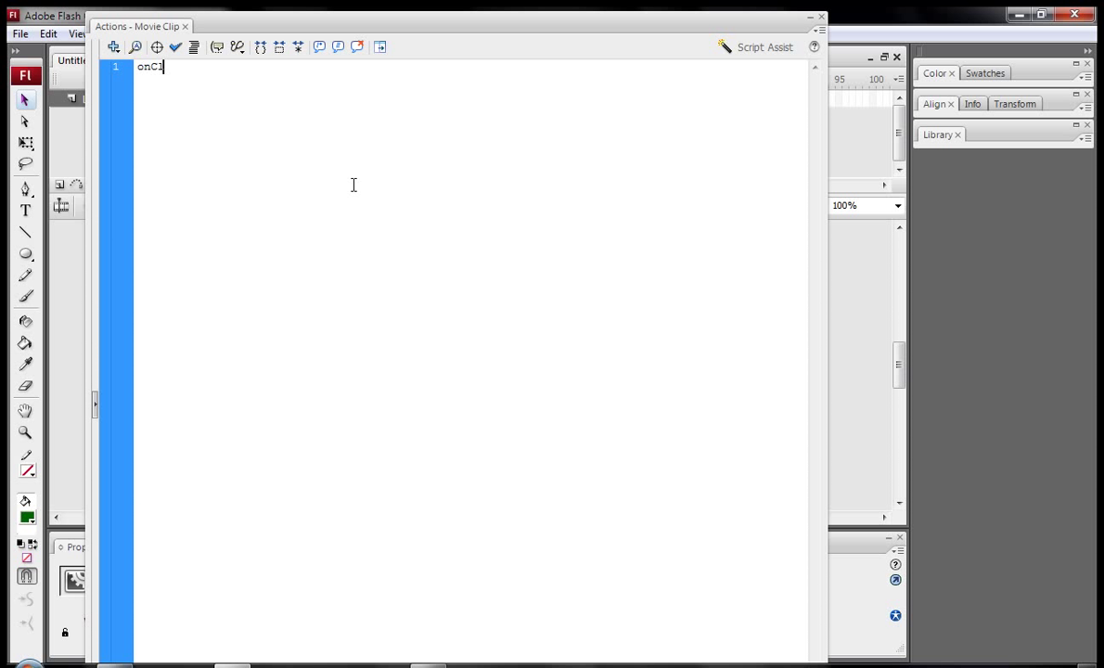
{"action": "type", "text": "lipEvent(enterFrame) {"}
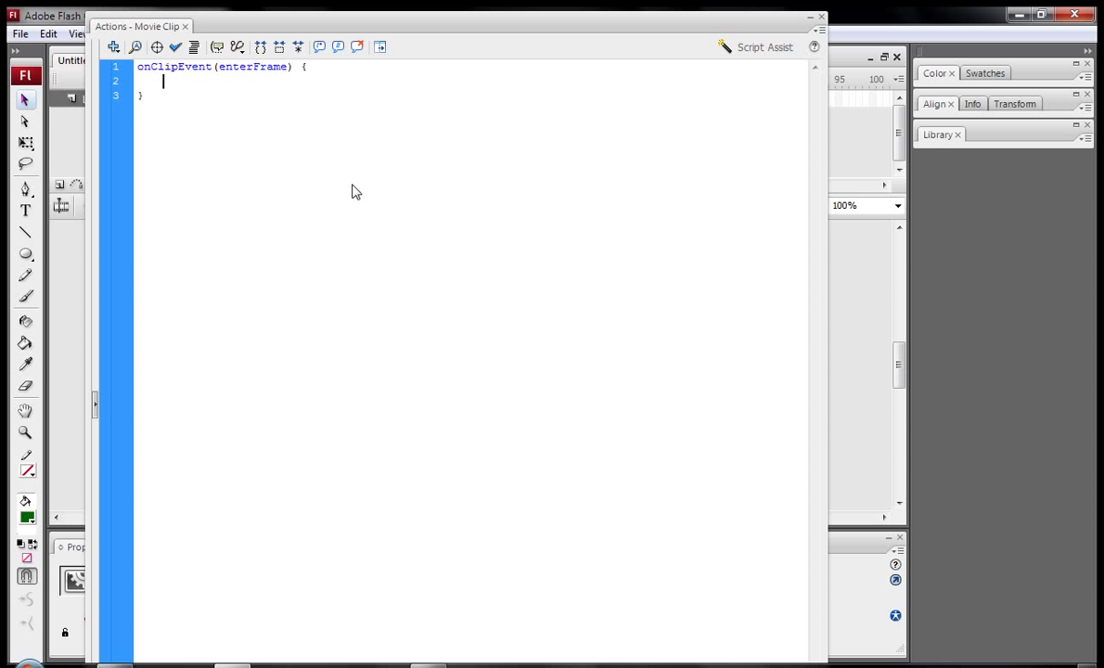
{"action": "mouse_move", "coordinate": [353, 185]}
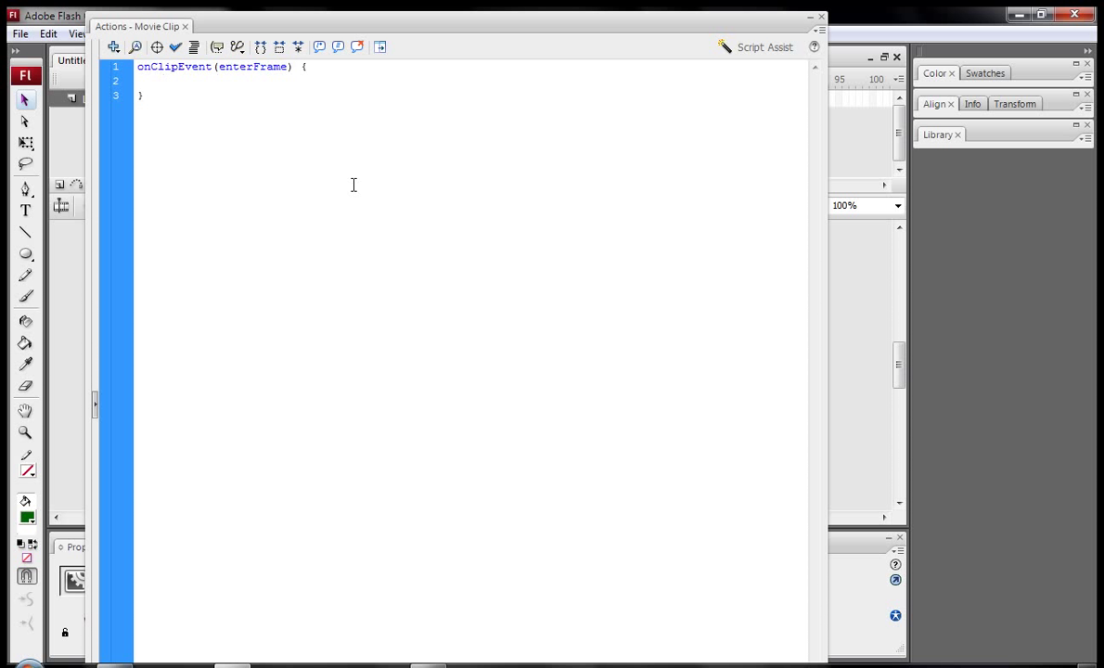
{"action": "left_click", "coordinate": [163, 81]}
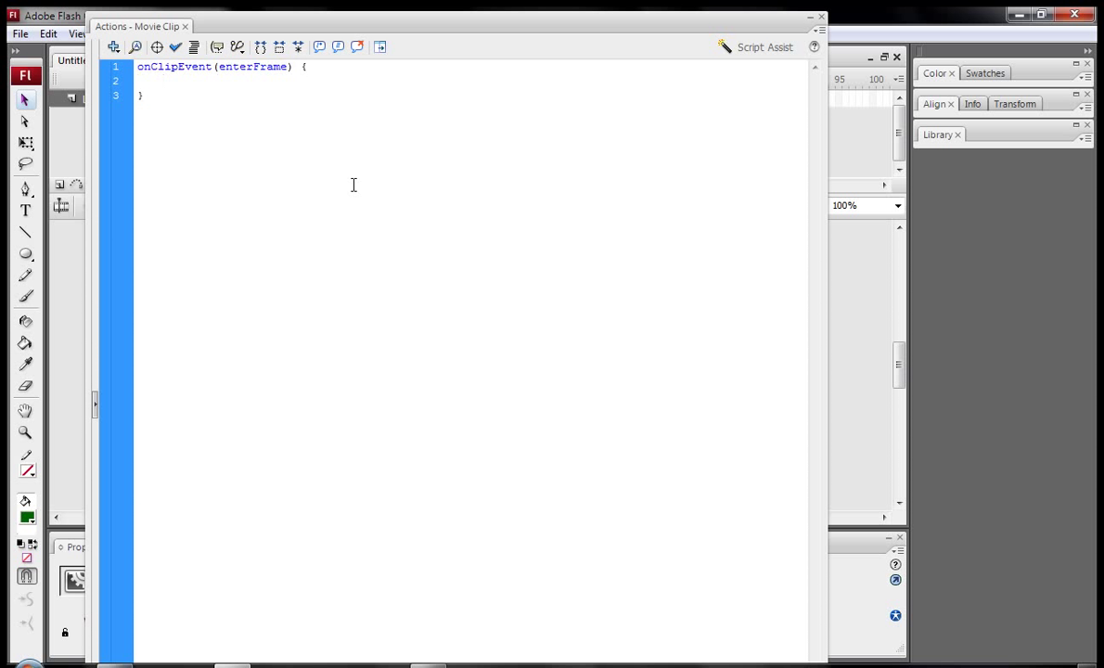
Inside the handler write if(hitTest(_root.square)==true to detect contact with the square
{"action": "type", "text": "if("}
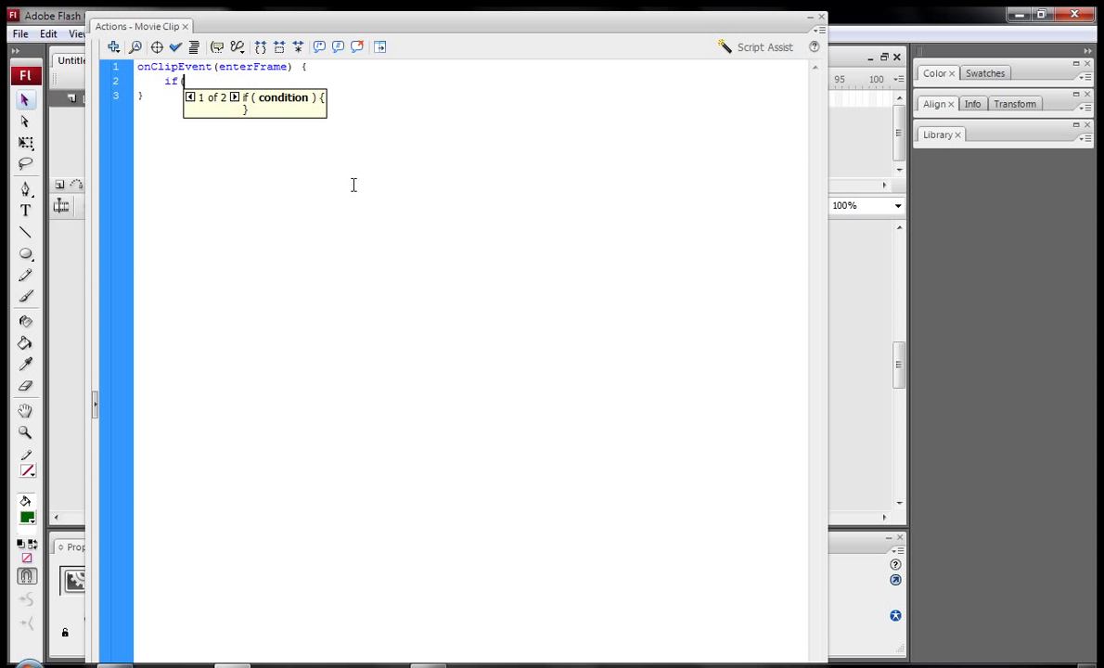
{"action": "type", "text": "hit"}
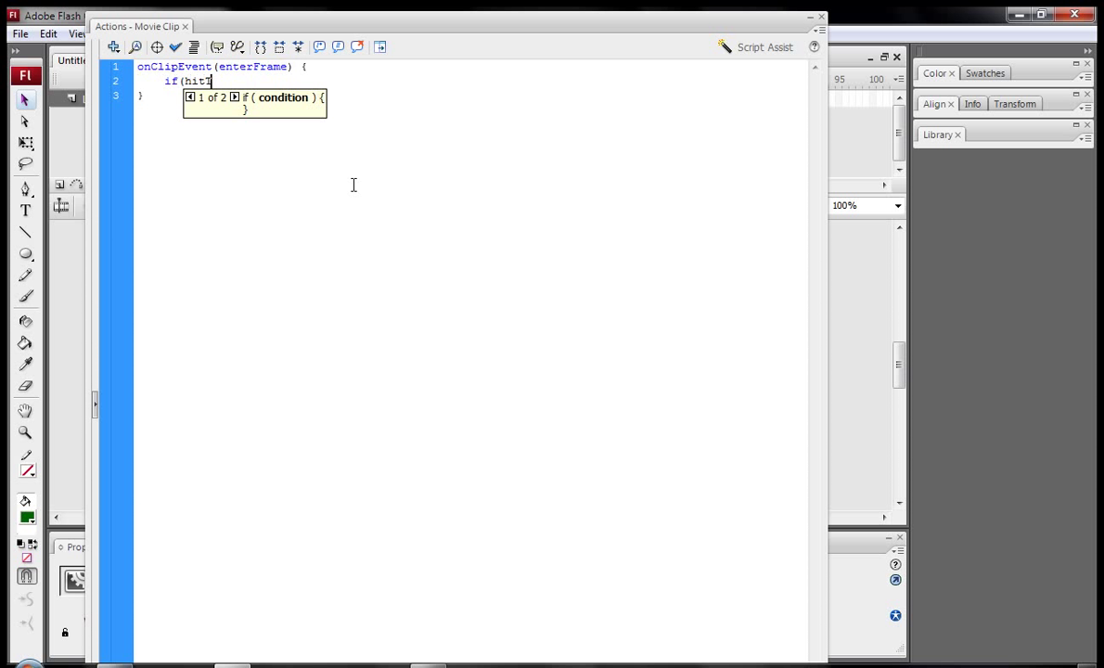
{"action": "type", "text": "Test"}
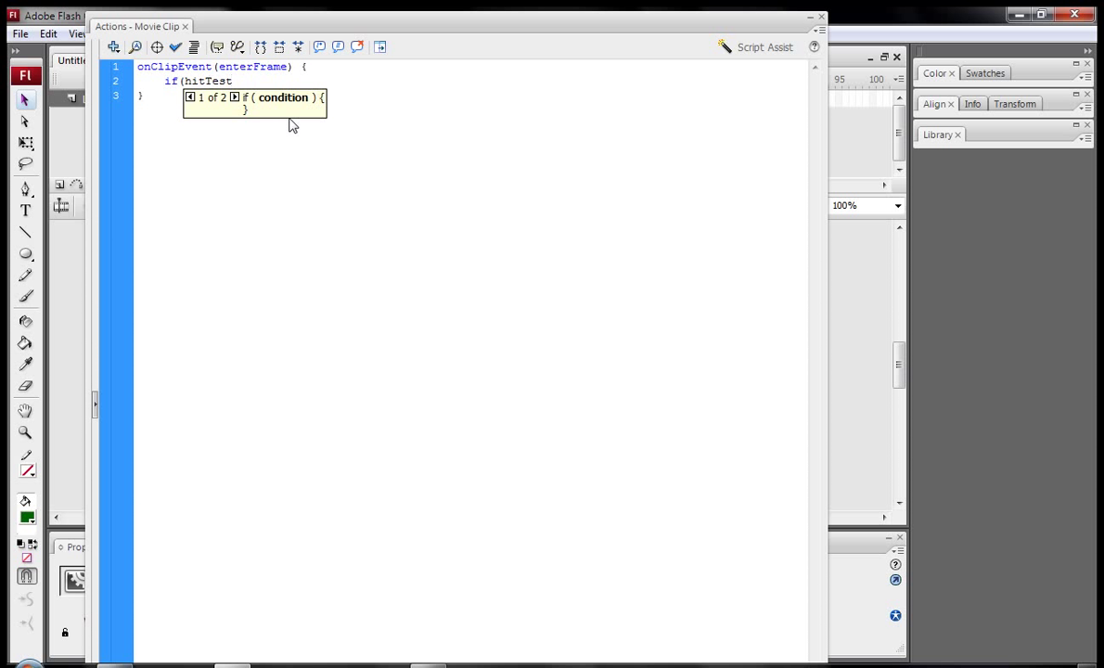
{"action": "type", "text": "_root."}
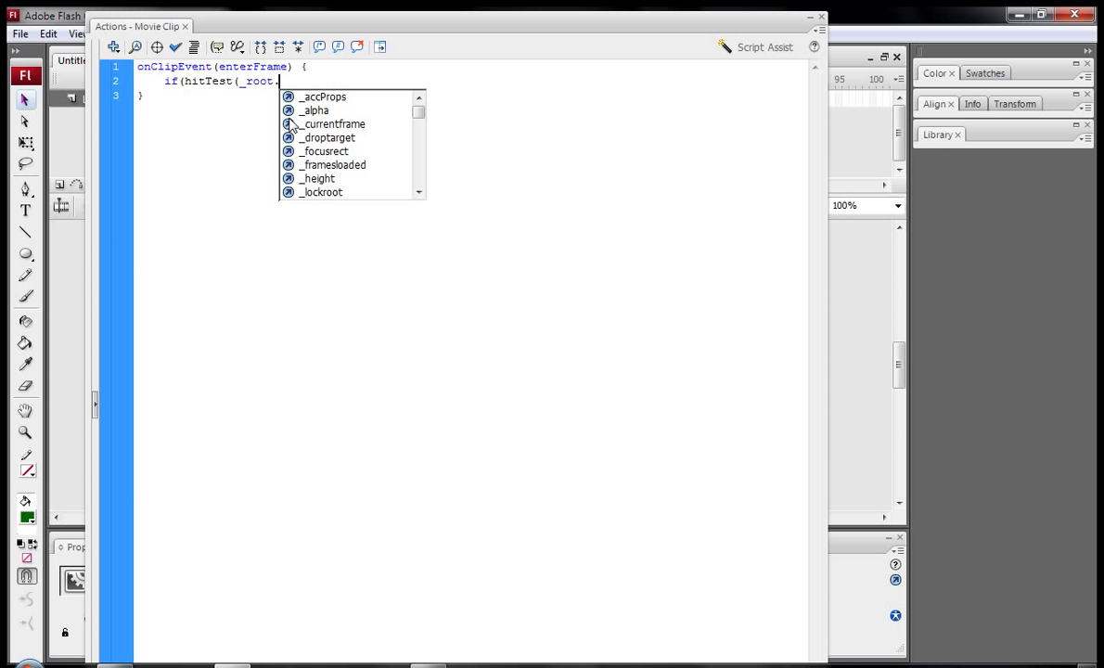
{"action": "type", "text": "square"}
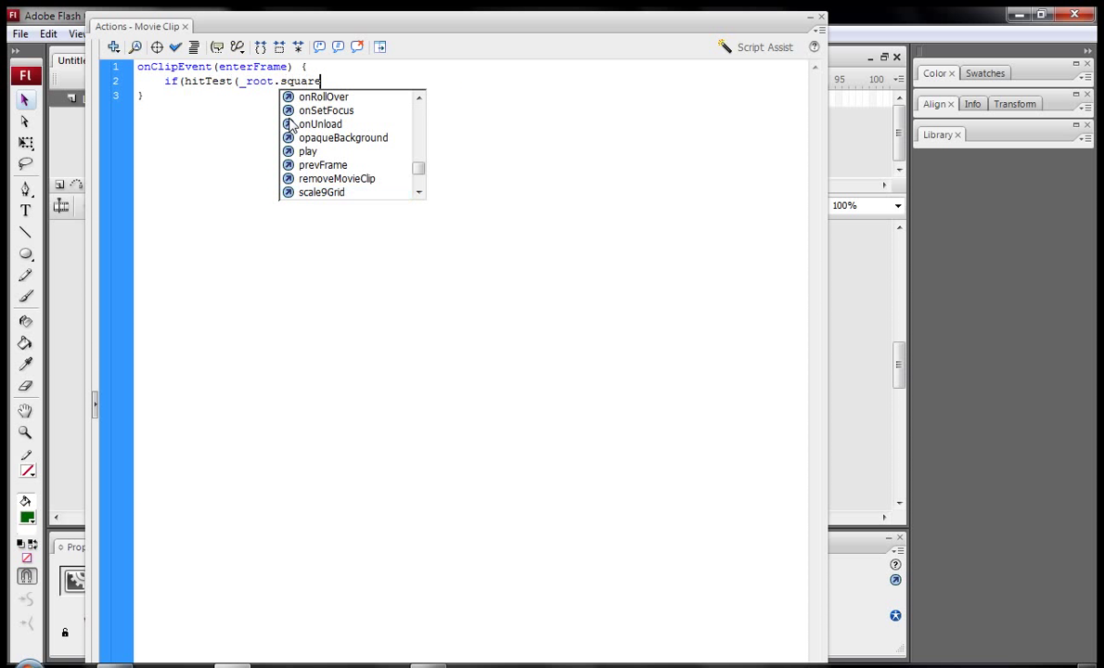
{"action": "type", "text": ")this"}
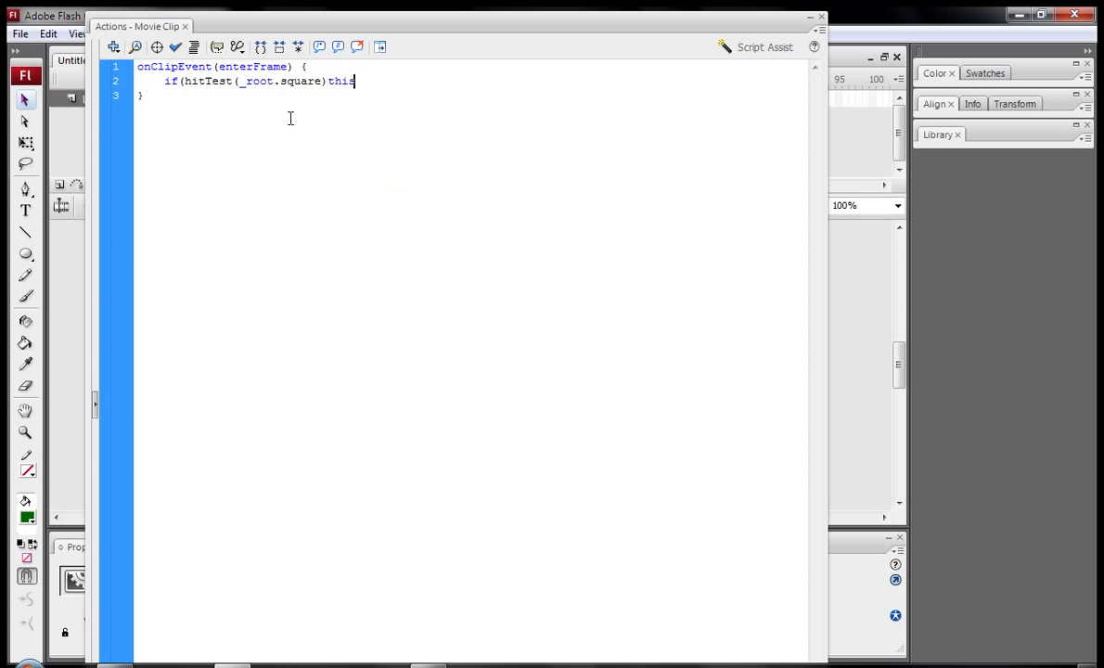
{"action": "key", "text": "BackSpace"}
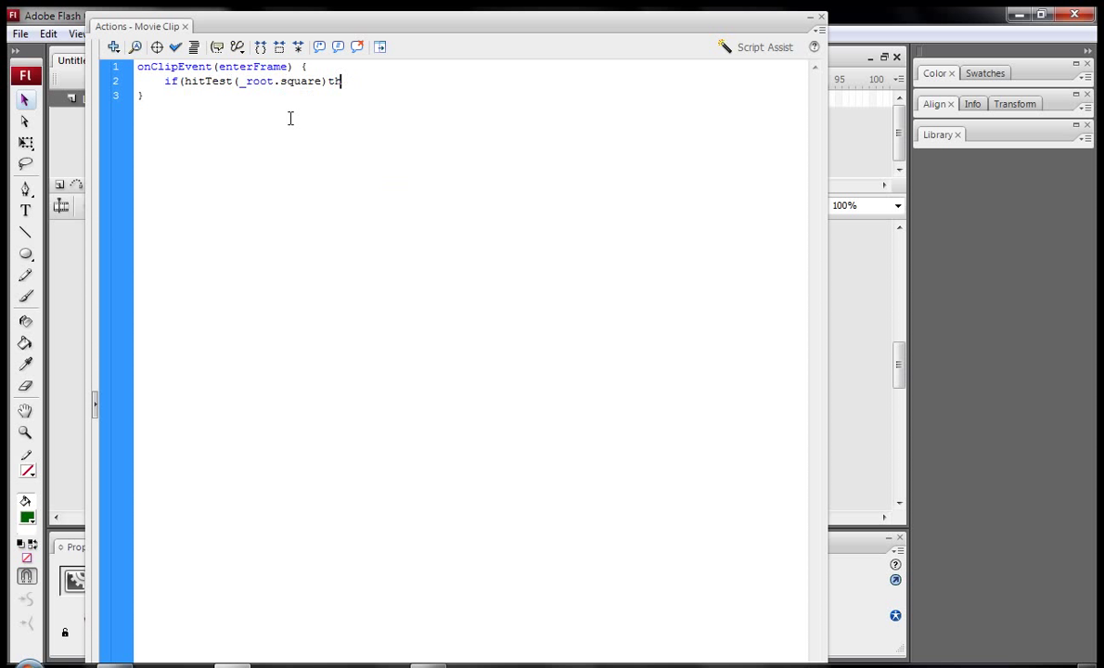
{"action": "type", "text": "==true"}
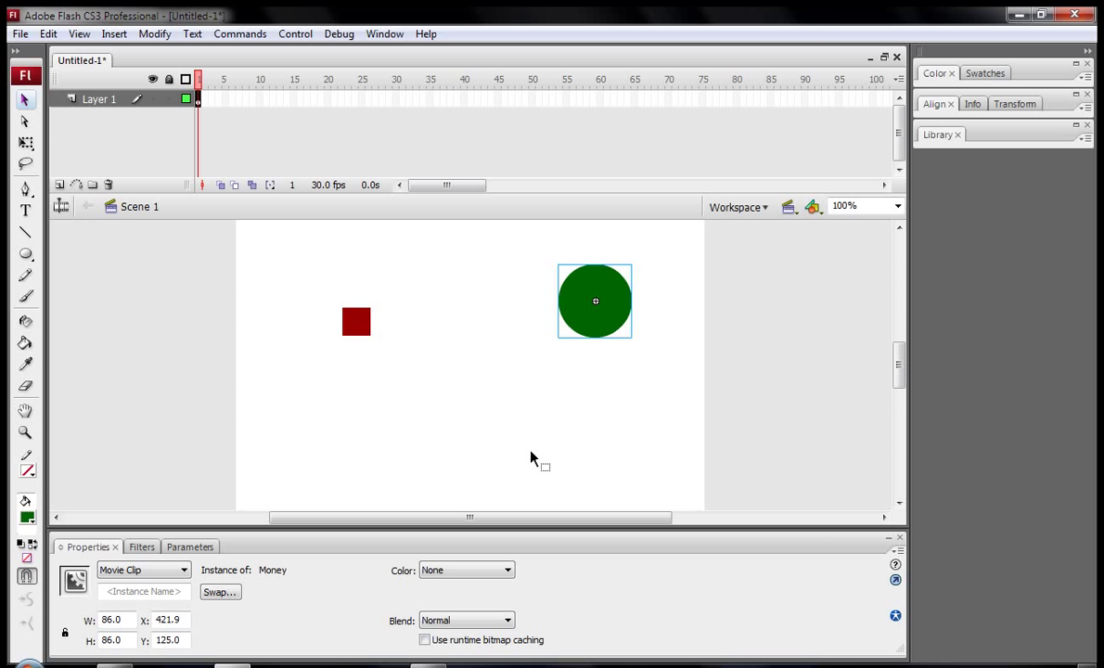
{"action": "left_click", "coordinate": [430, 373]}
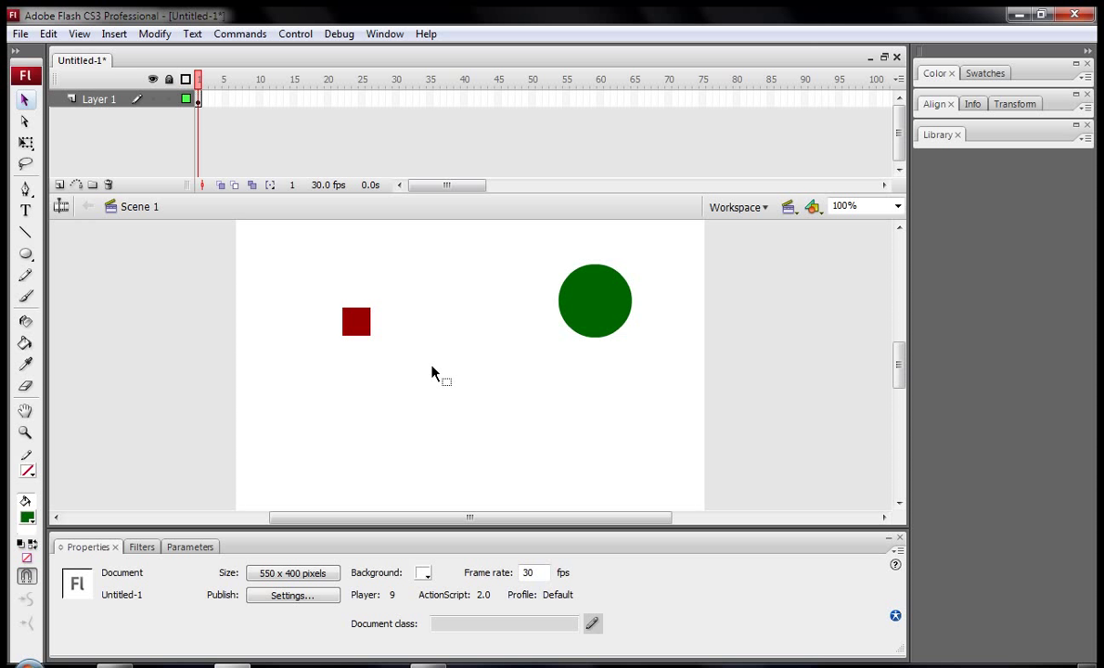
{"action": "mouse_move", "coordinate": [148, 269]}
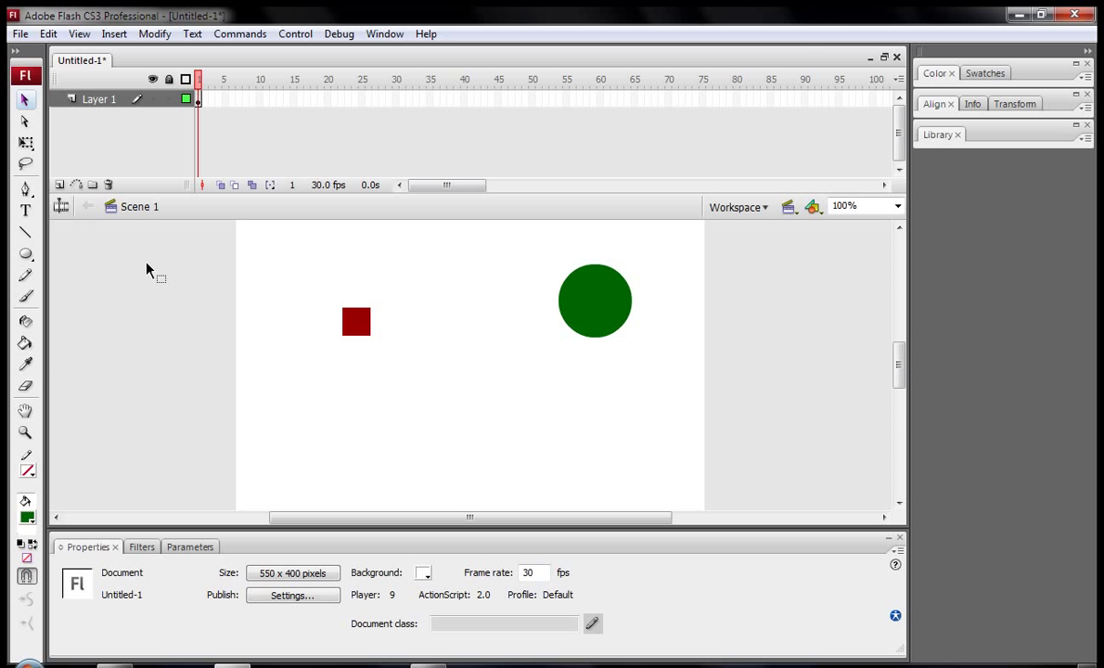
{"action": "mouse_move", "coordinate": [26, 212]}
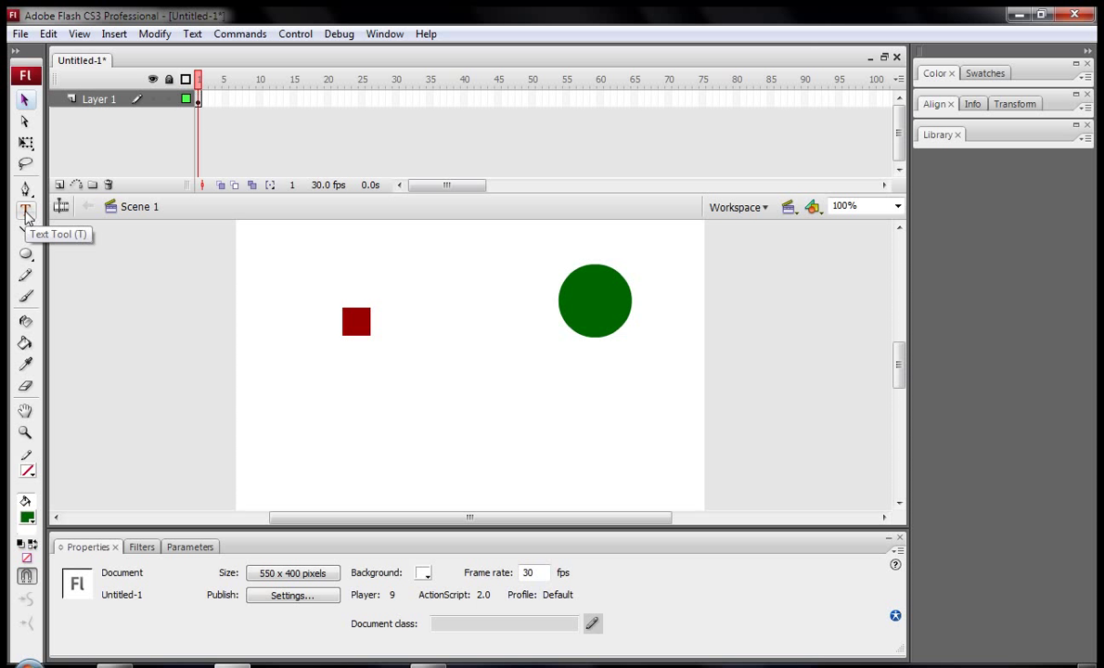
Set the Text Tool to Dynamic Text and draw a text box top-left of the stage
{"action": "left_click", "coordinate": [26, 212]}
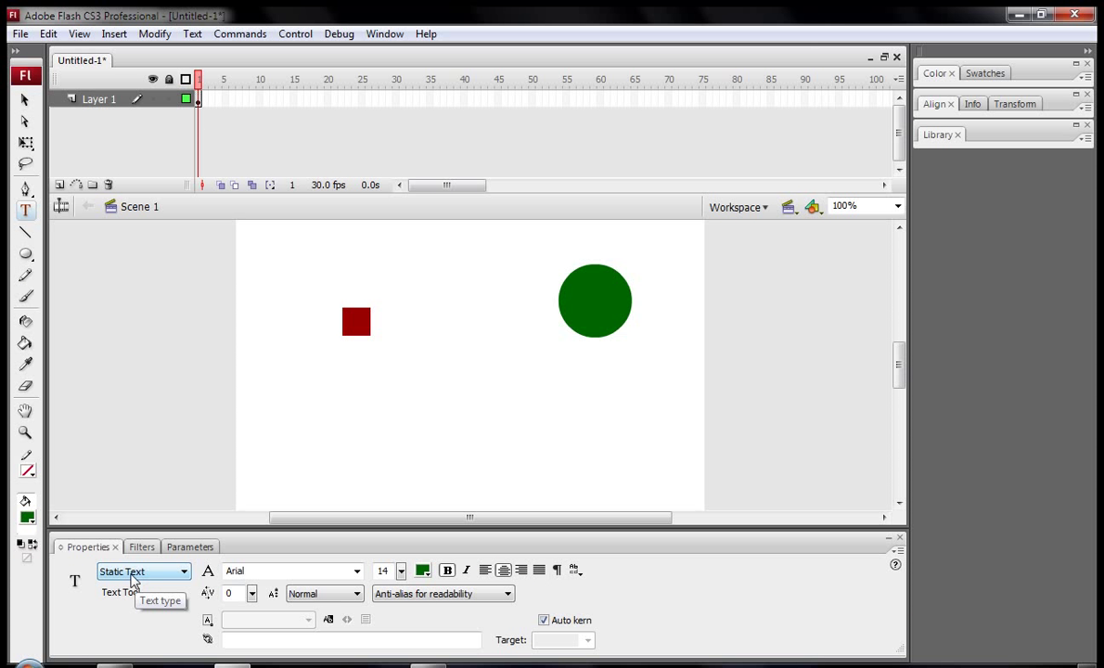
{"action": "left_click", "coordinate": [141, 572]}
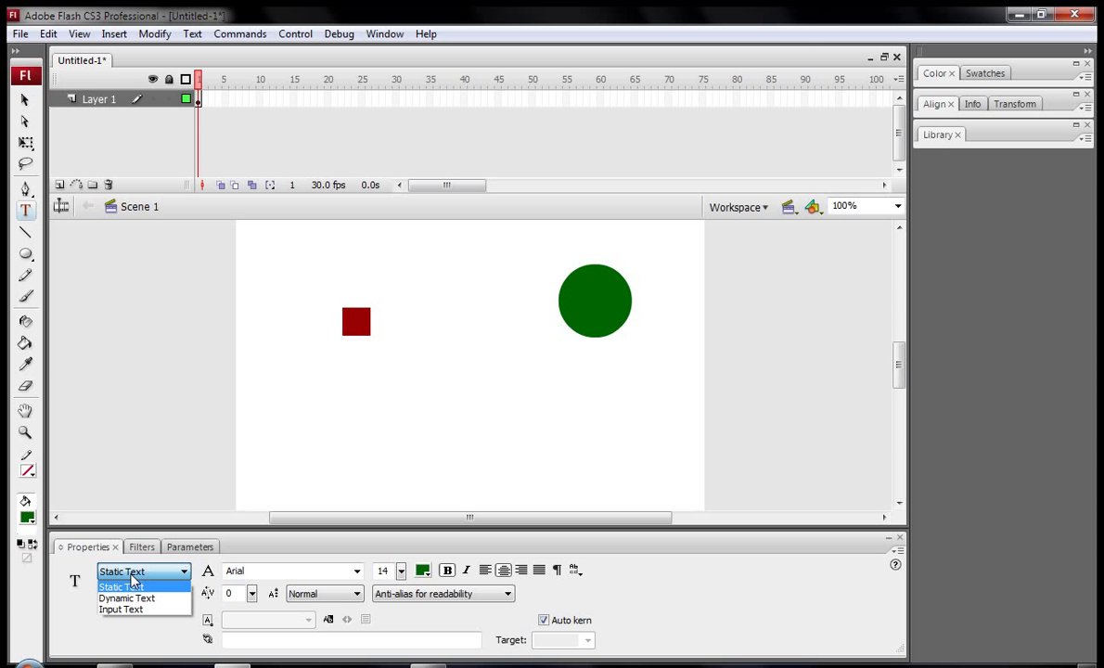
{"action": "mouse_move", "coordinate": [126, 598]}
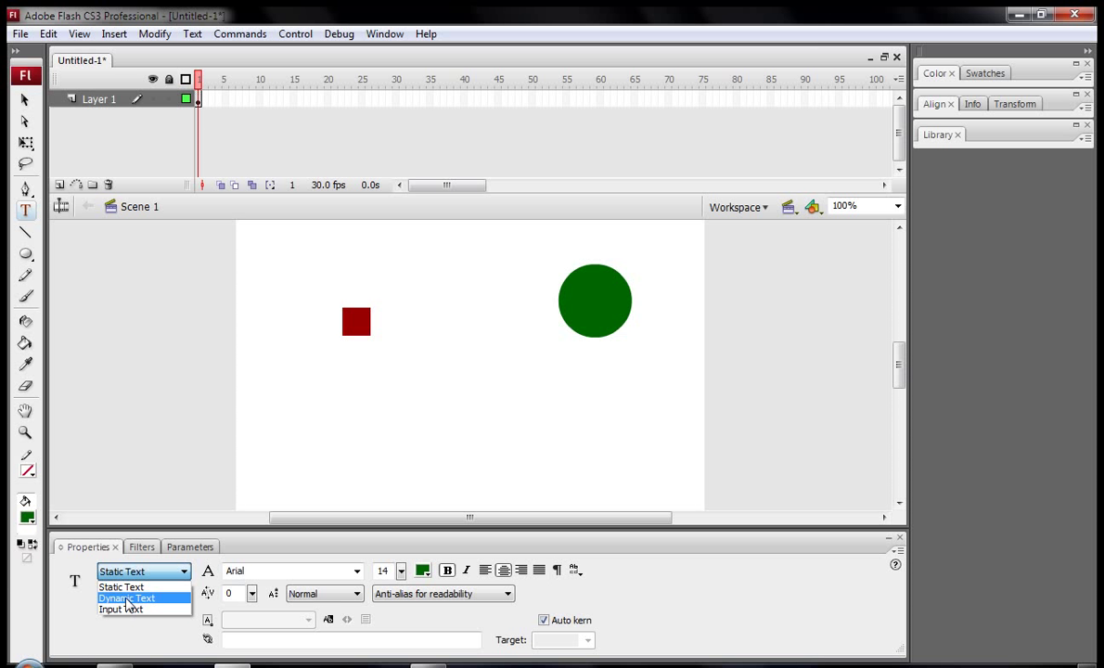
{"action": "left_click", "coordinate": [126, 597]}
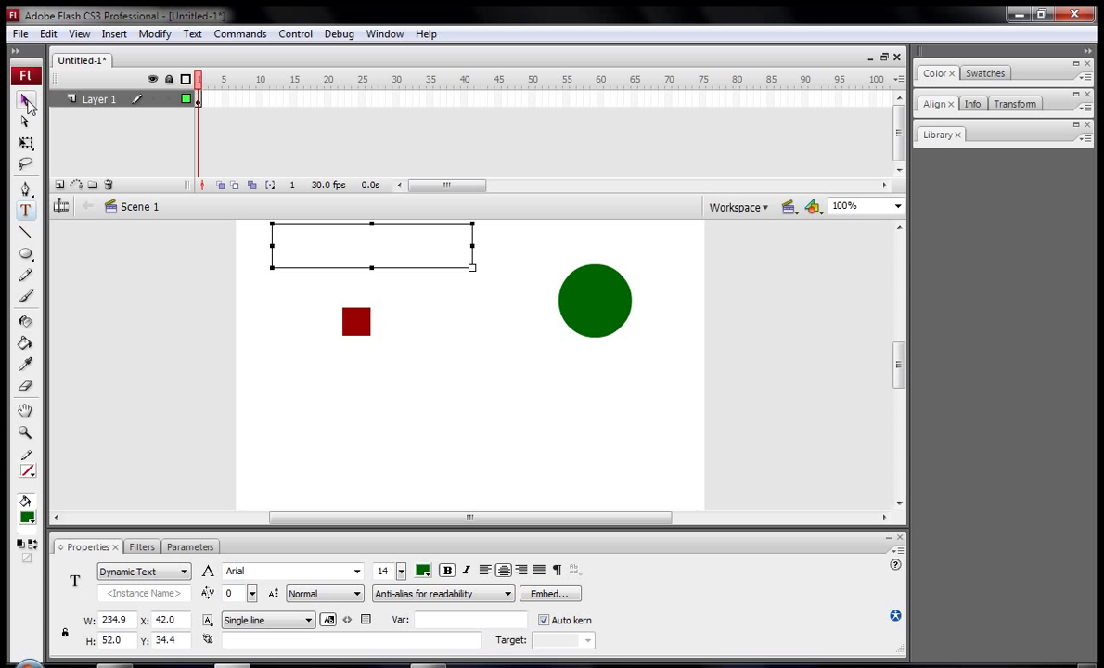
{"action": "left_click", "coordinate": [26, 100]}
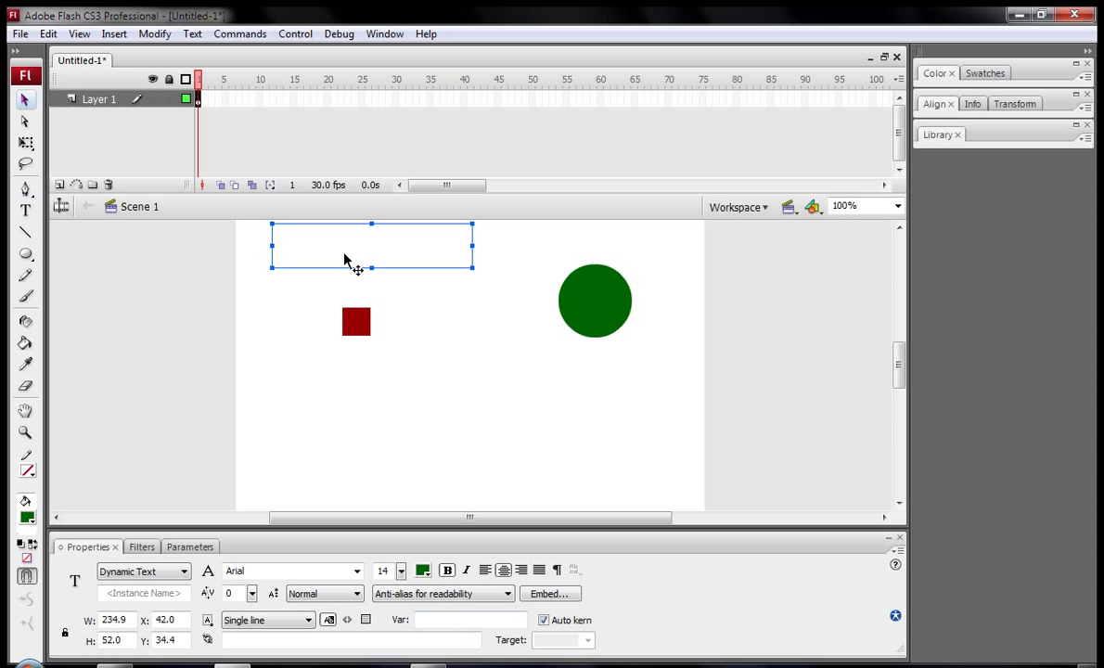
{"action": "mouse_move", "coordinate": [390, 401]}
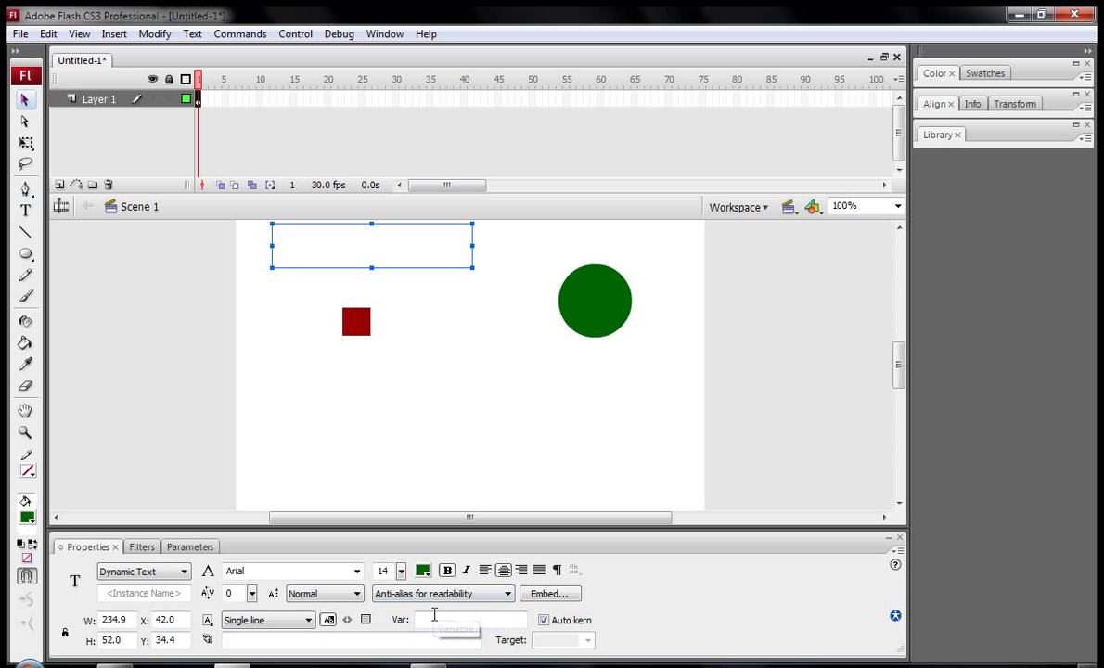
Set the text field's Var to money so it displays the score
{"action": "left_click", "coordinate": [472, 620]}
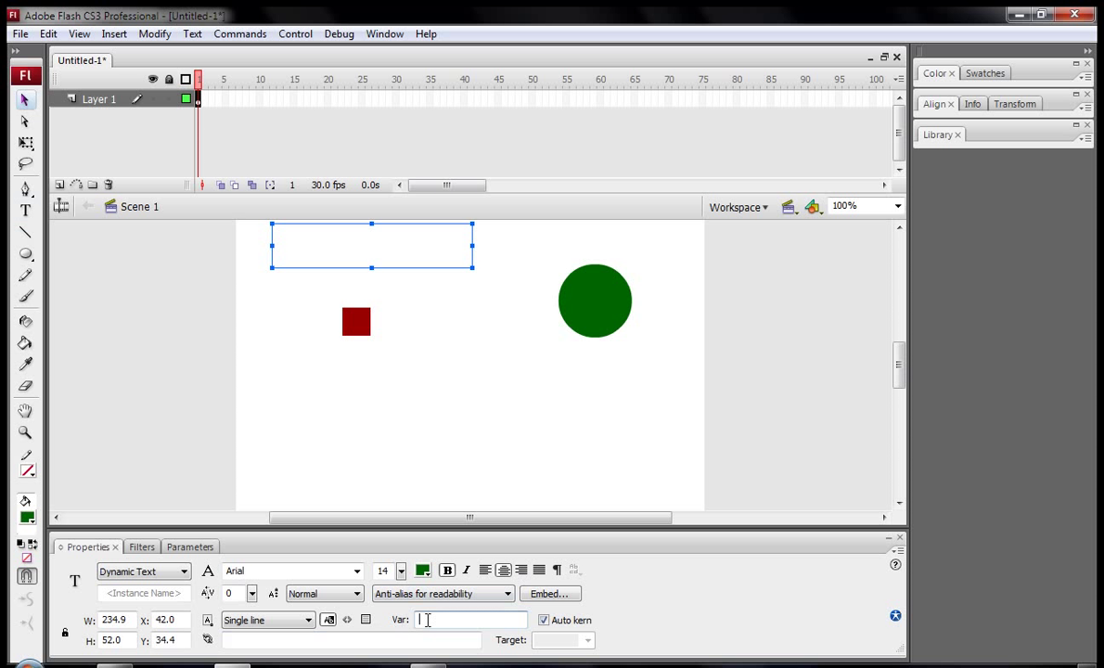
{"action": "type", "text": "m"}
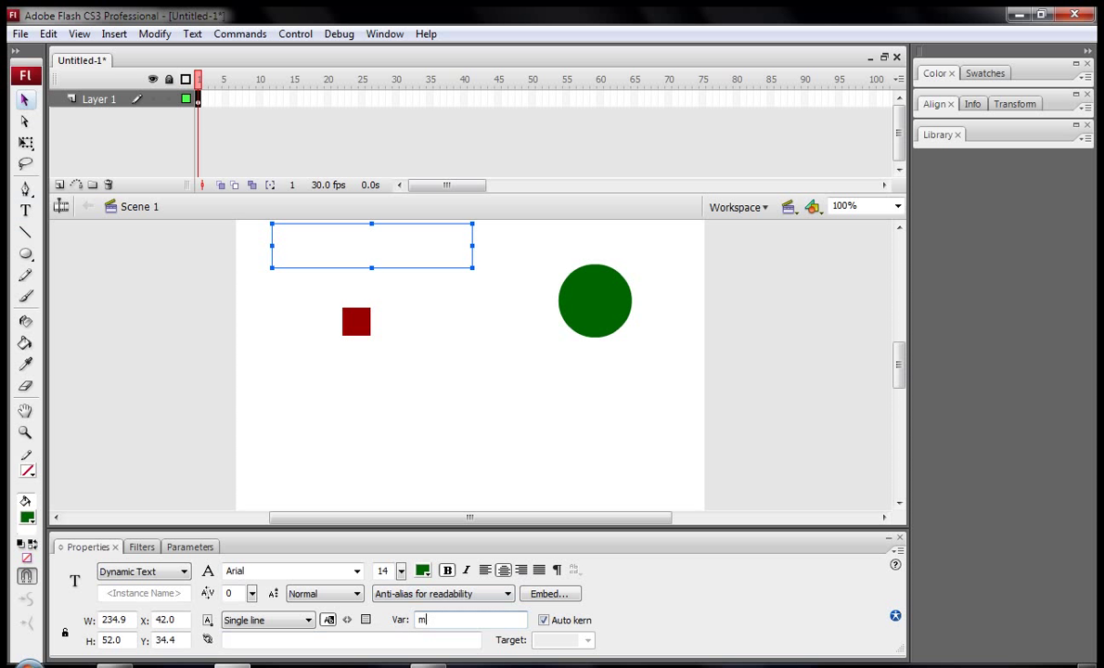
{"action": "type", "text": "oney"}
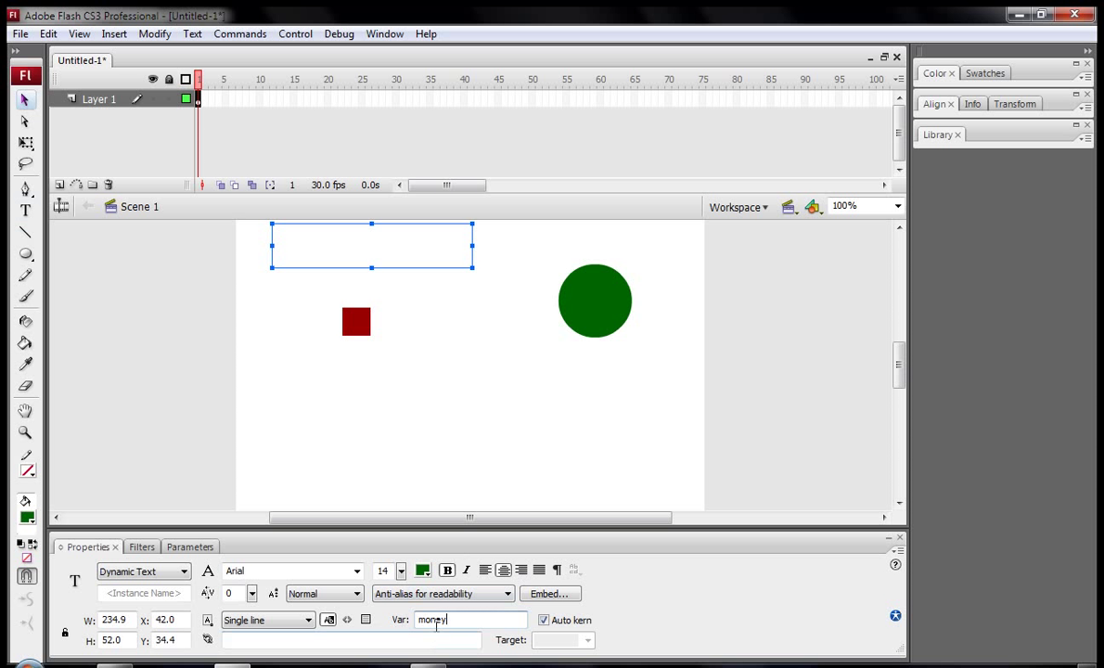
{"action": "mouse_move", "coordinate": [449, 314]}
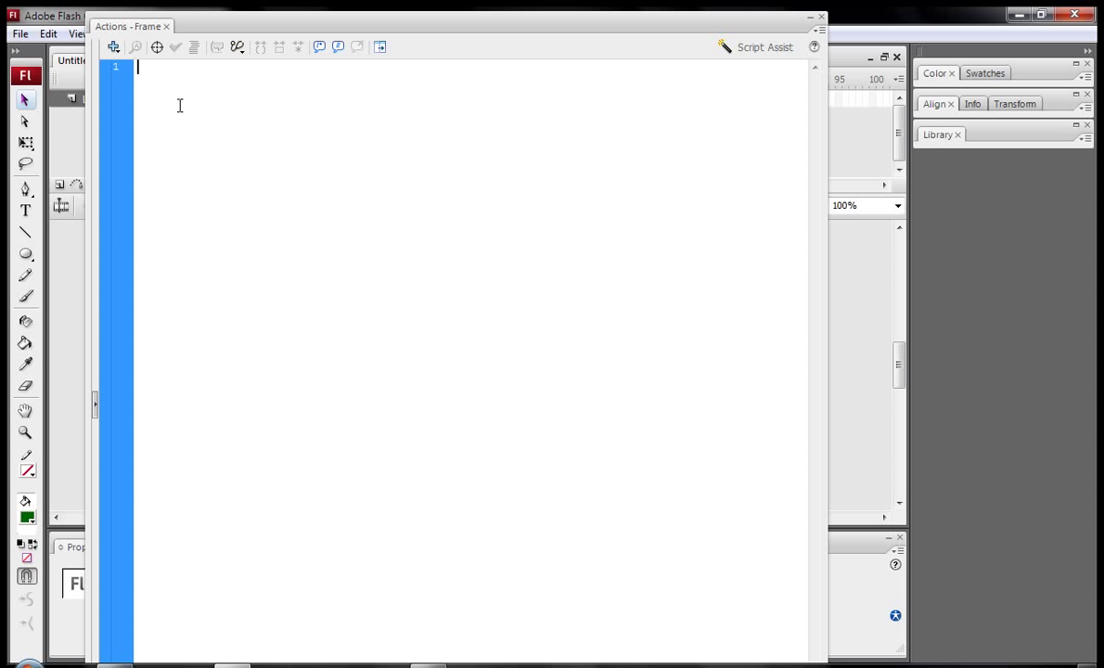
{"action": "mouse_move", "coordinate": [256, 271]}
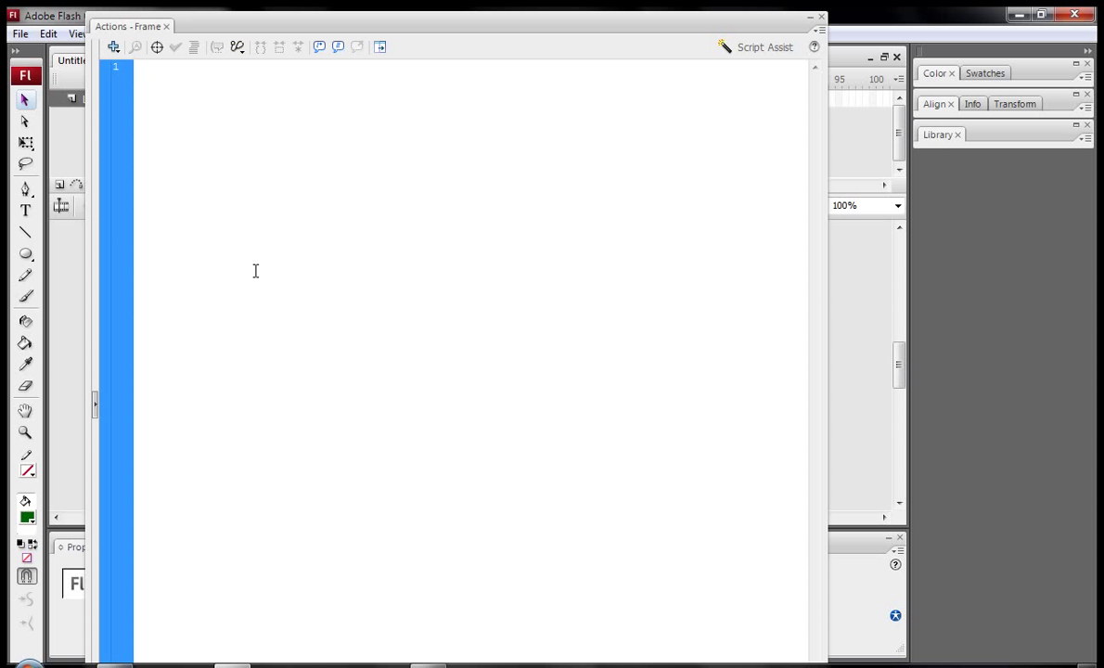
Write money = 0; in frame 1's script and test the movie to see the 0 counter
{"action": "type", "text": "money"}
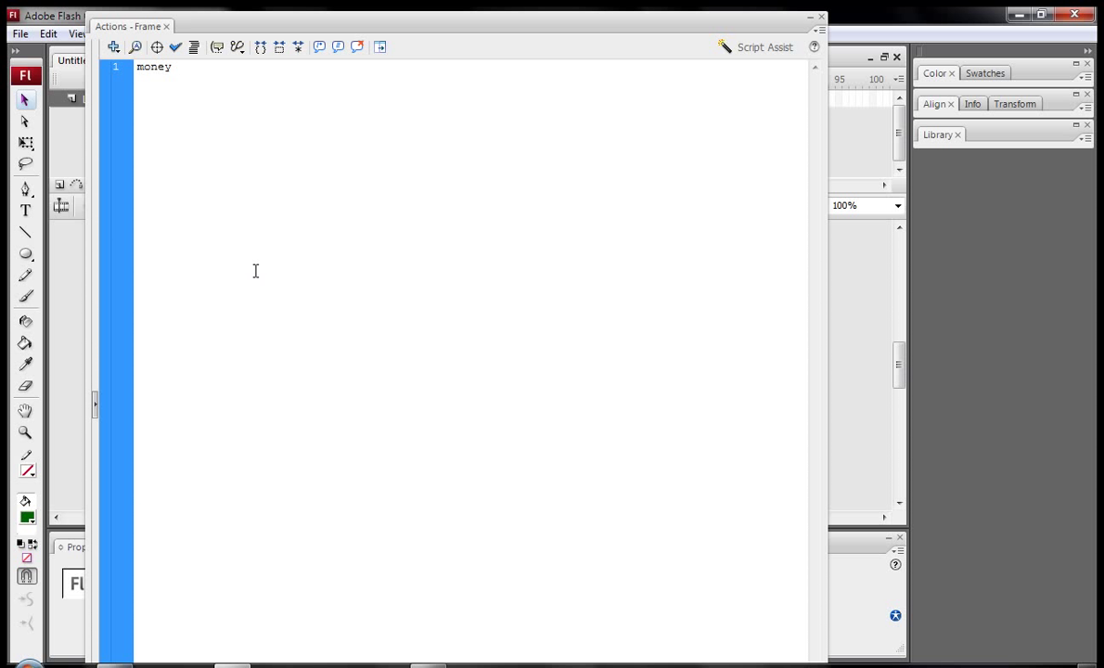
{"action": "type", "text": "= 0;"}
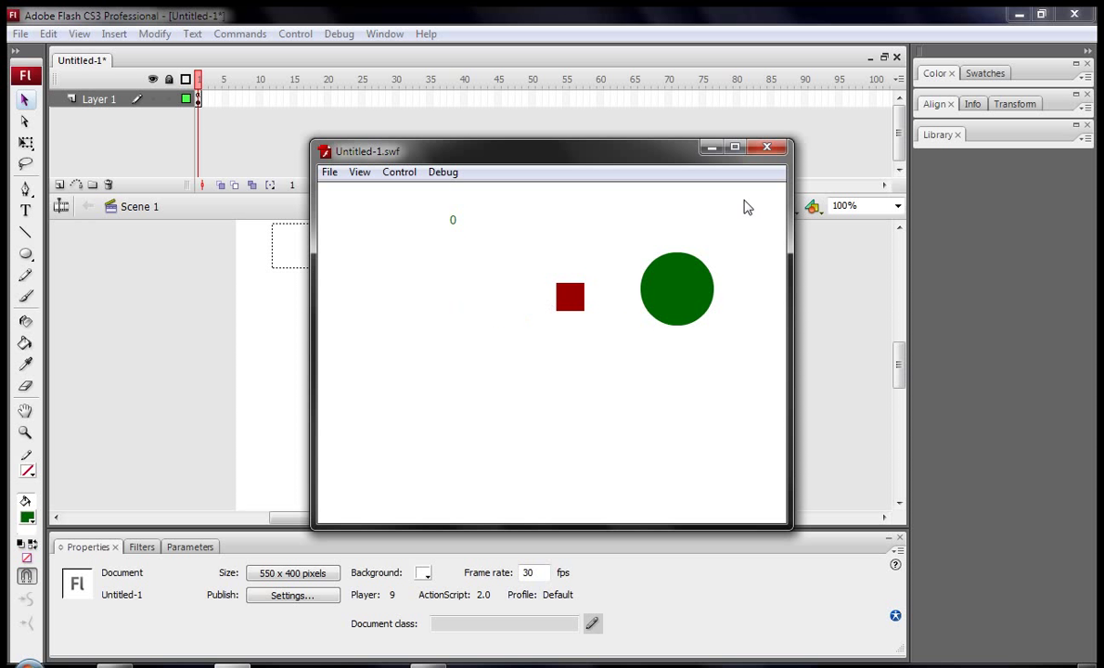
{"action": "mouse_move", "coordinate": [776, 149]}
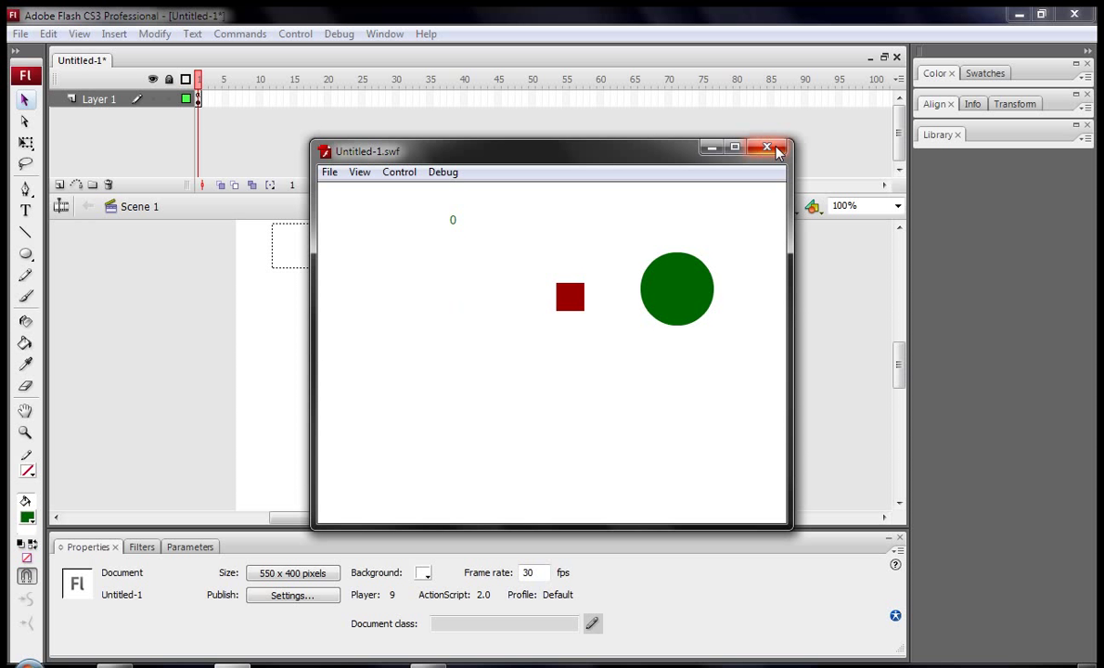
{"action": "left_click", "coordinate": [768, 148]}
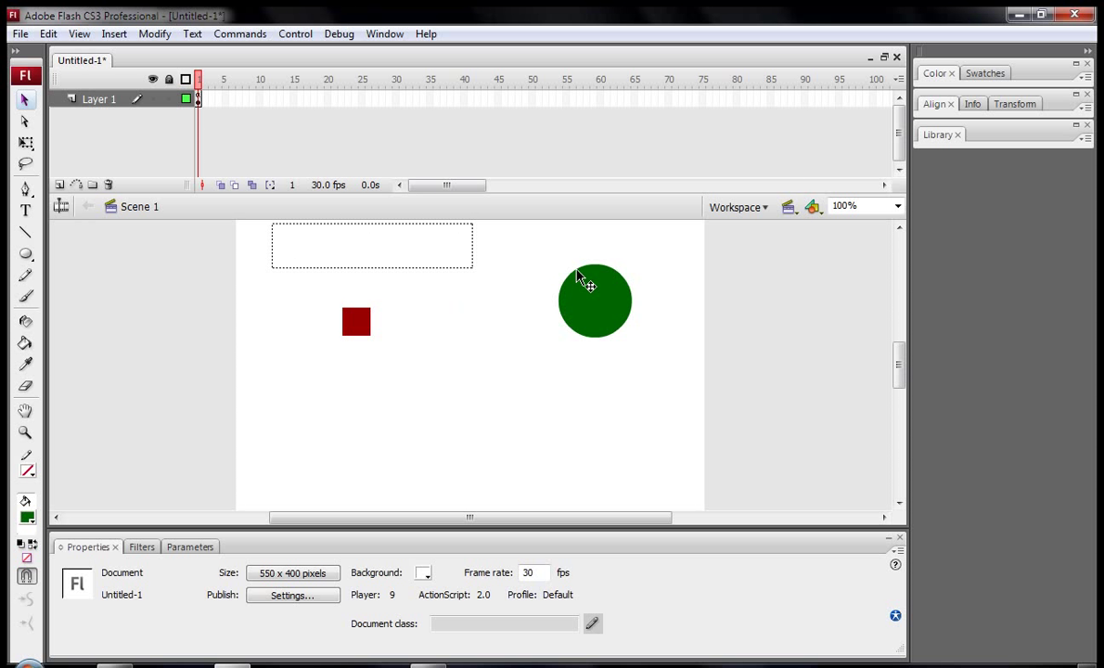
Add _root.money += 10; inside the circle's hitTest block
{"action": "left_click", "coordinate": [594, 299]}
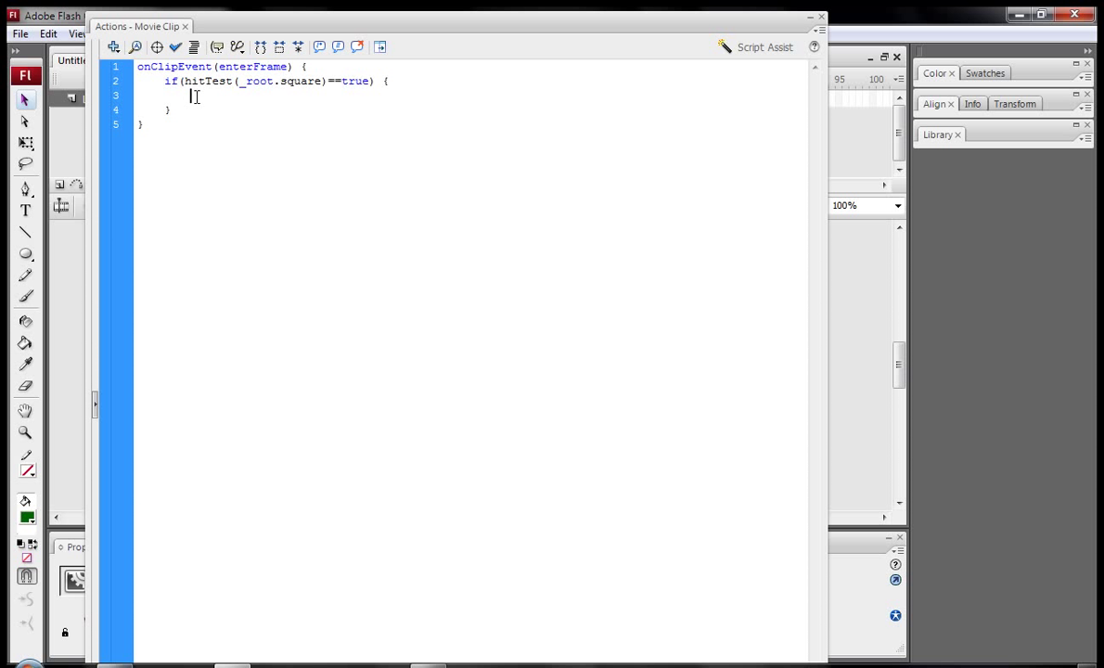
{"action": "type", "text": "_root."}
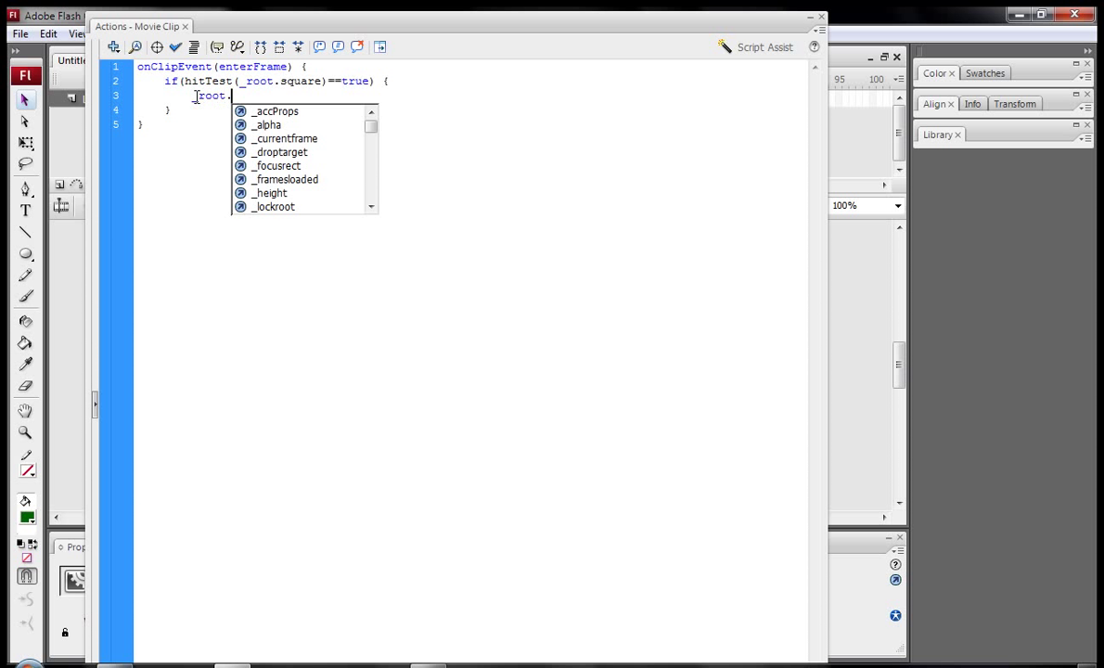
{"action": "type", "text": "money"}
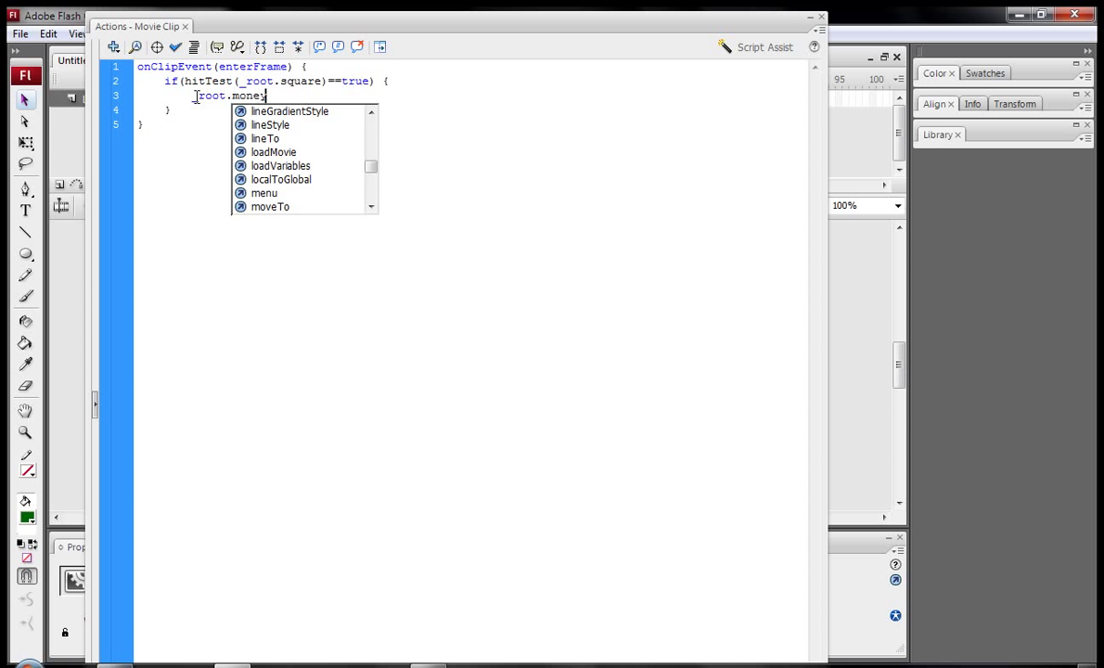
{"action": "type", "text": "+= 1"}
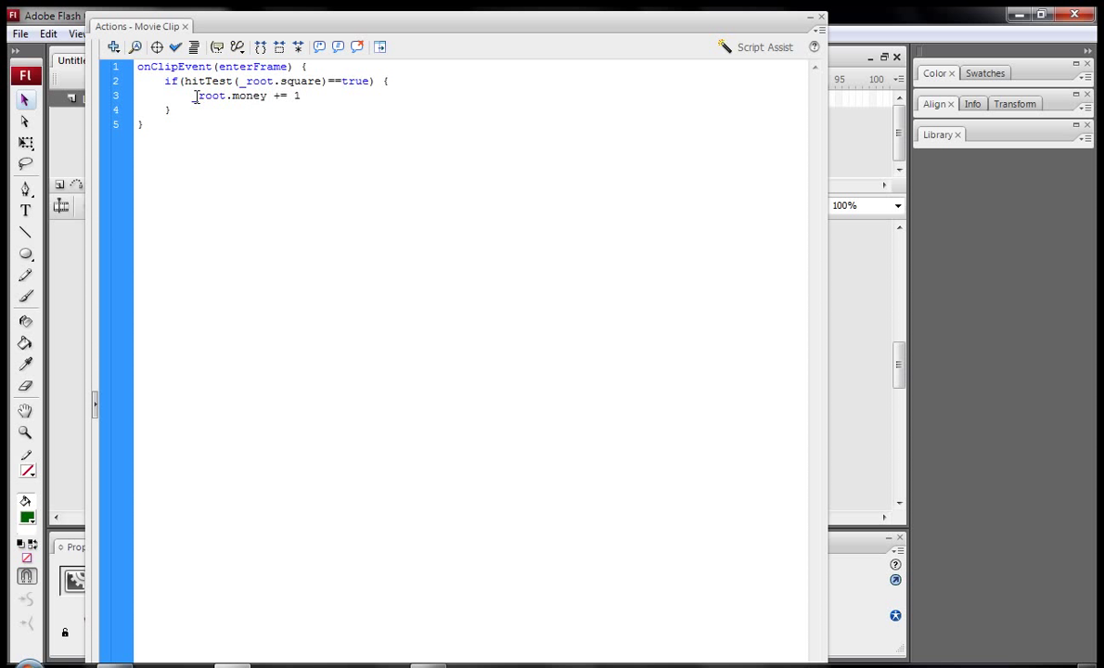
{"action": "type", "text": "0;"}
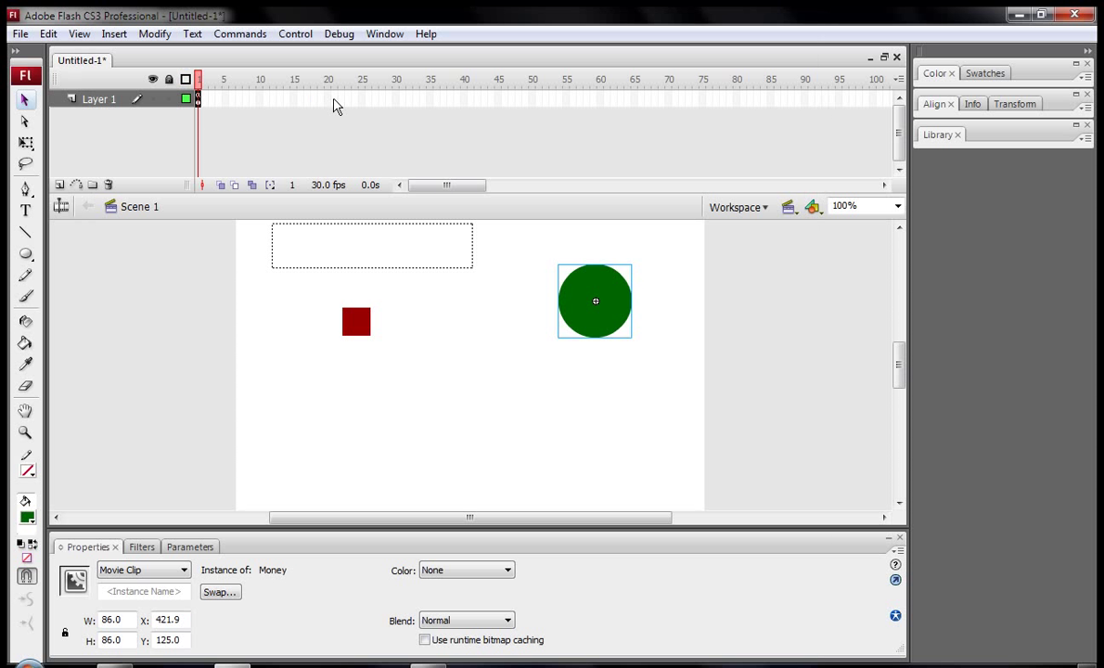
Test the movie and watch the score climb while the square touches the circle
{"action": "left_click", "coordinate": [473, 312]}
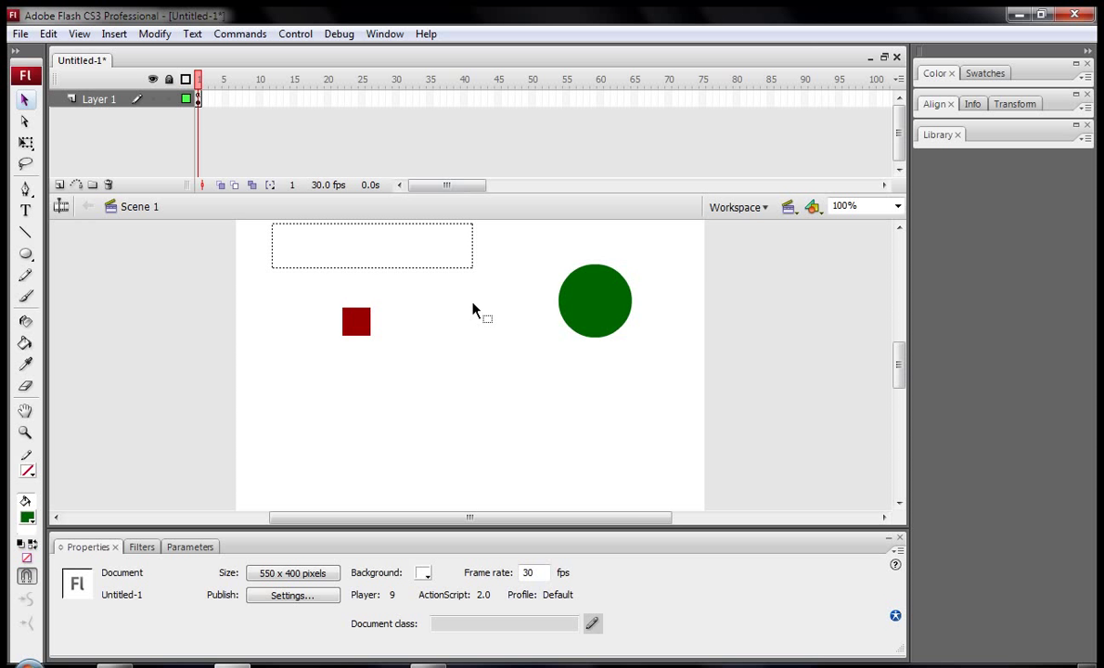
{"action": "key", "text": "ctrl+Return"}
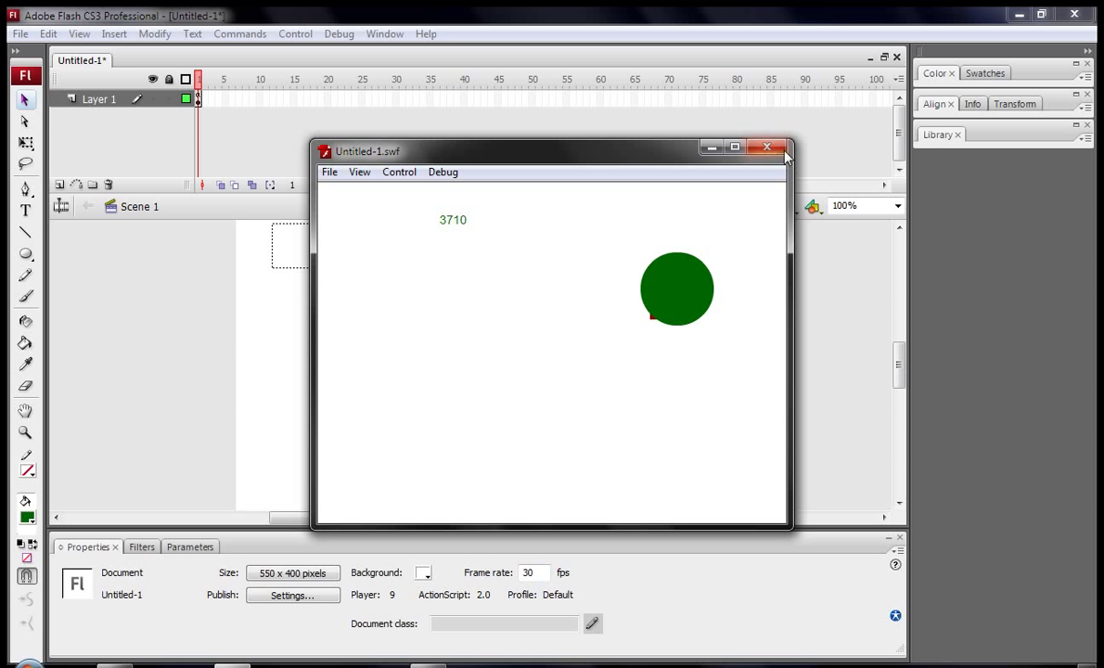
{"action": "left_click", "coordinate": [768, 148]}
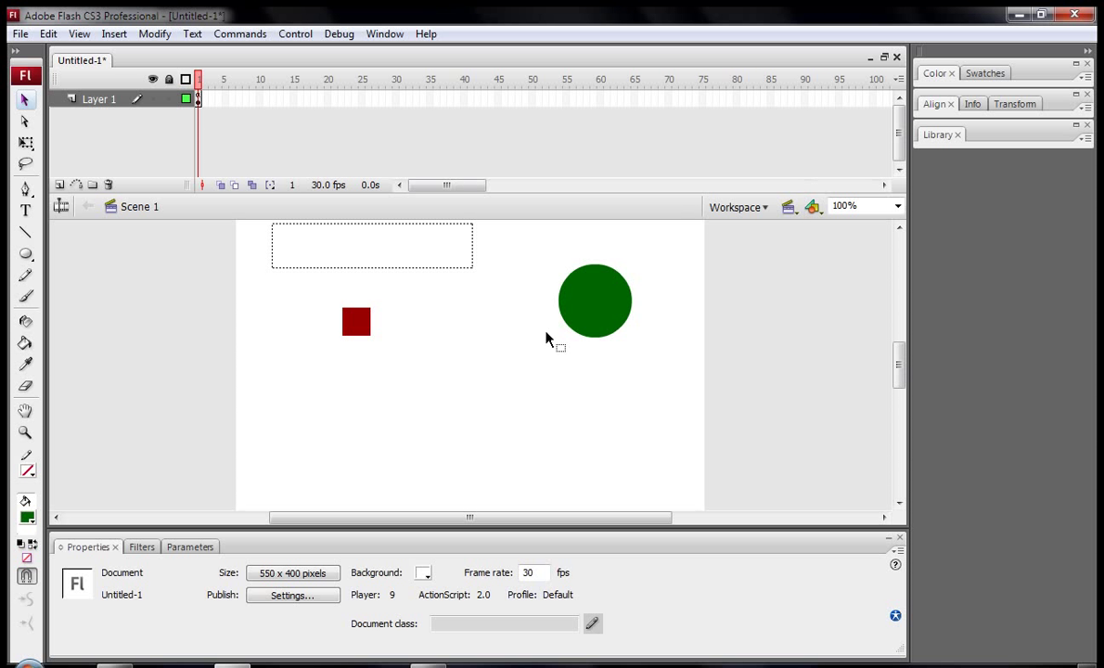
Add unloadMovie(this); after the += 10 line and test that the circle vanishes at 10
{"action": "left_click", "coordinate": [594, 301]}
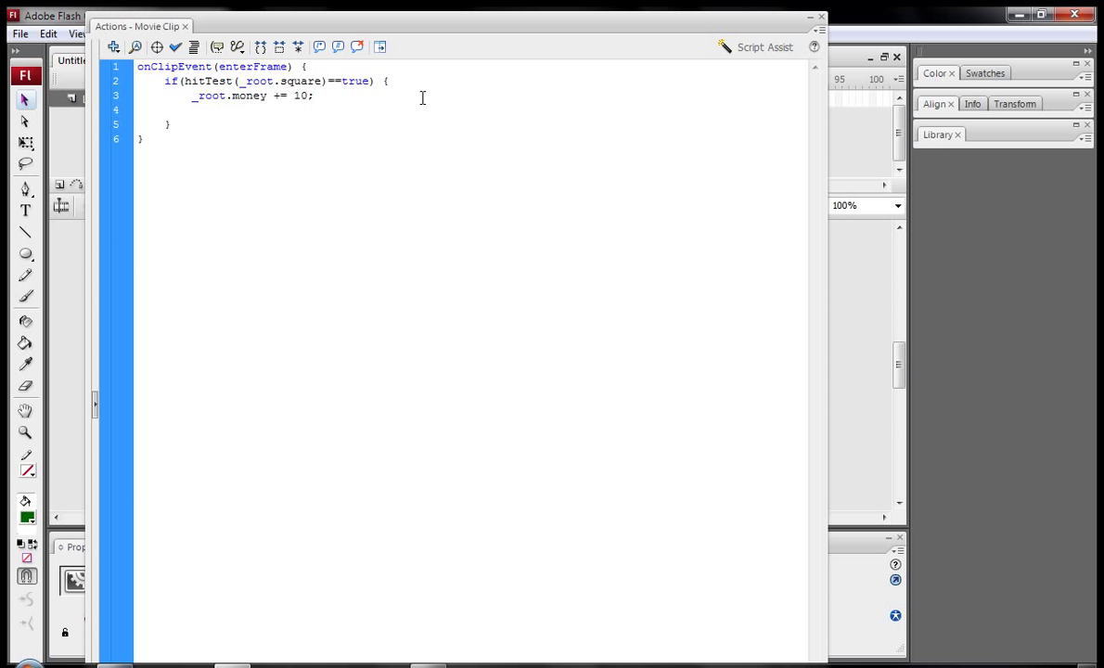
{"action": "type", "text": "uni"}
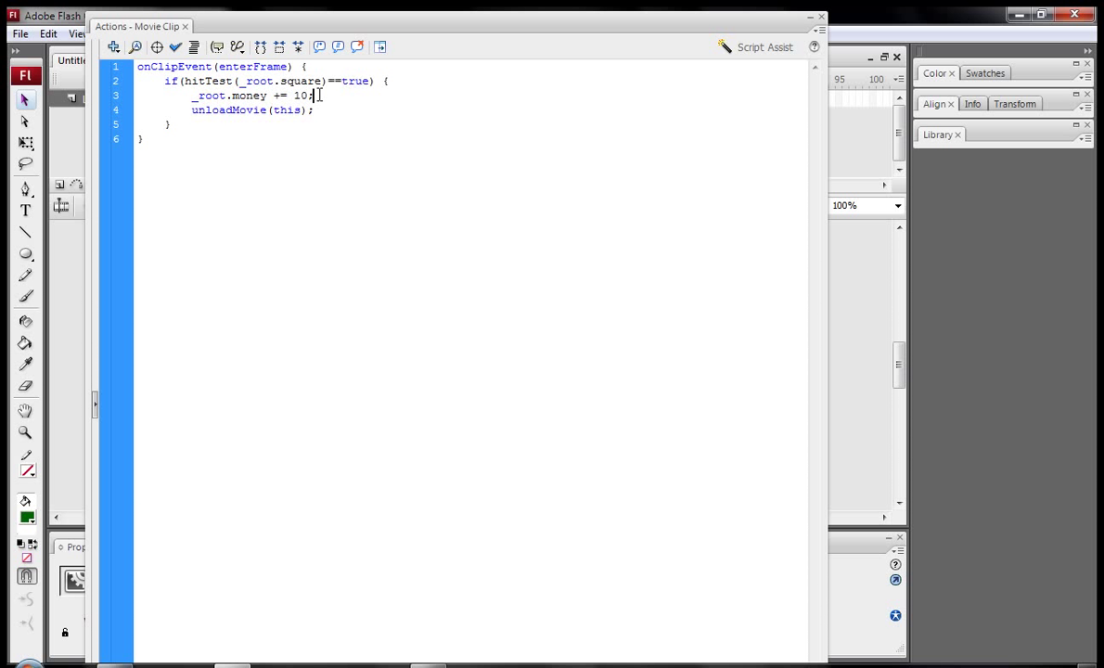
{"action": "left_click", "coordinate": [314, 110]}
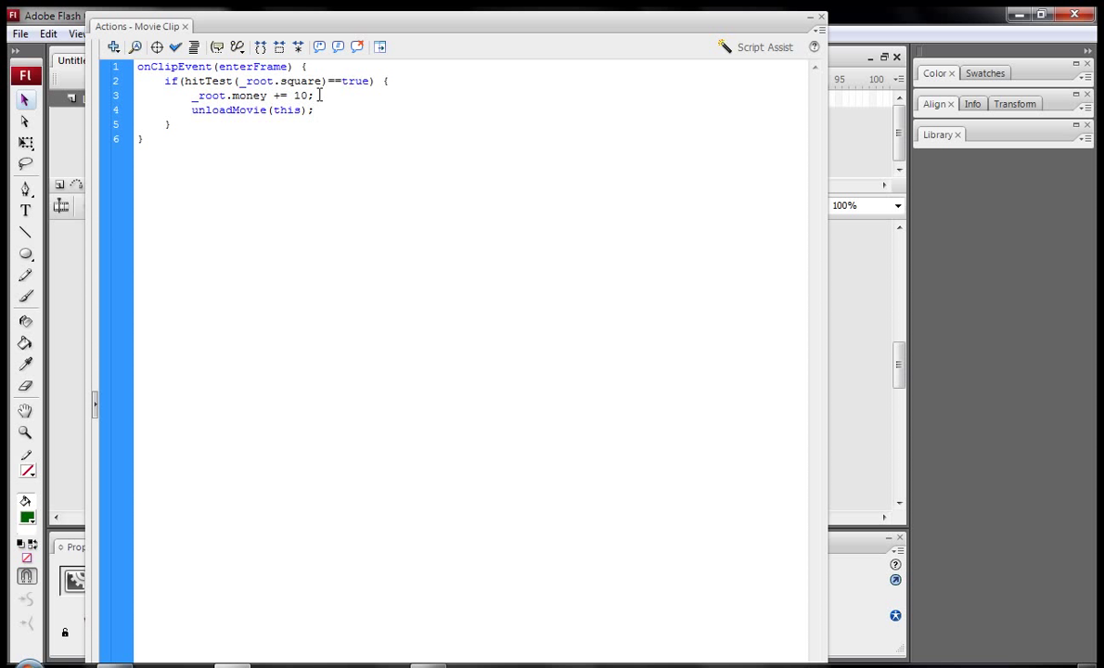
{"action": "left_click", "coordinate": [314, 110]}
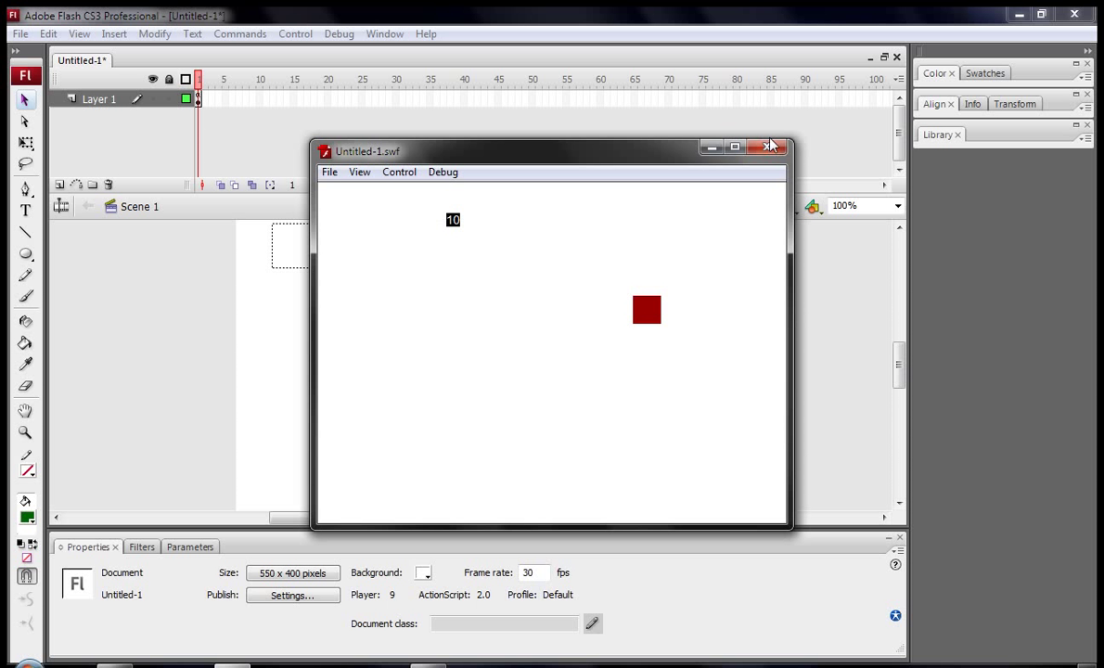
{"action": "left_click", "coordinate": [772, 146]}
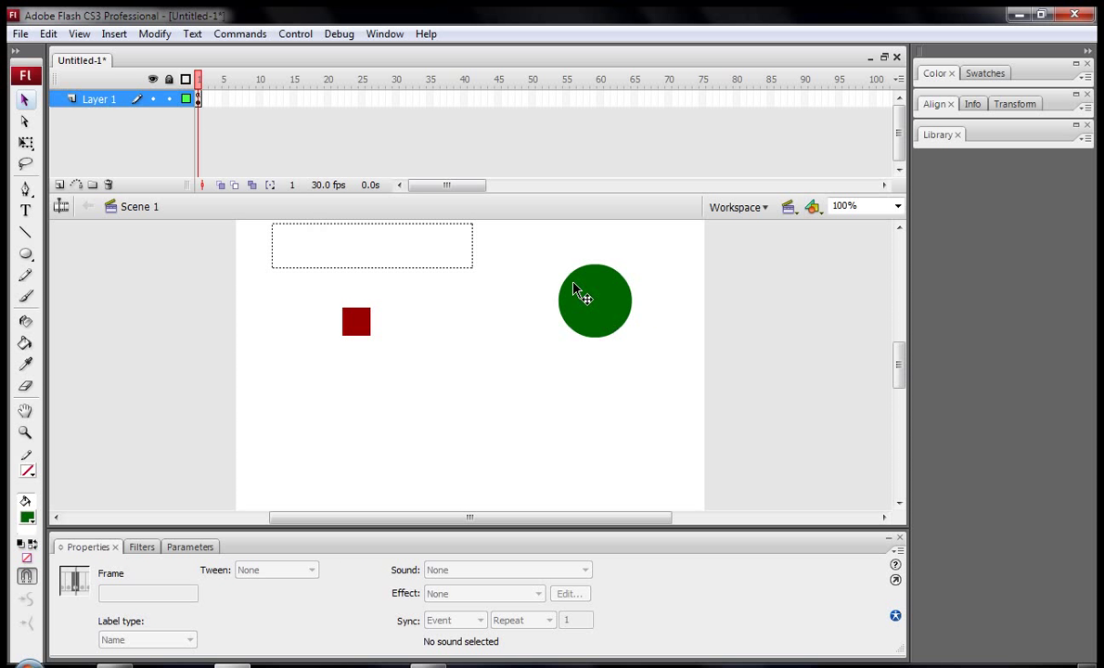
Alt-drag three copies of the money circle onto the stage and test collecting all four for 40
{"action": "left_click", "coordinate": [596, 301]}
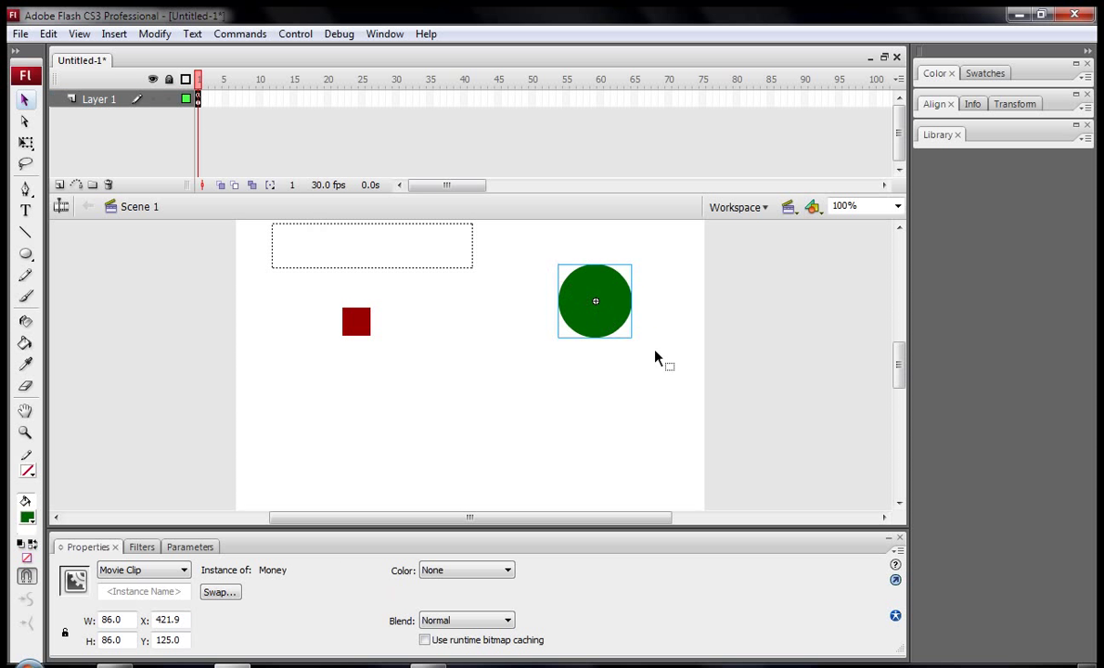
{"action": "left_click_drag", "start_coordinate": [596, 301], "coordinate": [472, 364]}
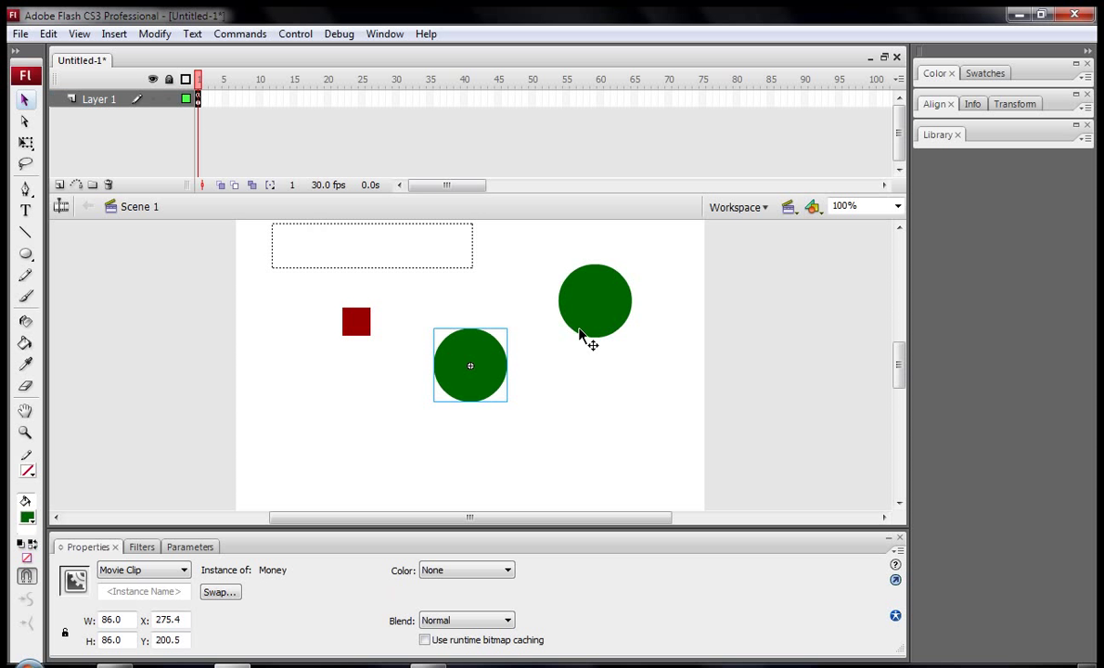
{"action": "left_click_drag", "start_coordinate": [594, 301], "coordinate": [572, 412]}
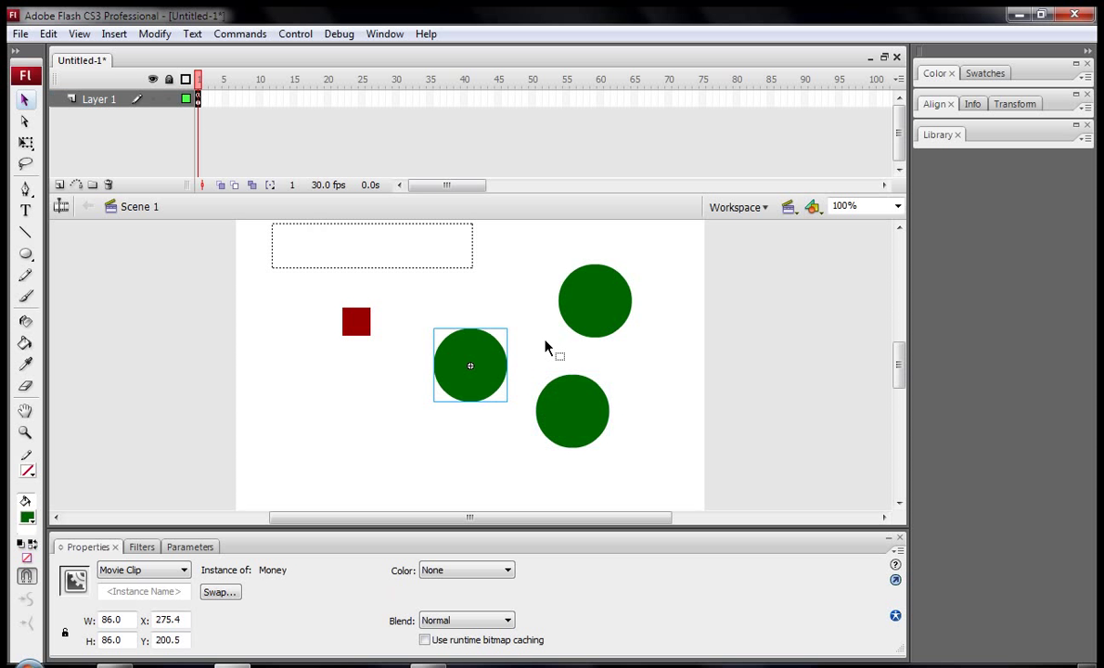
{"action": "left_click_drag", "start_coordinate": [471, 364], "coordinate": [509, 304]}
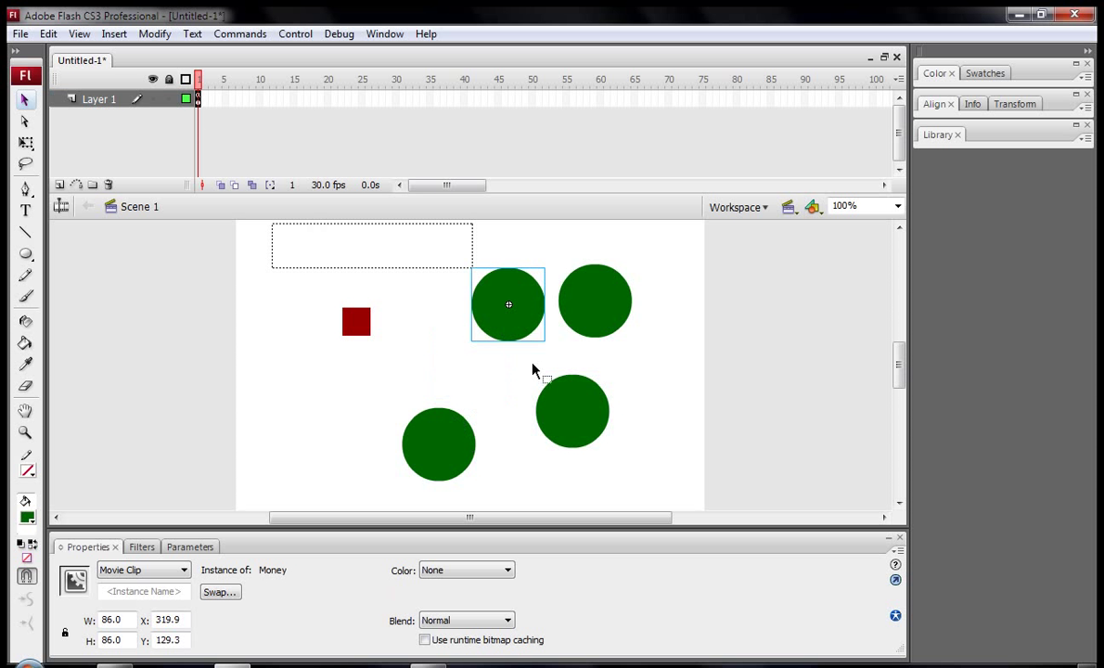
{"action": "key", "text": "ctrl+Return"}
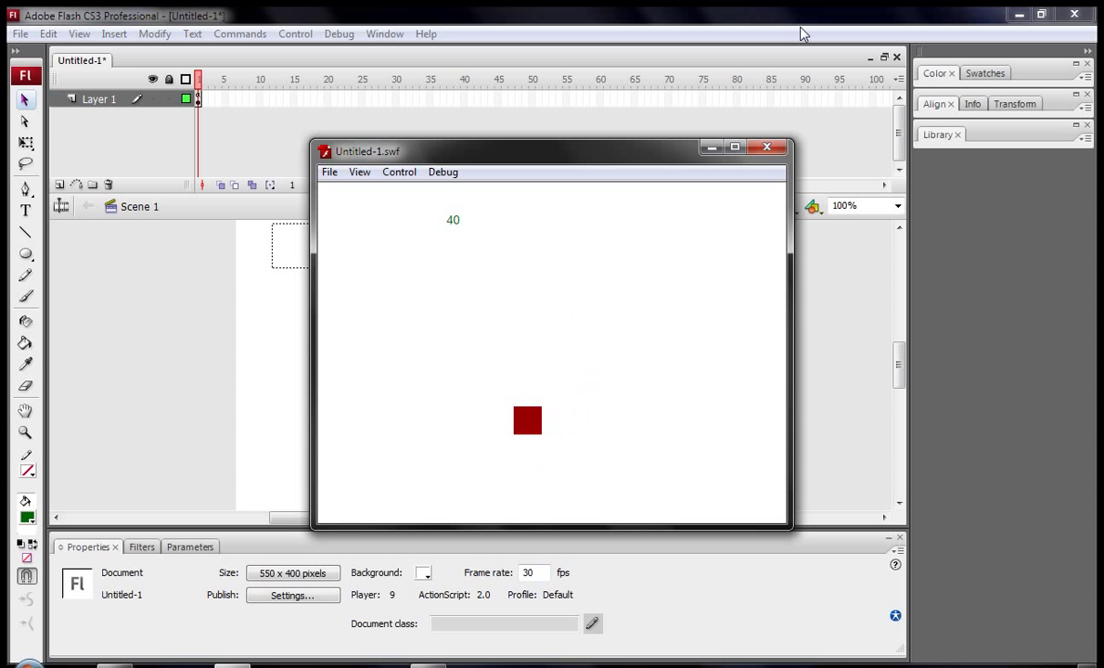
{"action": "left_click", "coordinate": [768, 146]}
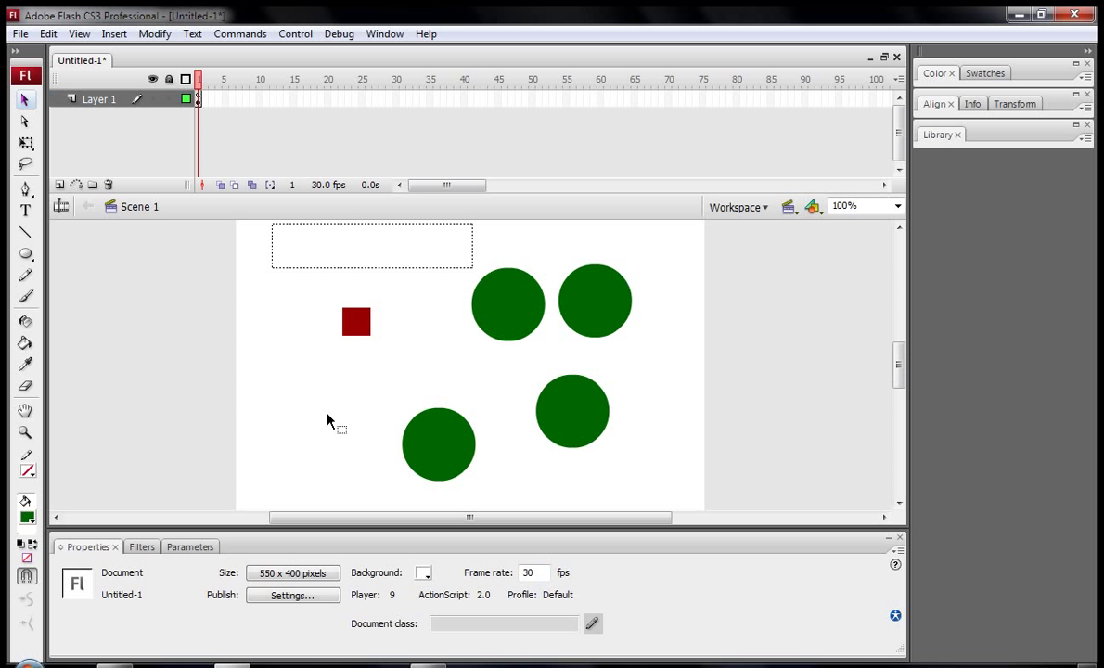
{"action": "mouse_move", "coordinate": [264, 387]}
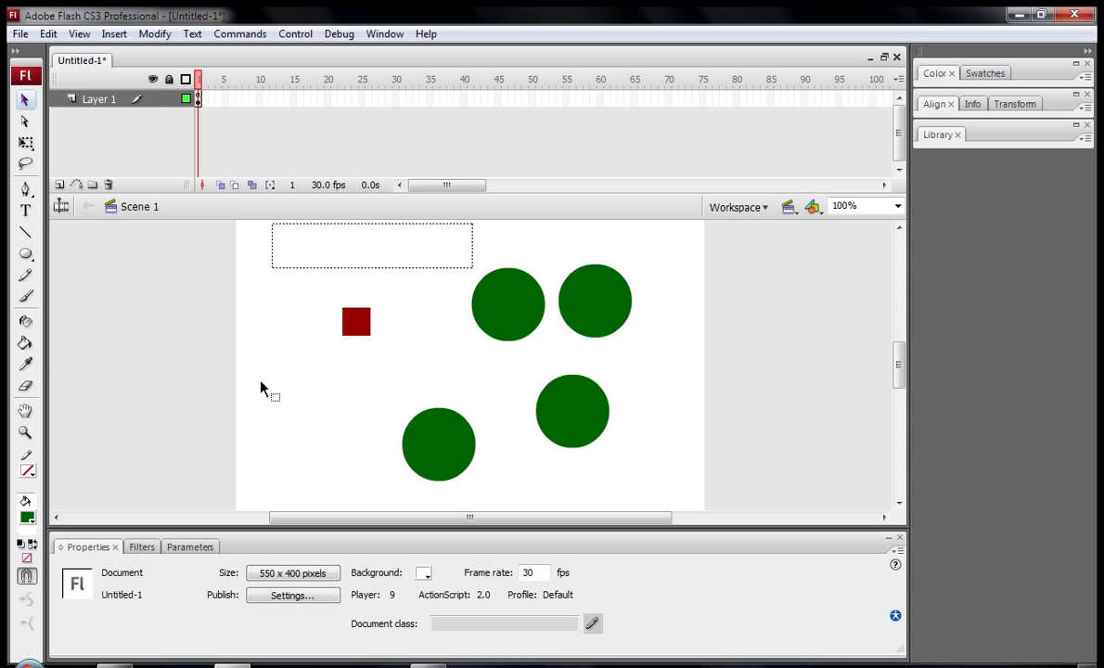
{"action": "mouse_move", "coordinate": [249, 381]}
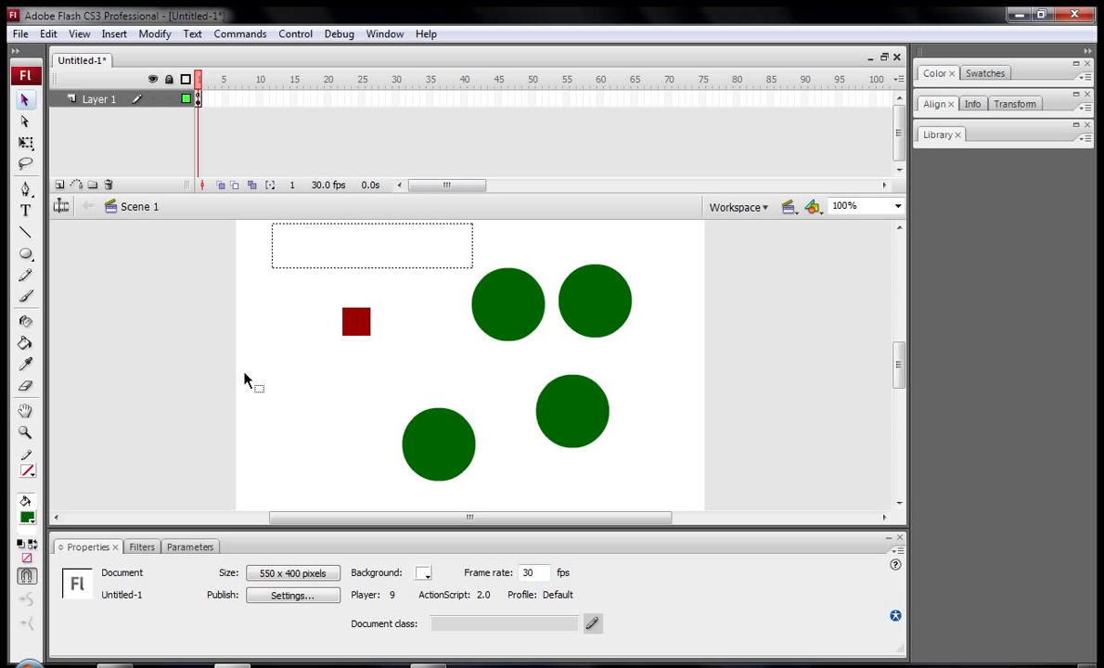
{"action": "mouse_move", "coordinate": [308, 380]}
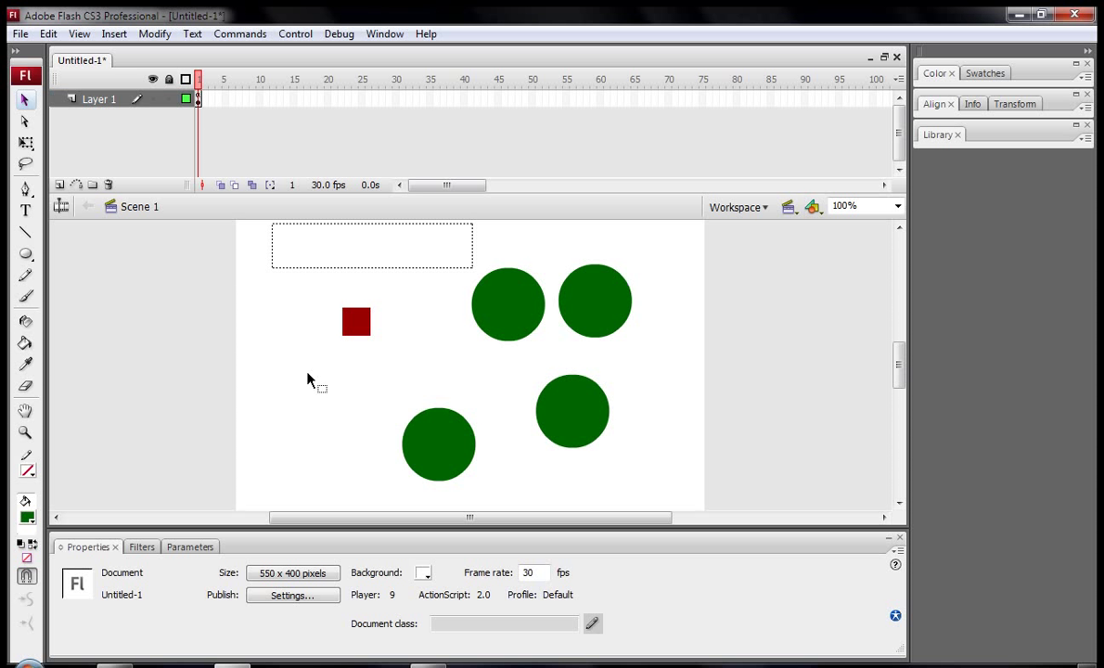
{"action": "mouse_move", "coordinate": [282, 397]}
{"action": "type", "text": "money = 0;"}
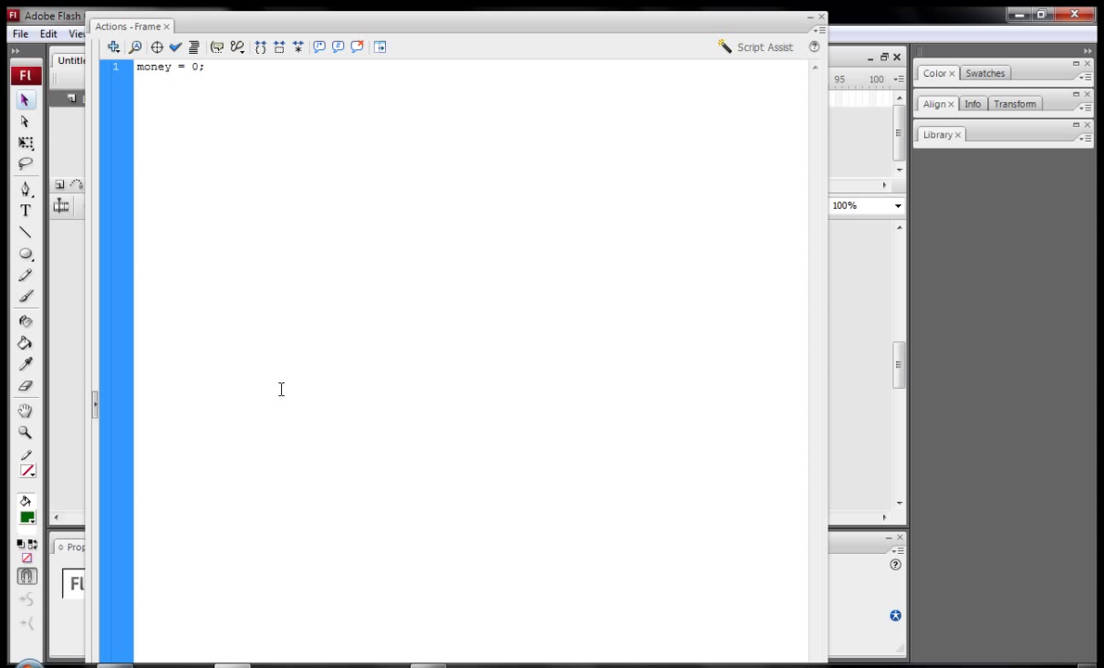
Insert stop(); as the first line above money = 0; in frame 1's script
{"action": "key", "text": "Return"}
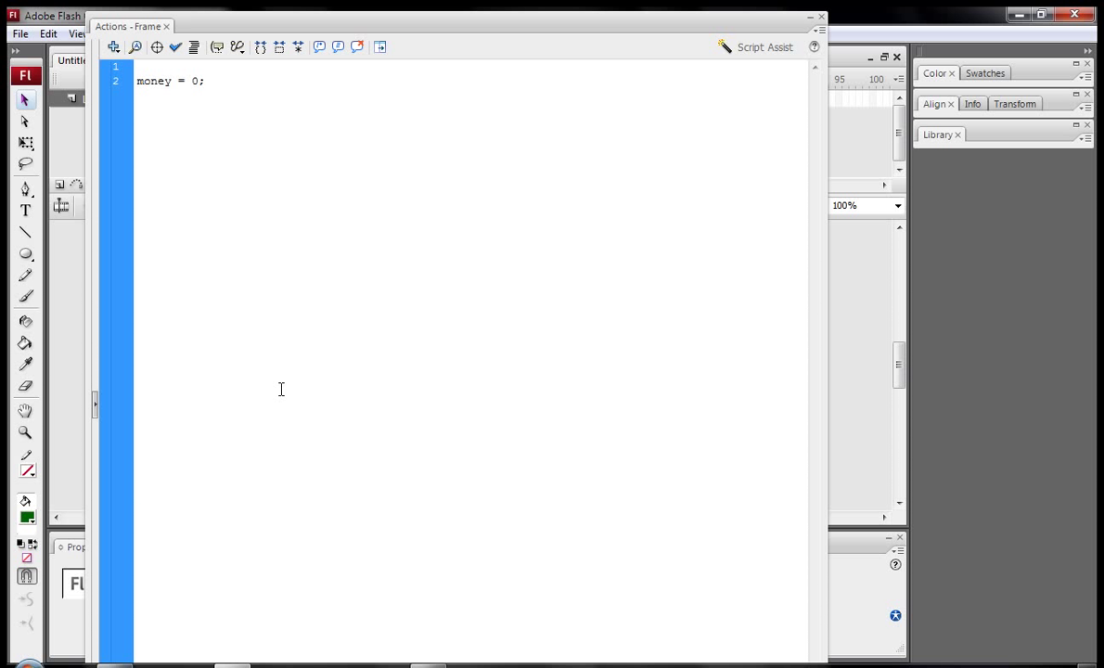
{"action": "type", "text": "stop"}
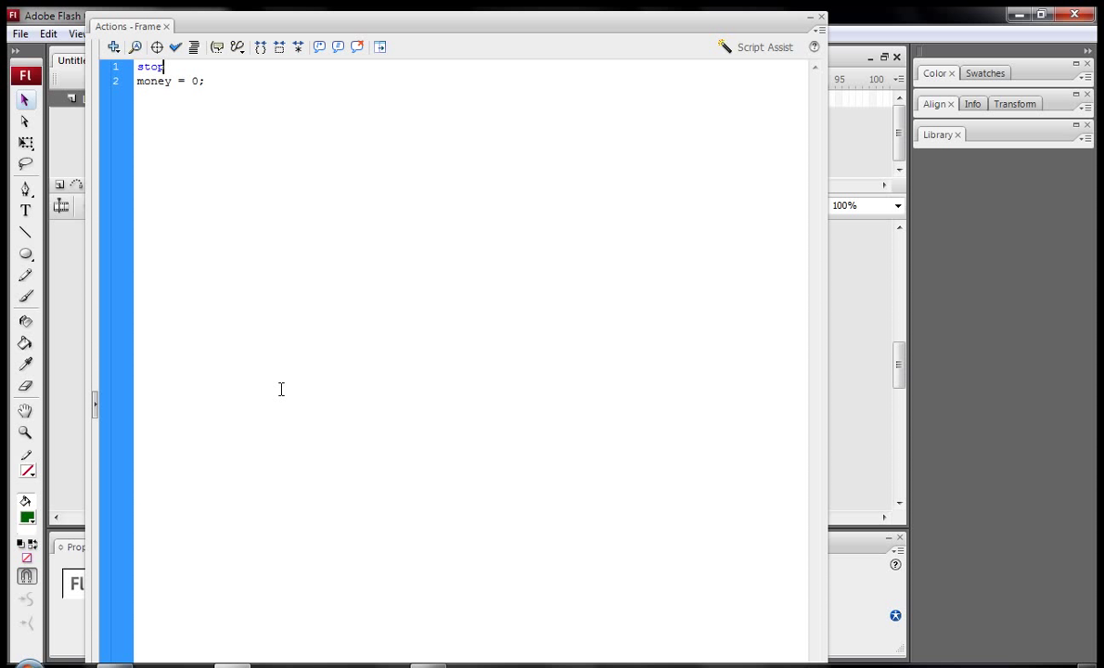
{"action": "type", "text": "("}
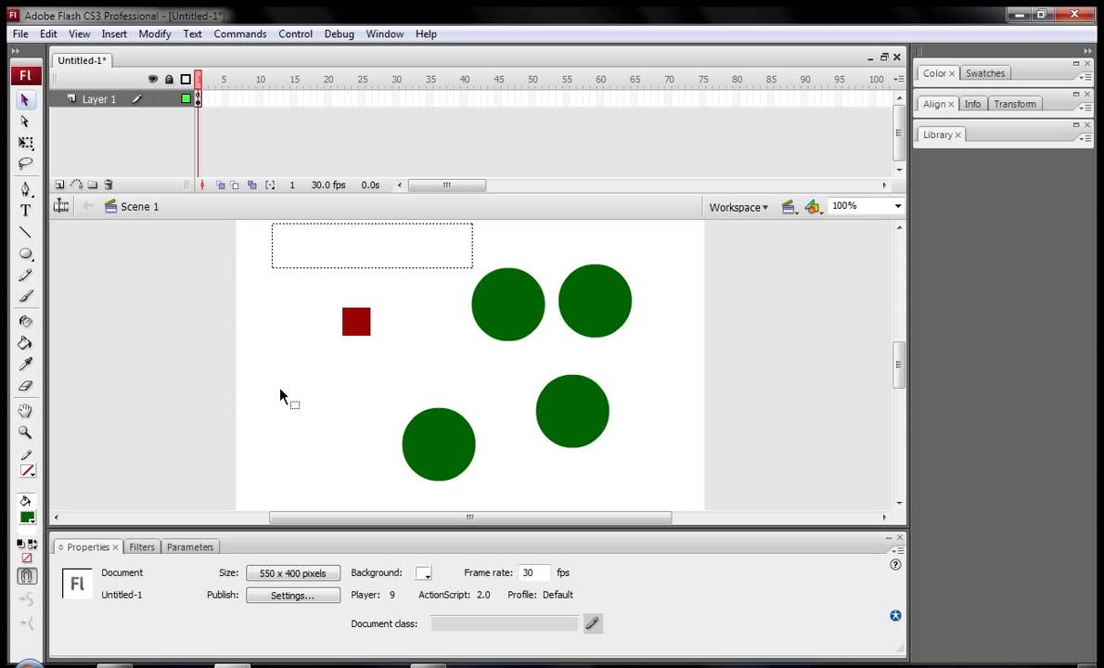
{"action": "mouse_move", "coordinate": [249, 380]}
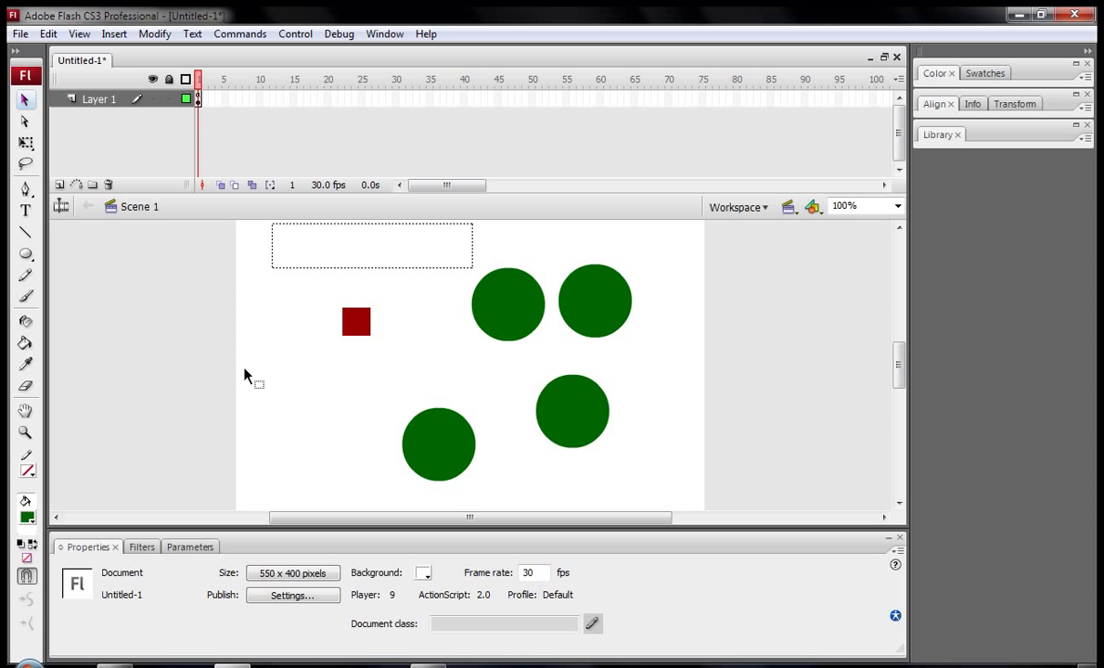
{"action": "mouse_move", "coordinate": [286, 348]}
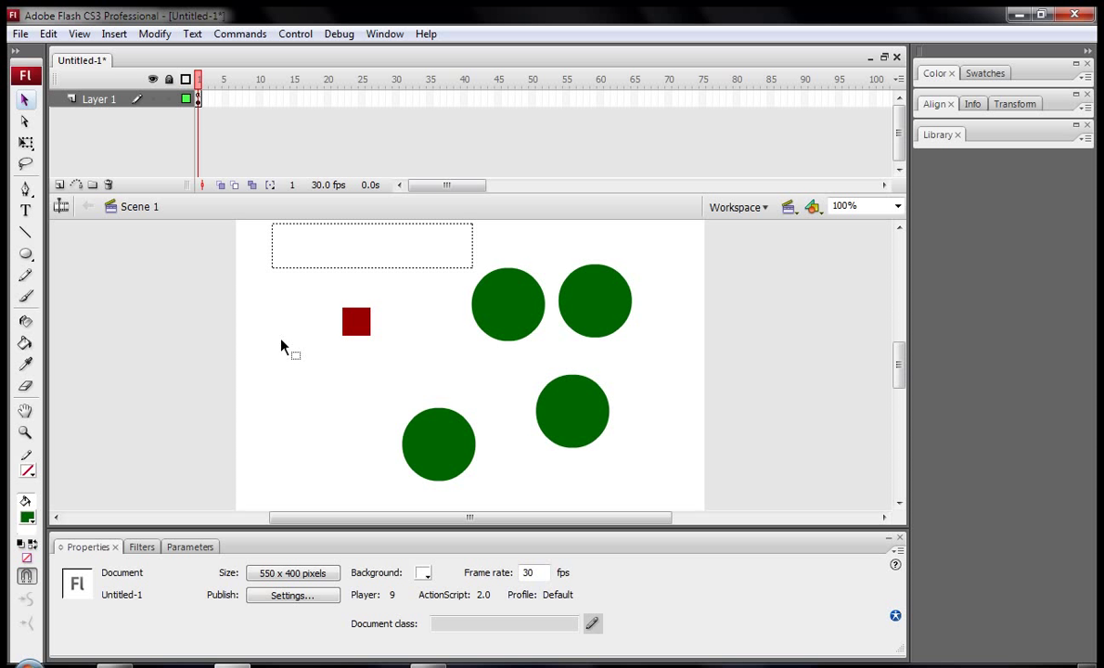
{"action": "mouse_move", "coordinate": [311, 429]}
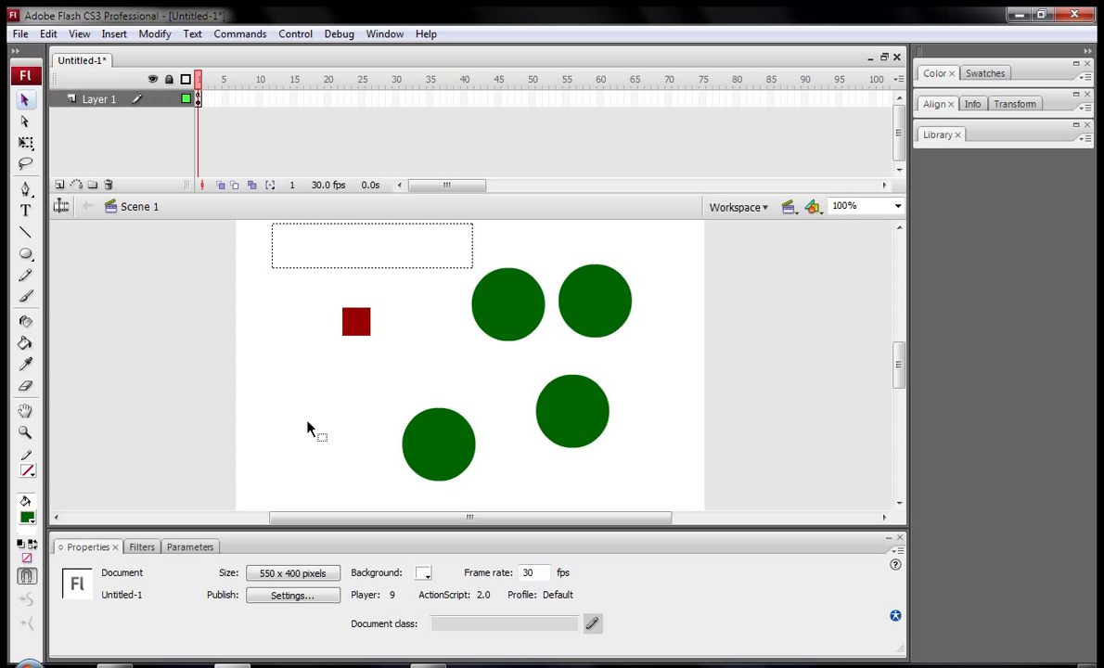
{"action": "mouse_move", "coordinate": [468, 347]}
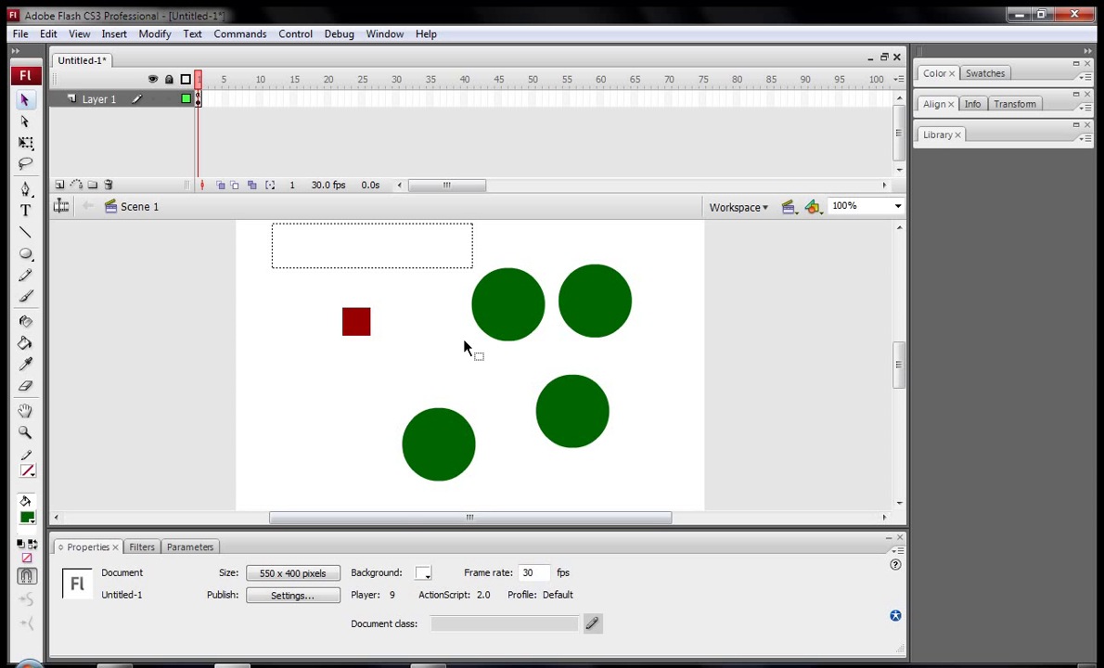
{"action": "mouse_move", "coordinate": [425, 271]}
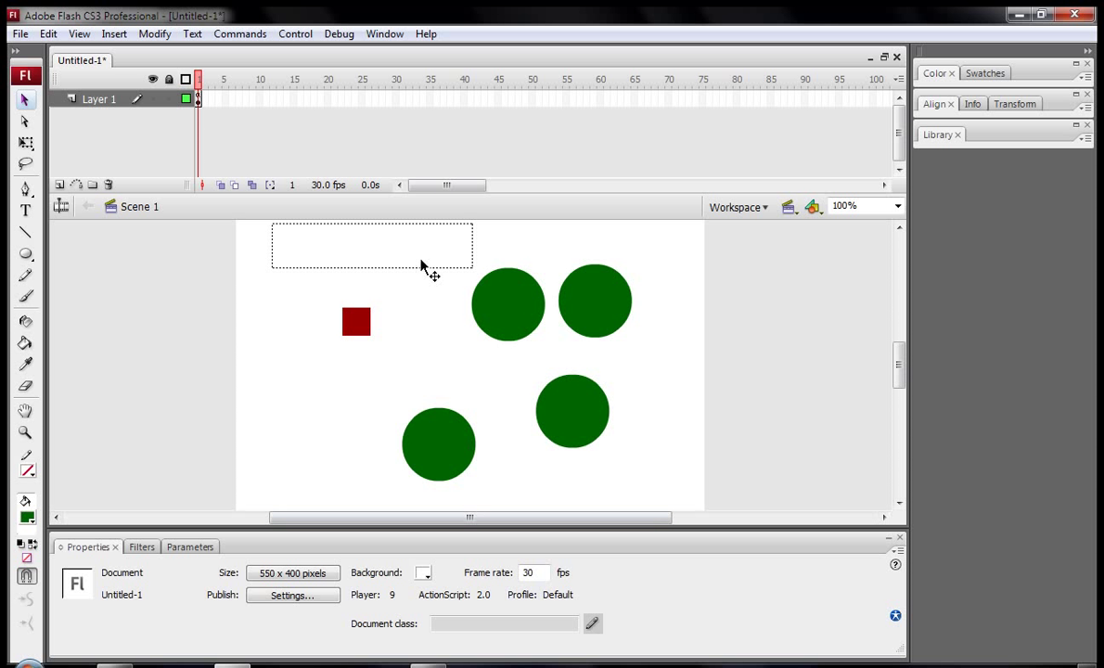
{"action": "mouse_move", "coordinate": [482, 334]}
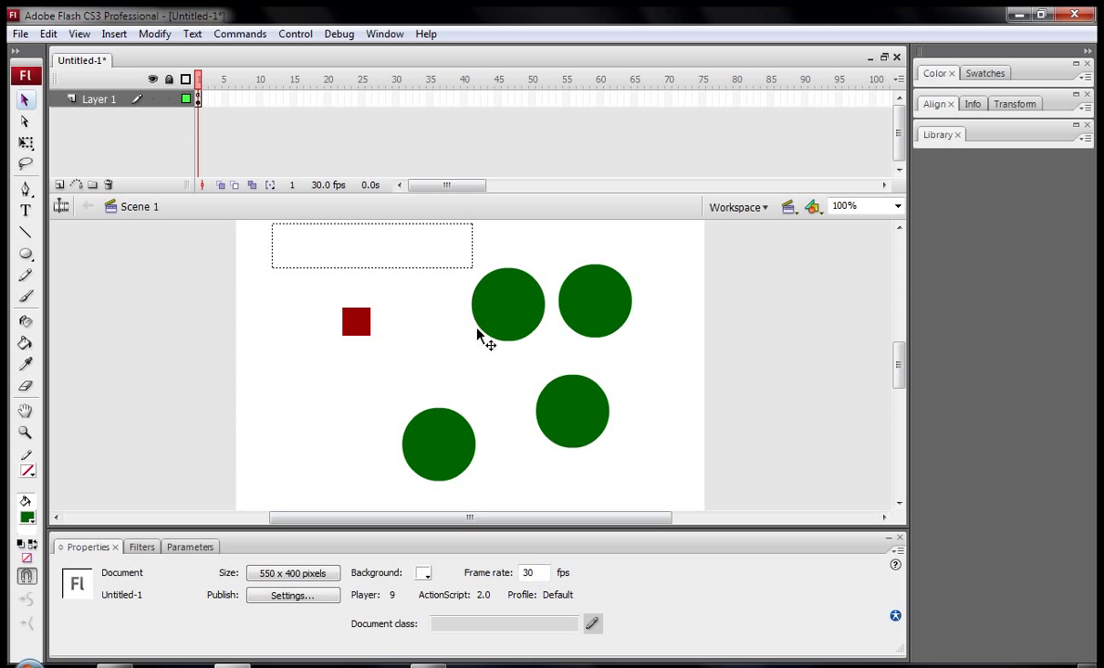
{"action": "mouse_move", "coordinate": [271, 143]}
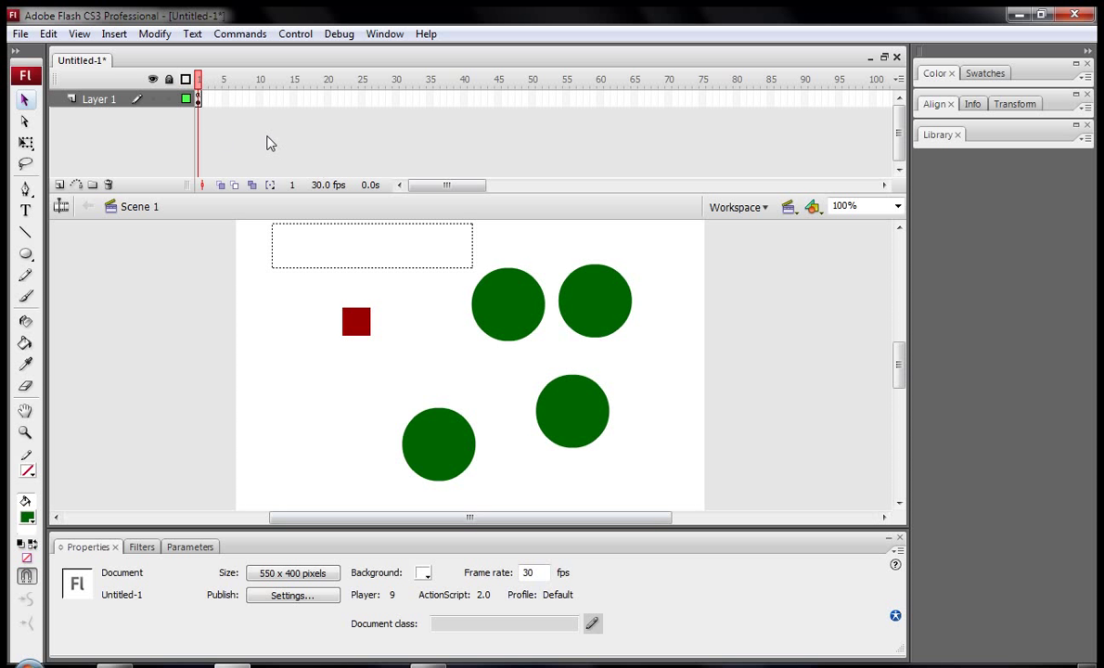
{"action": "mouse_move", "coordinate": [227, 258]}
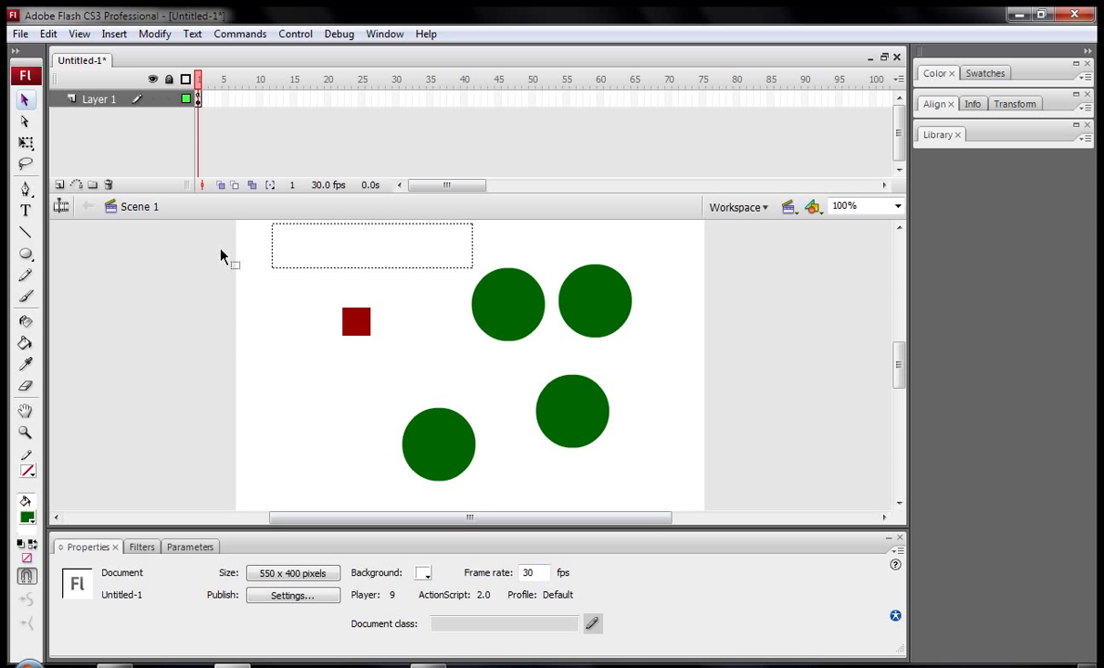
{"action": "mouse_move", "coordinate": [431, 508]}
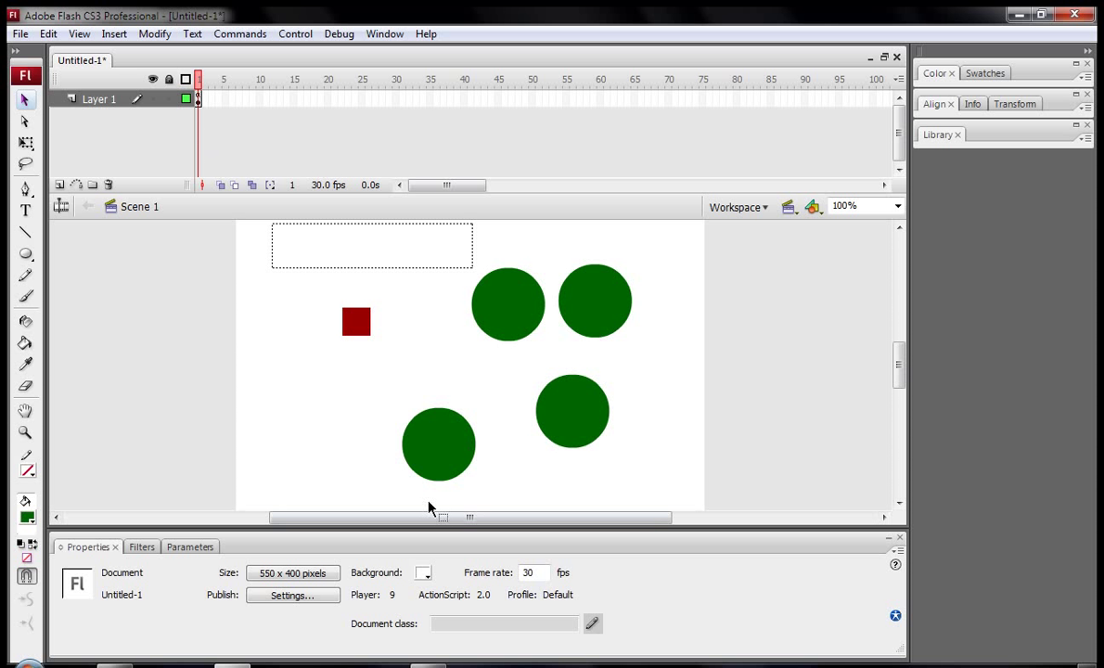
{"action": "mouse_move", "coordinate": [230, 60]}
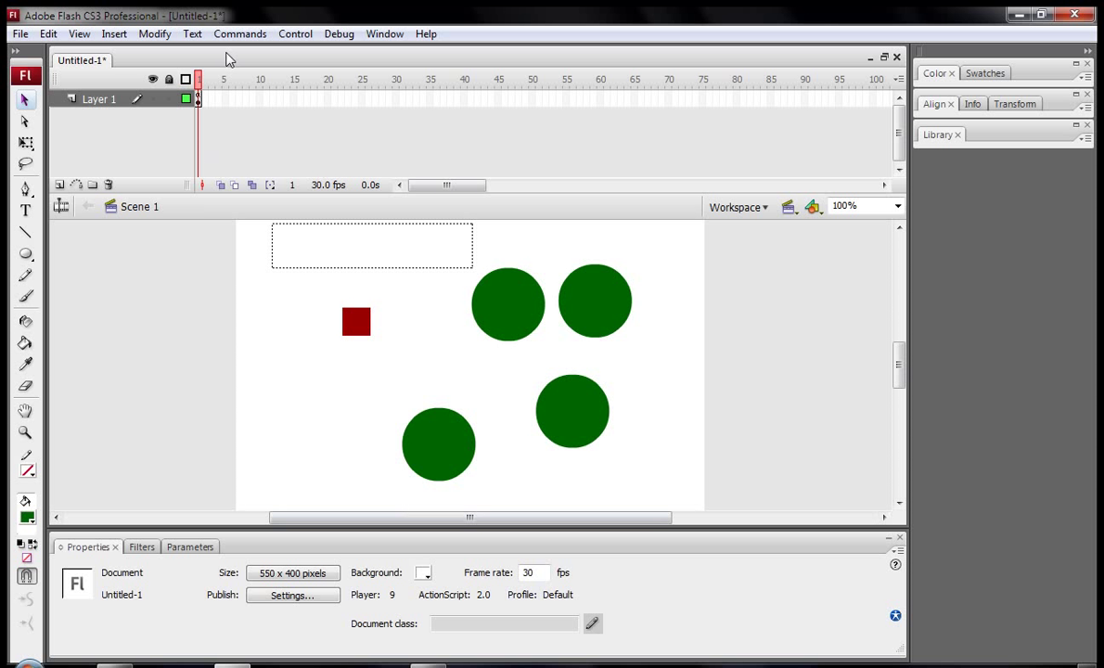
{"action": "mouse_move", "coordinate": [202, 106]}
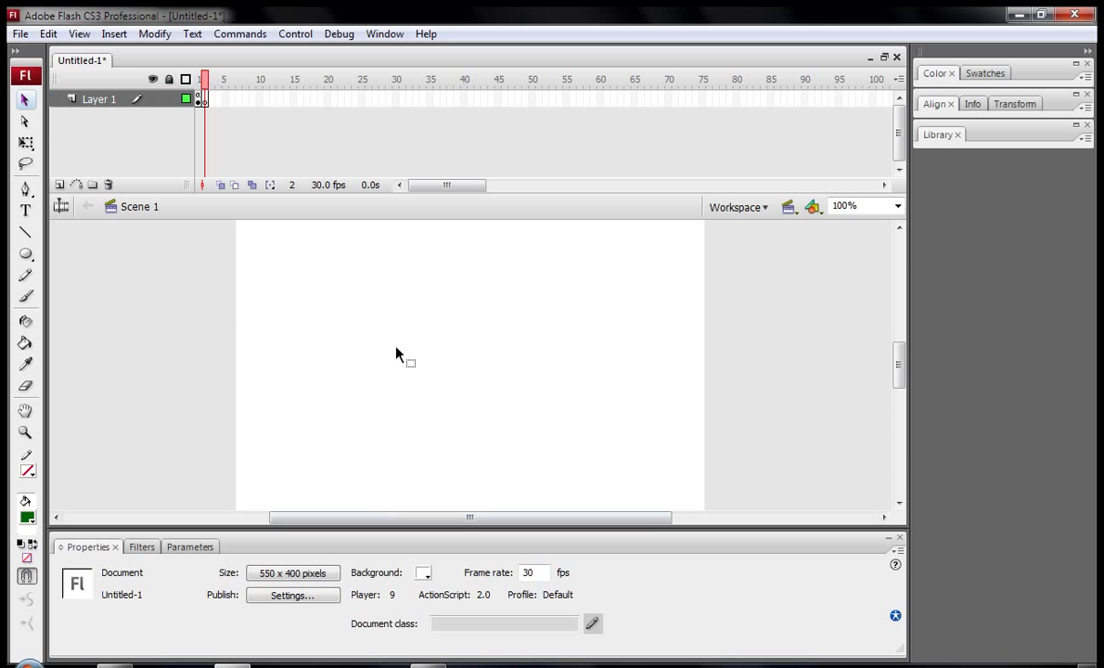
Place a static text box reading 'YOU WIN' across the top of frame 2, then return to frame 1
{"action": "left_click", "coordinate": [26, 208]}
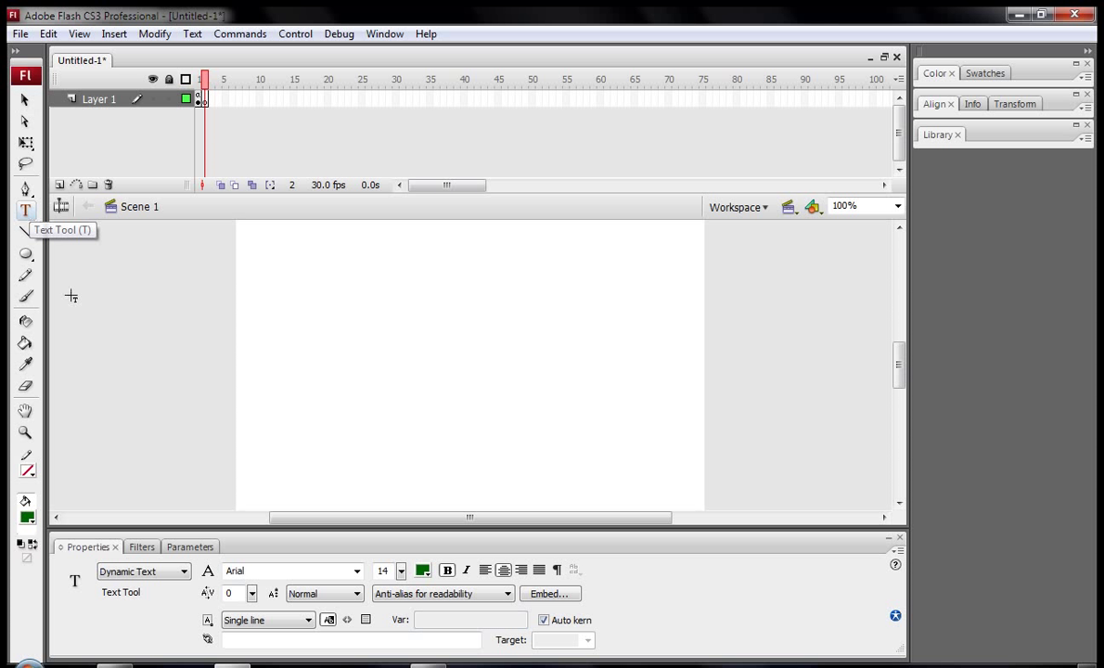
{"action": "left_click", "coordinate": [143, 572]}
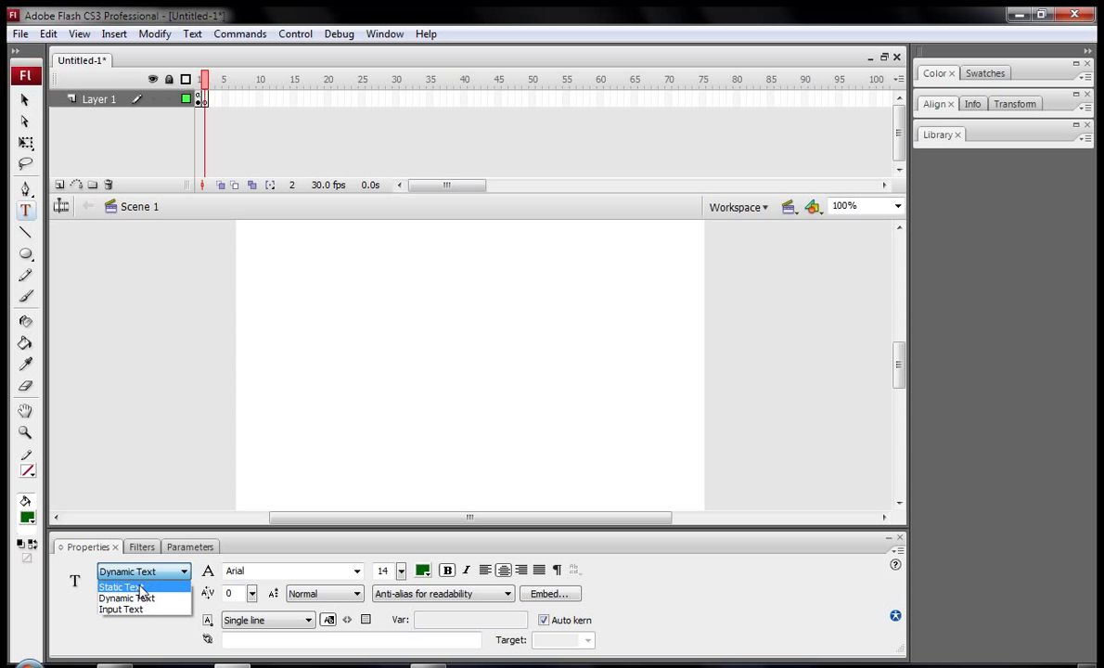
{"action": "left_click", "coordinate": [121, 587]}
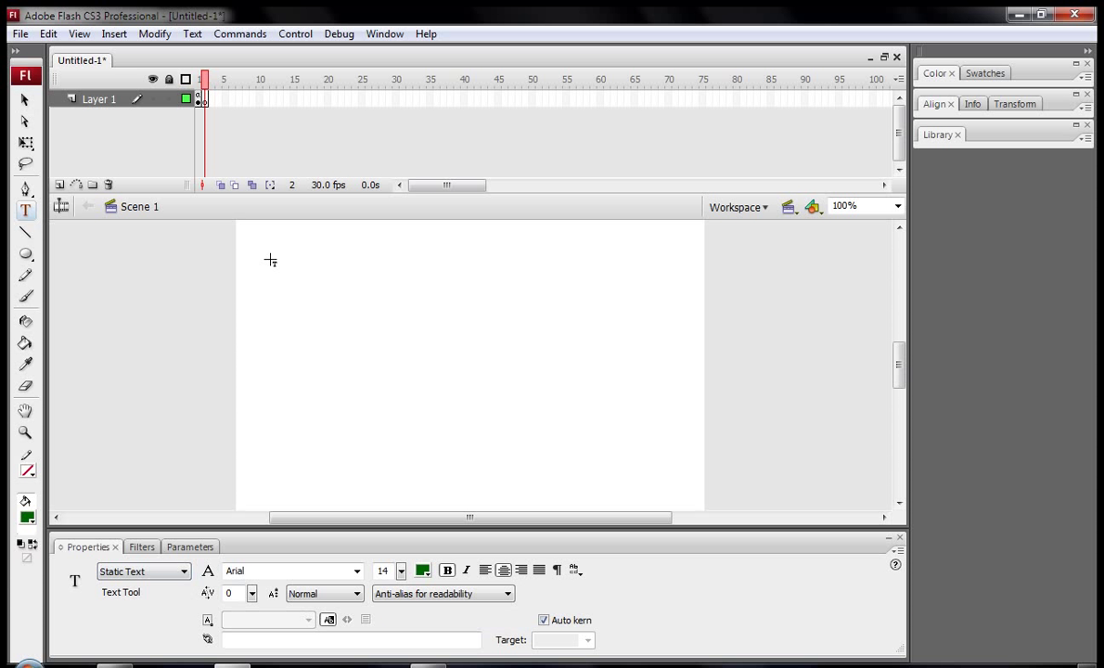
{"action": "left_click_drag", "start_coordinate": [269, 249], "coordinate": [665, 260]}
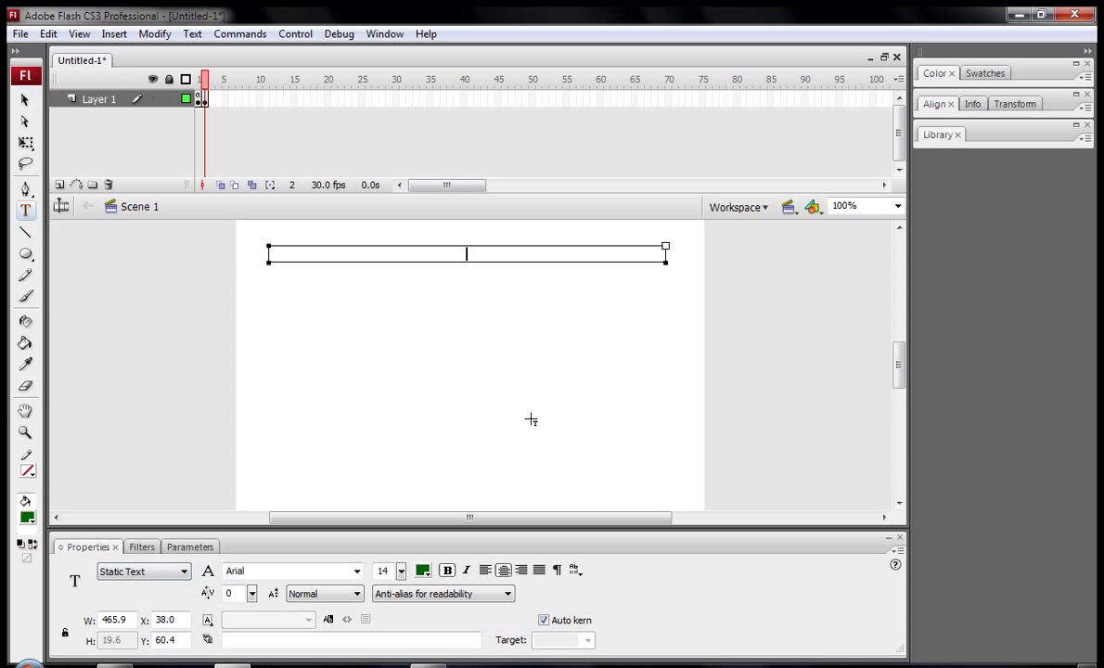
{"action": "type", "text": "YOU WIN"}
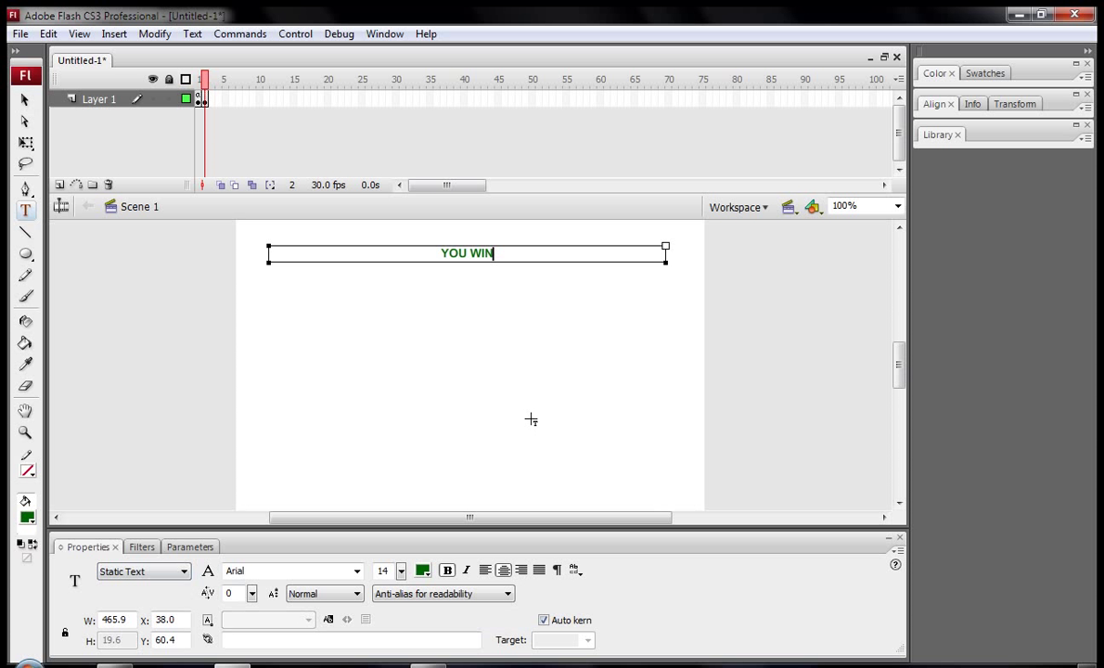
{"action": "left_click", "coordinate": [26, 97]}
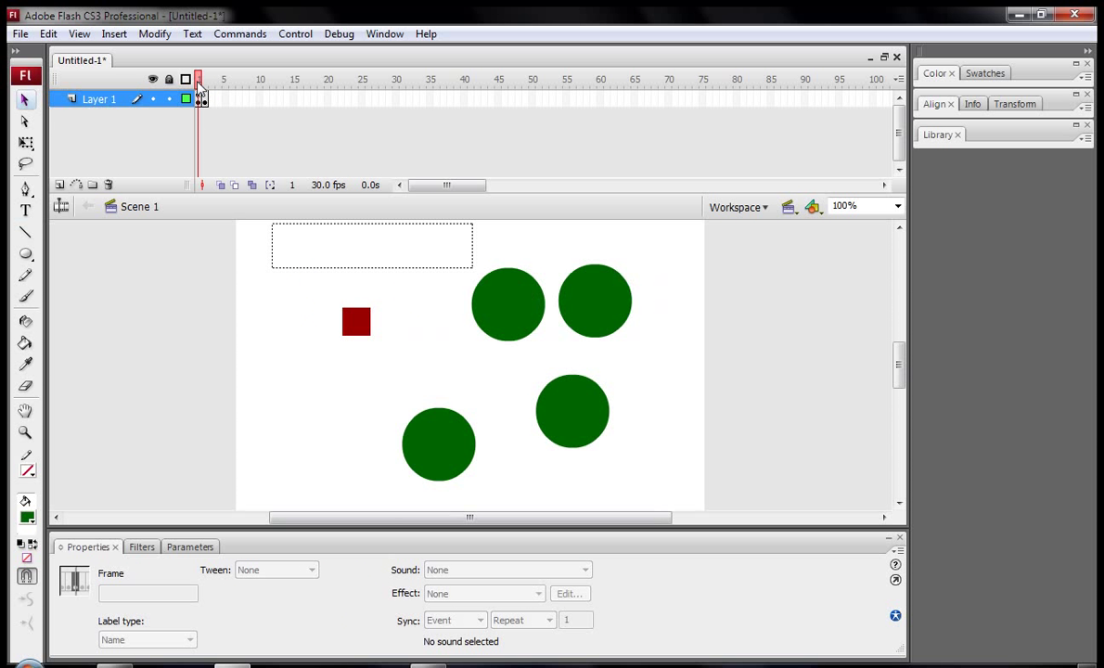
{"action": "left_click", "coordinate": [550, 343]}
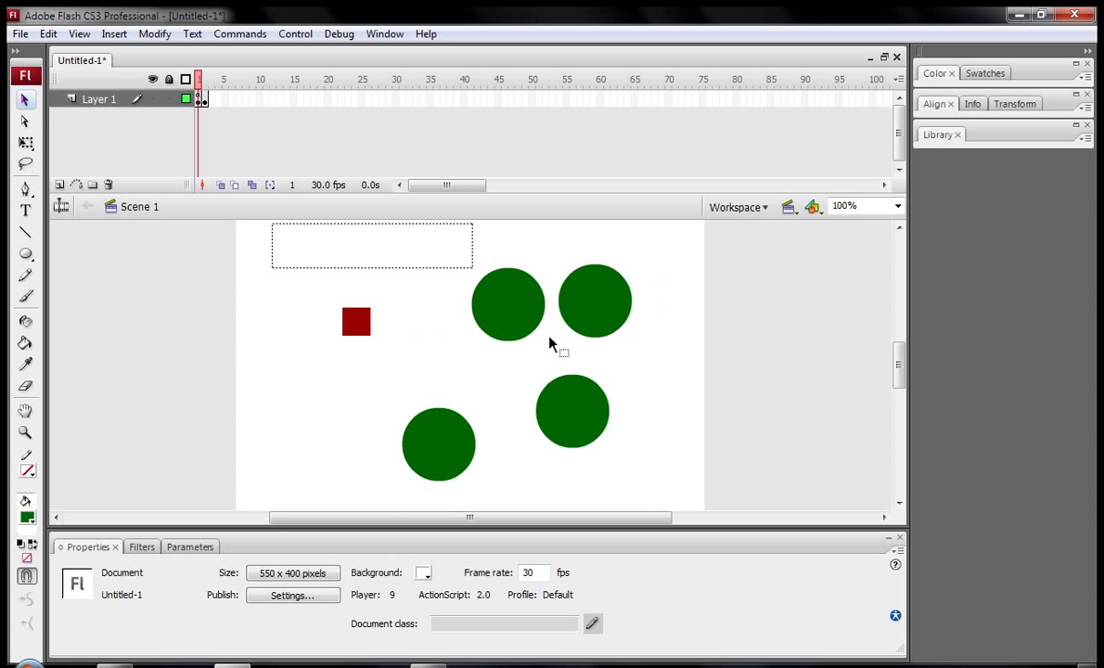
{"action": "mouse_move", "coordinate": [505, 430]}
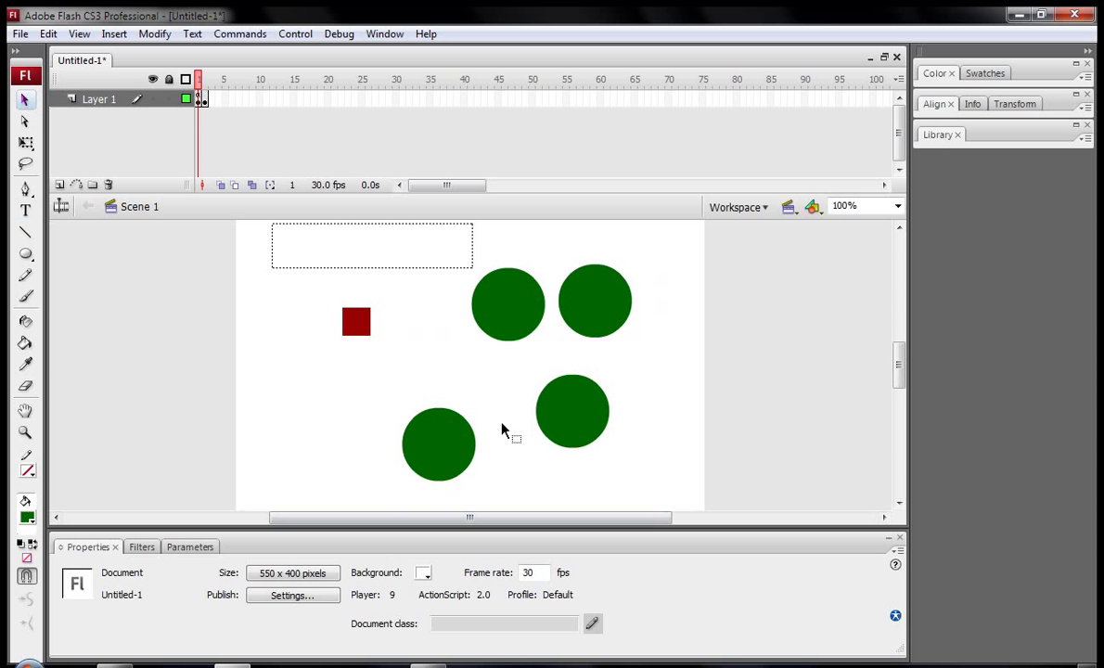
{"action": "mouse_move", "coordinate": [388, 330]}
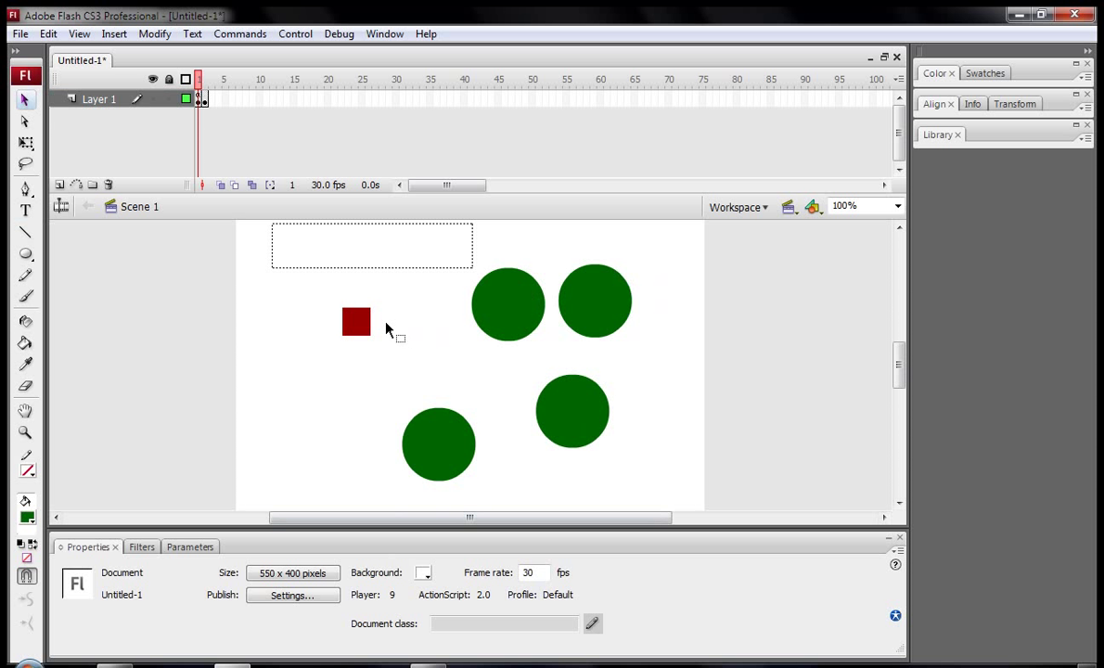
{"action": "mouse_move", "coordinate": [371, 346]}
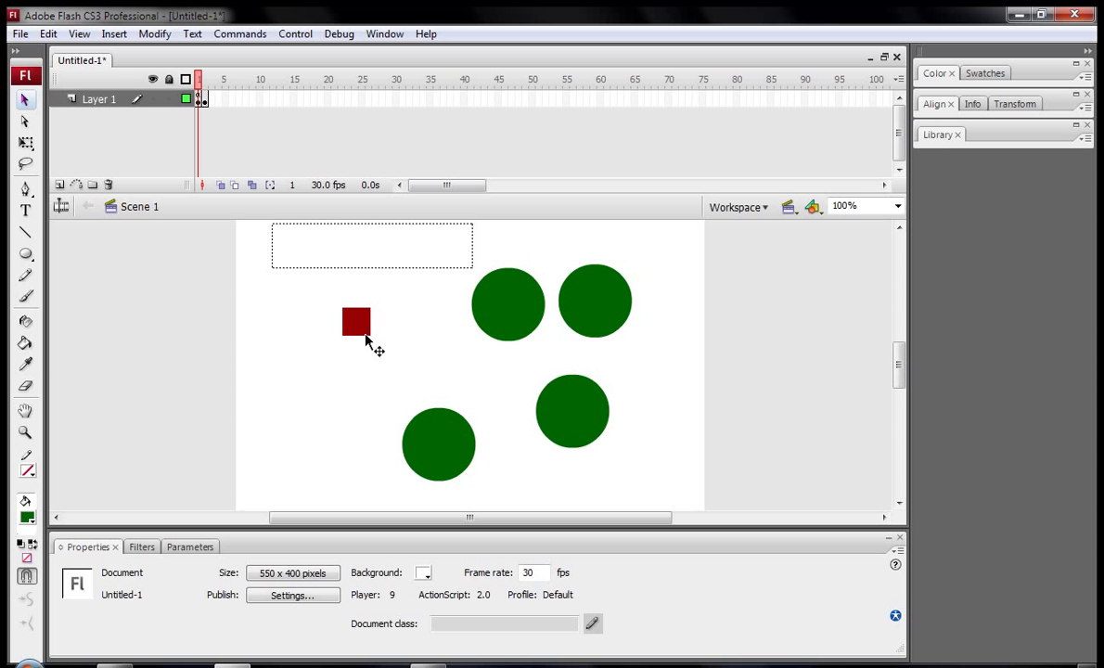
Select the red square and make room for new code before the script's final closing brace
{"action": "left_click", "coordinate": [356, 323]}
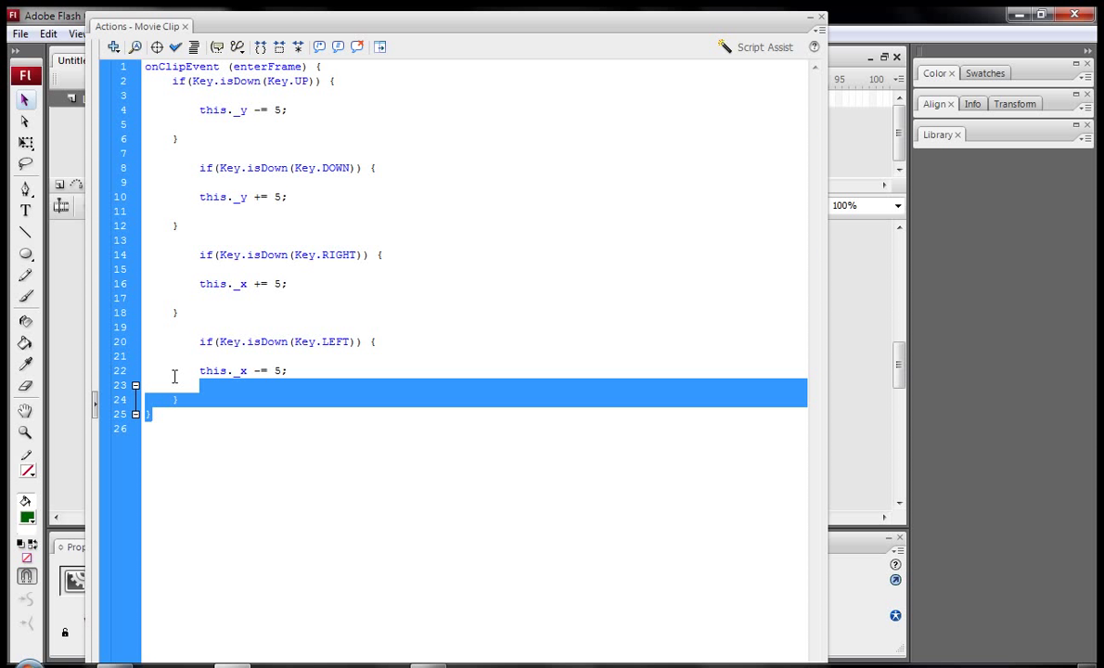
{"action": "left_click", "coordinate": [271, 419]}
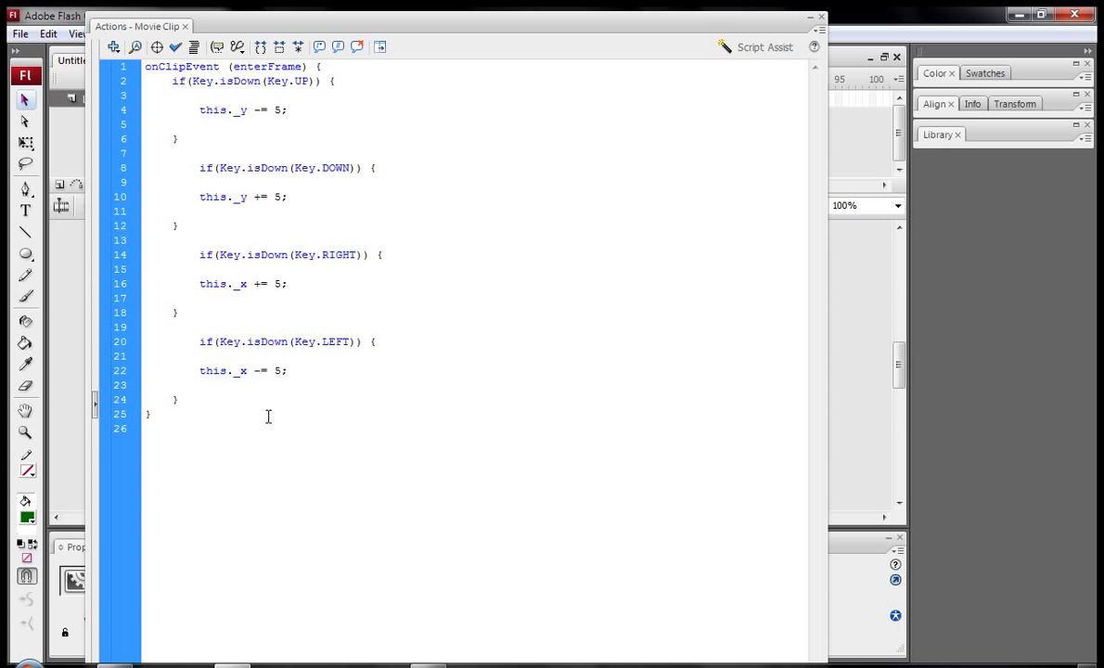
{"action": "key", "text": "Return"}
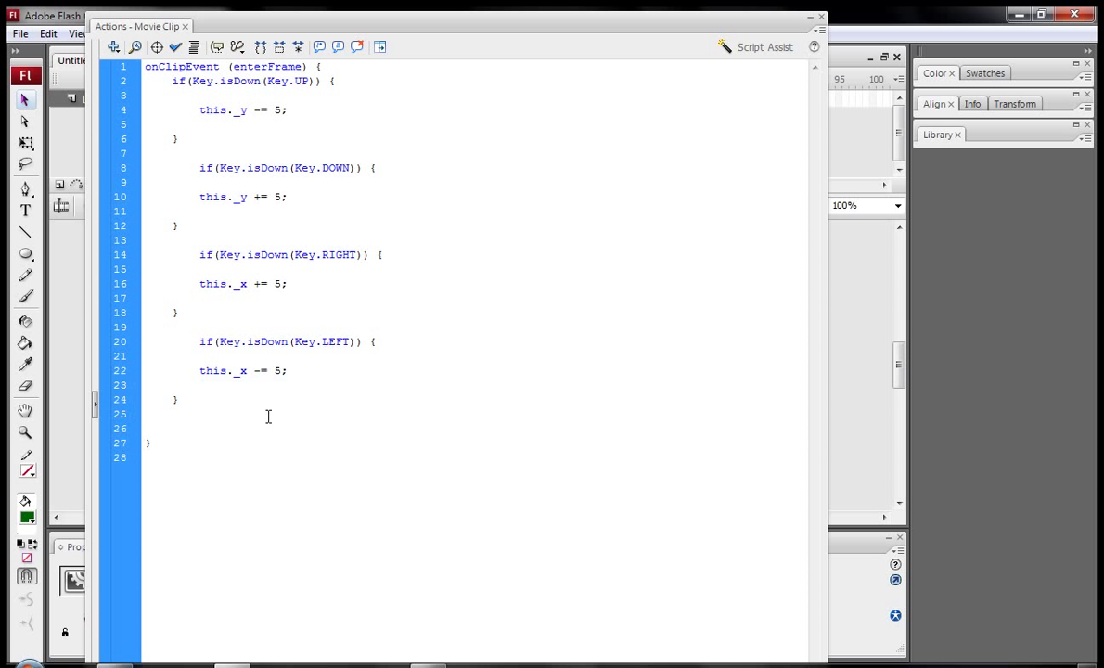
{"action": "left_click", "coordinate": [170, 426]}
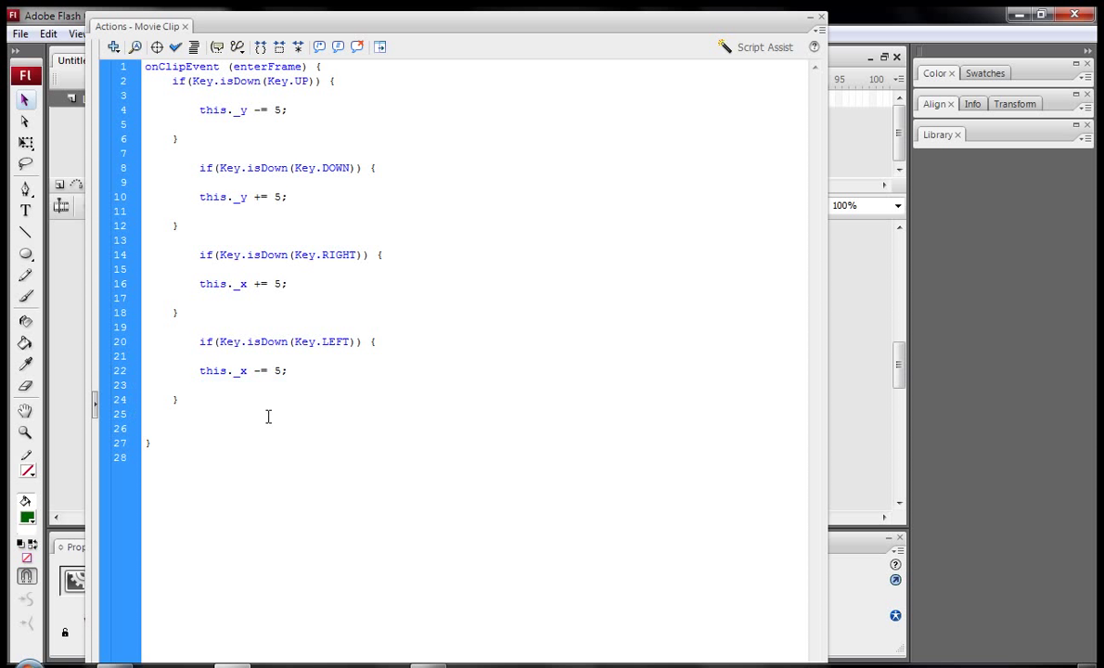
Add if(_root.money==40){ _root.gotoAndStop(2); } so reaching 40 money jumps to the win frame
{"action": "type", "text": "if("}
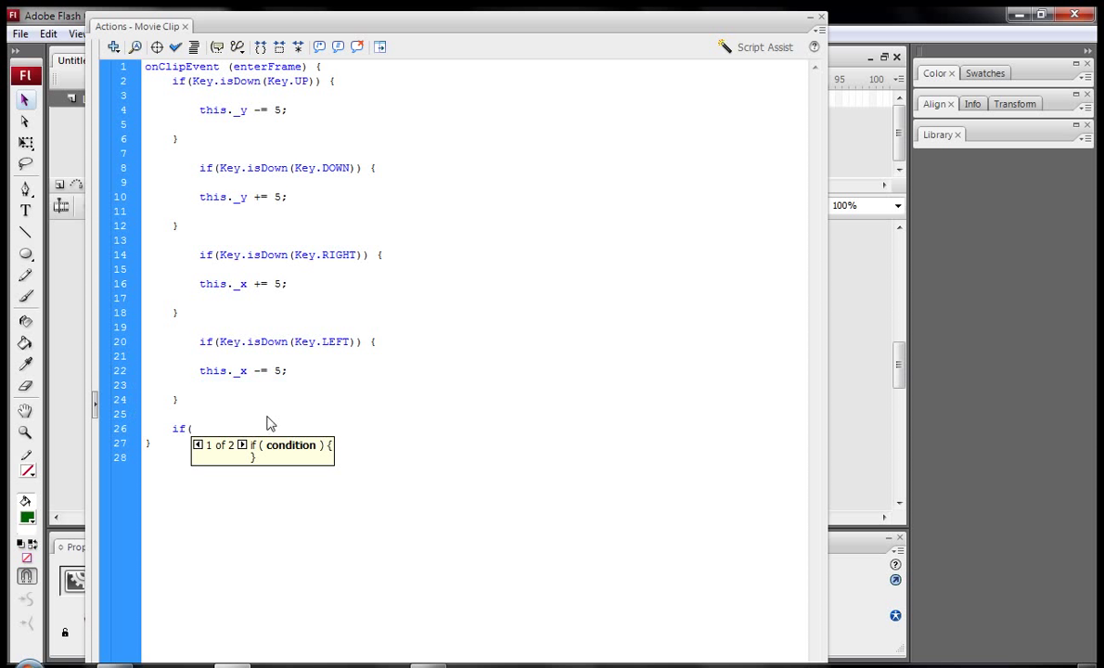
{"action": "type", "text": "_root.m"}
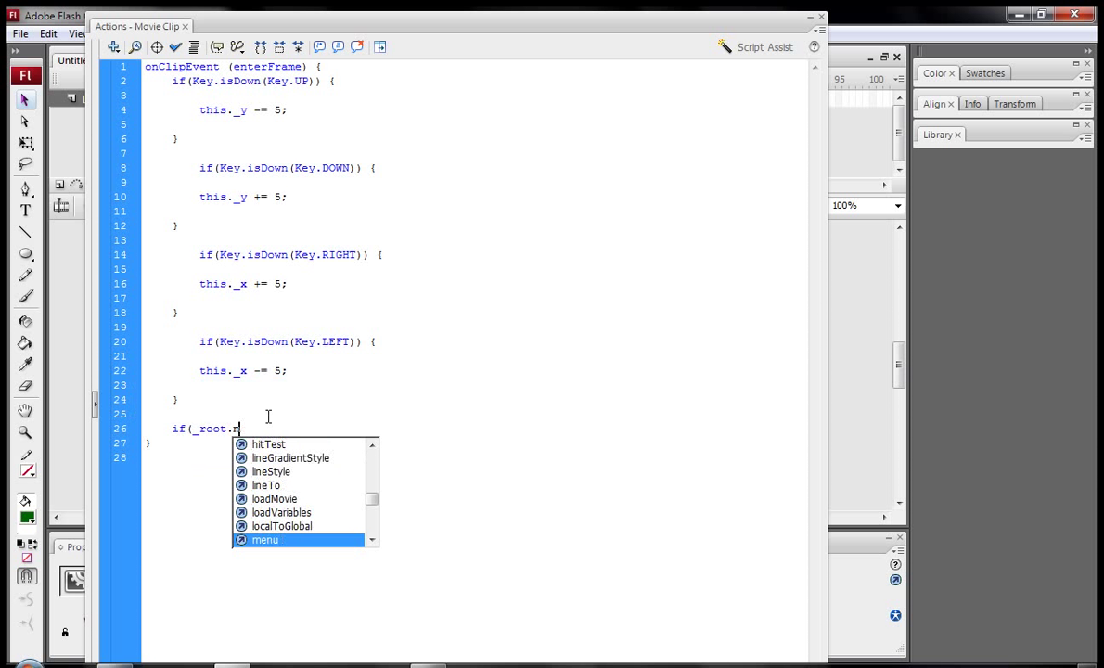
{"action": "type", "text": "oney"}
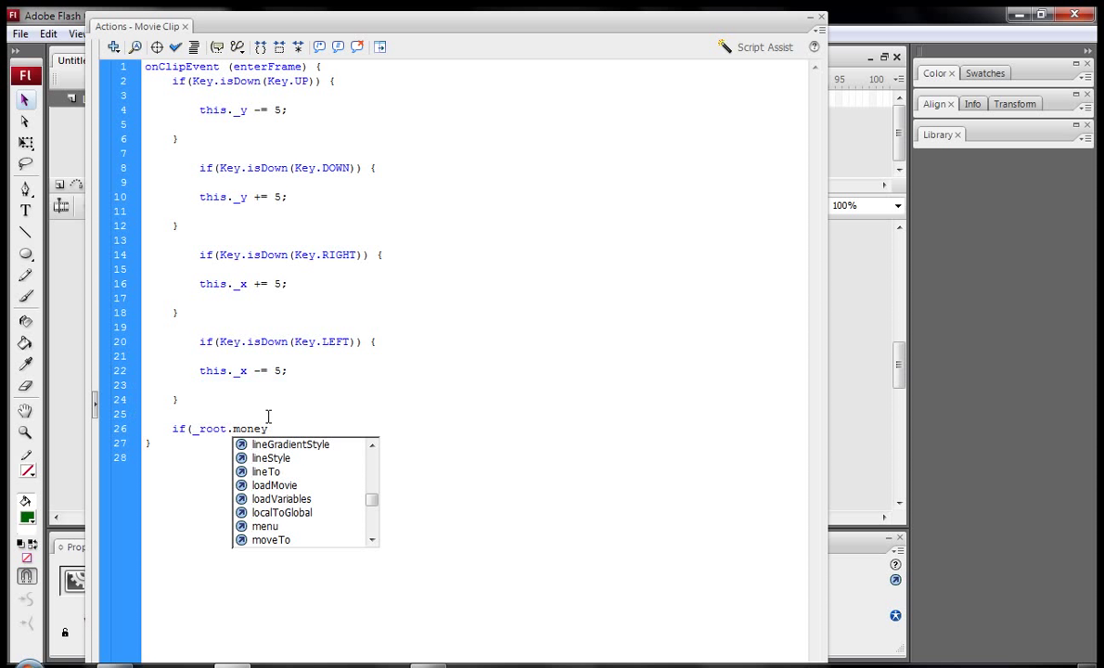
{"action": "type", "text": "=40"}
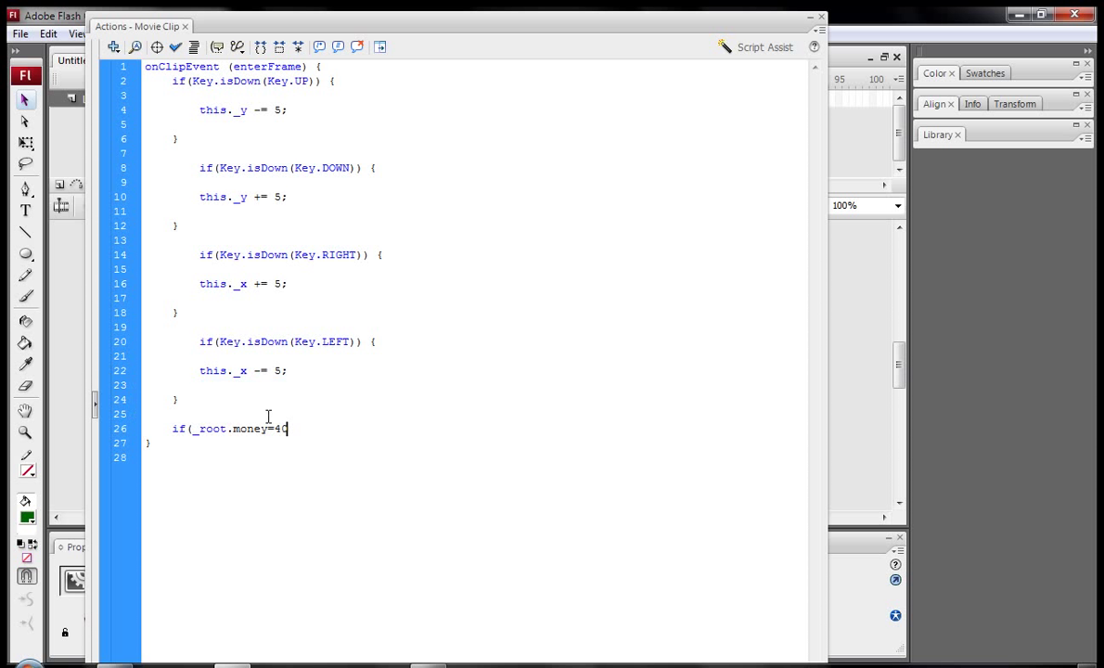
{"action": "key", "text": "BackSpace"}
{"action": "type", "text": "=40"}
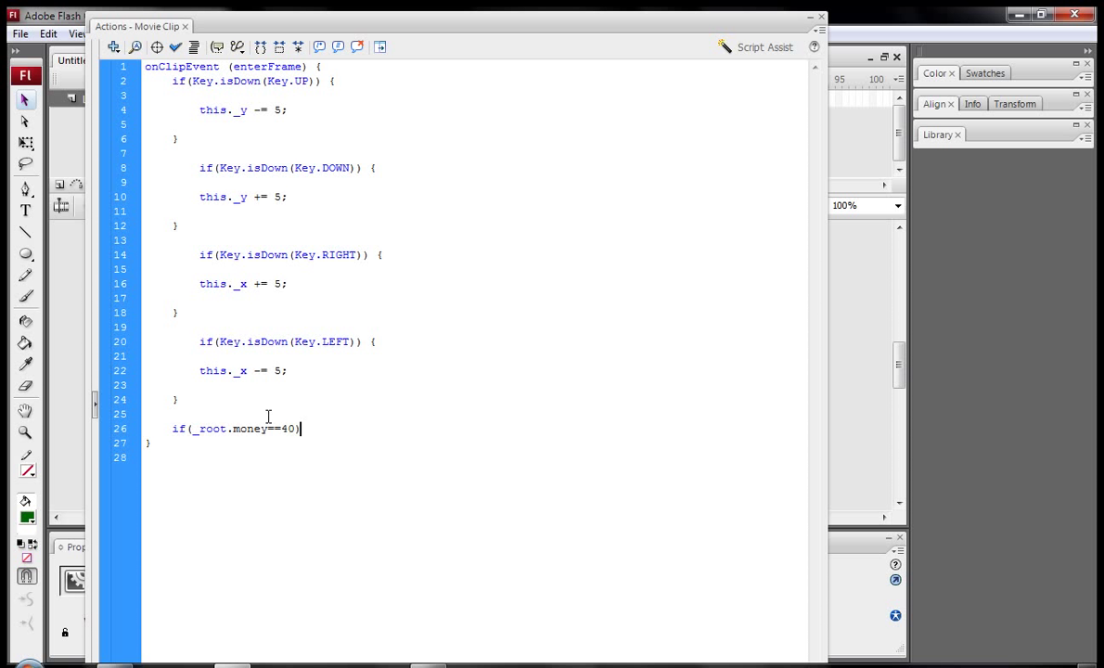
{"action": "type", "text": "{{"}
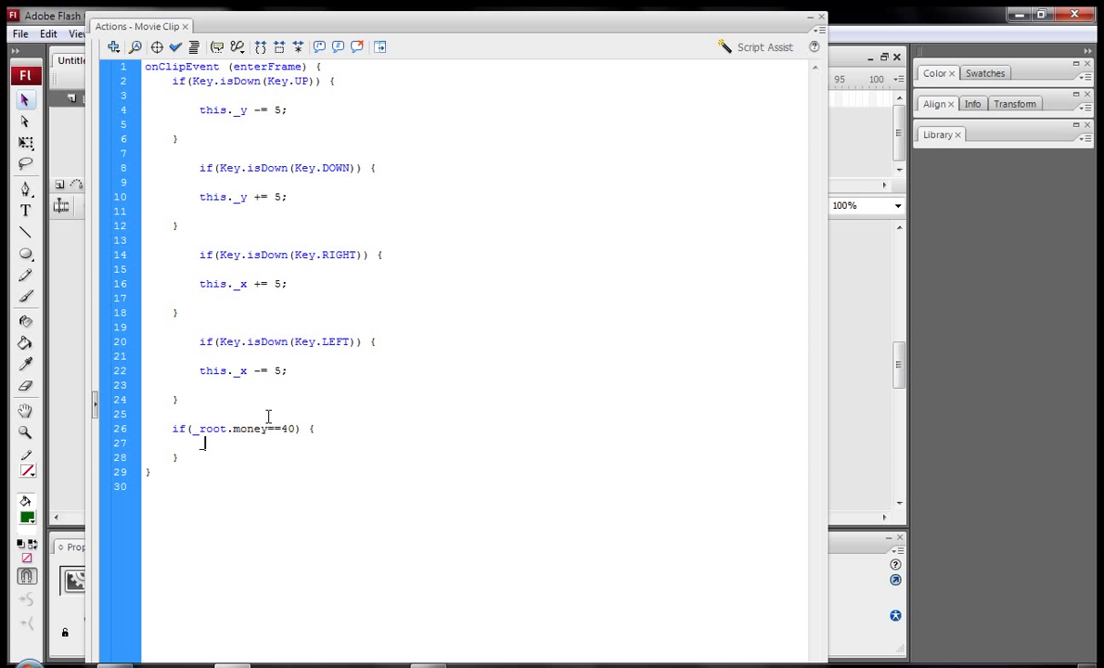
{"action": "type", "text": "_root.gotoAndStop("}
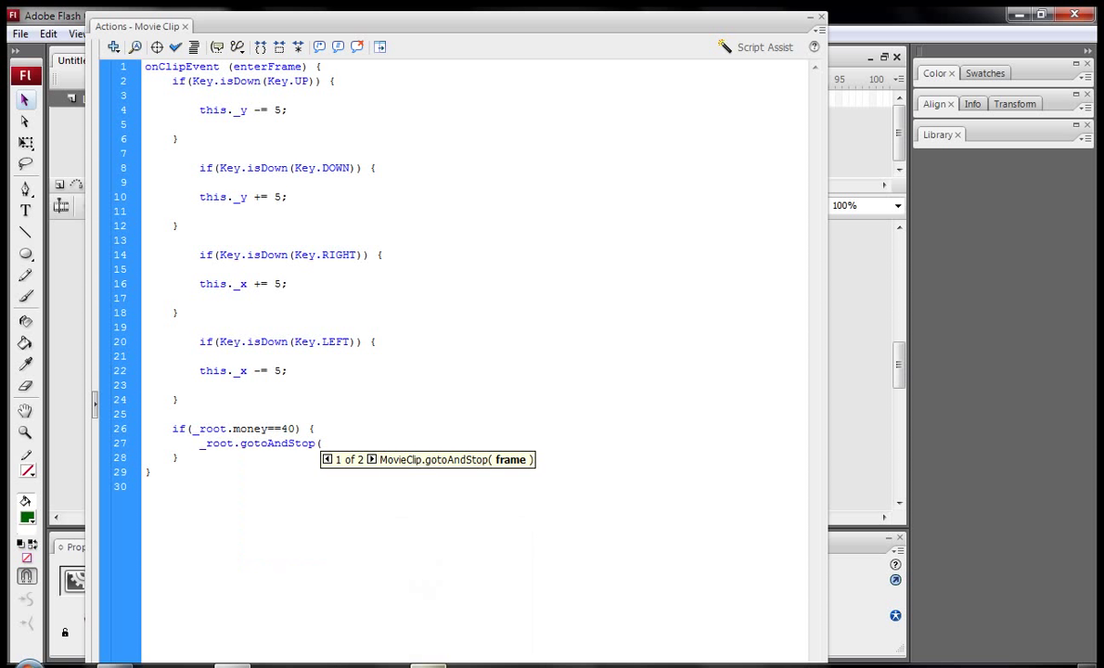
{"action": "type", "text": "2"}
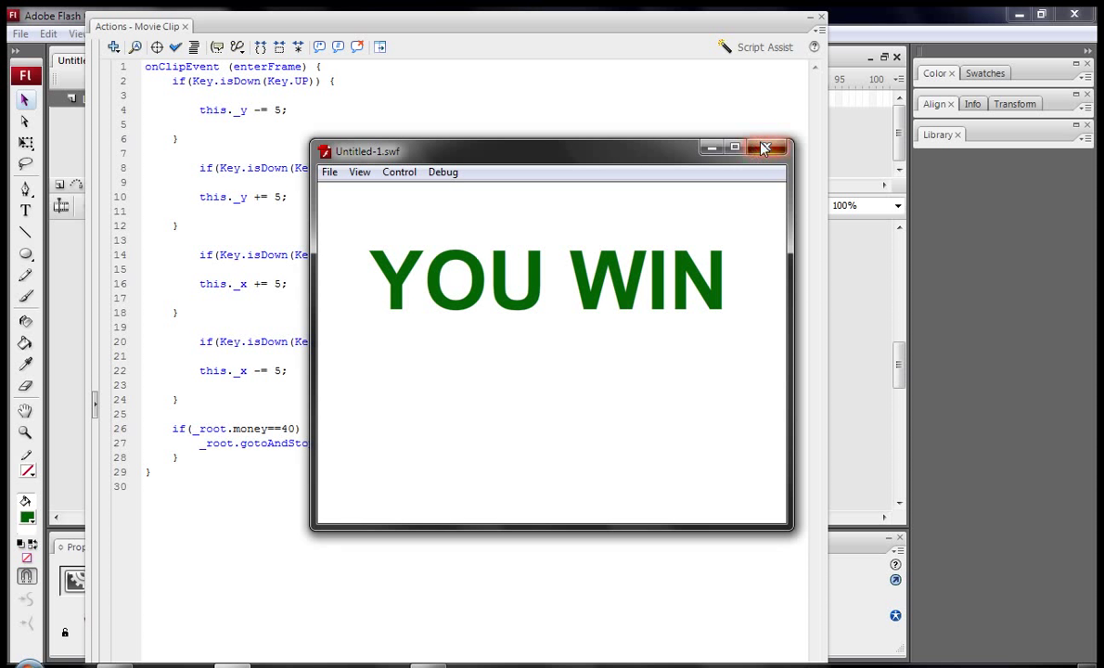
{"action": "left_click", "coordinate": [767, 149]}
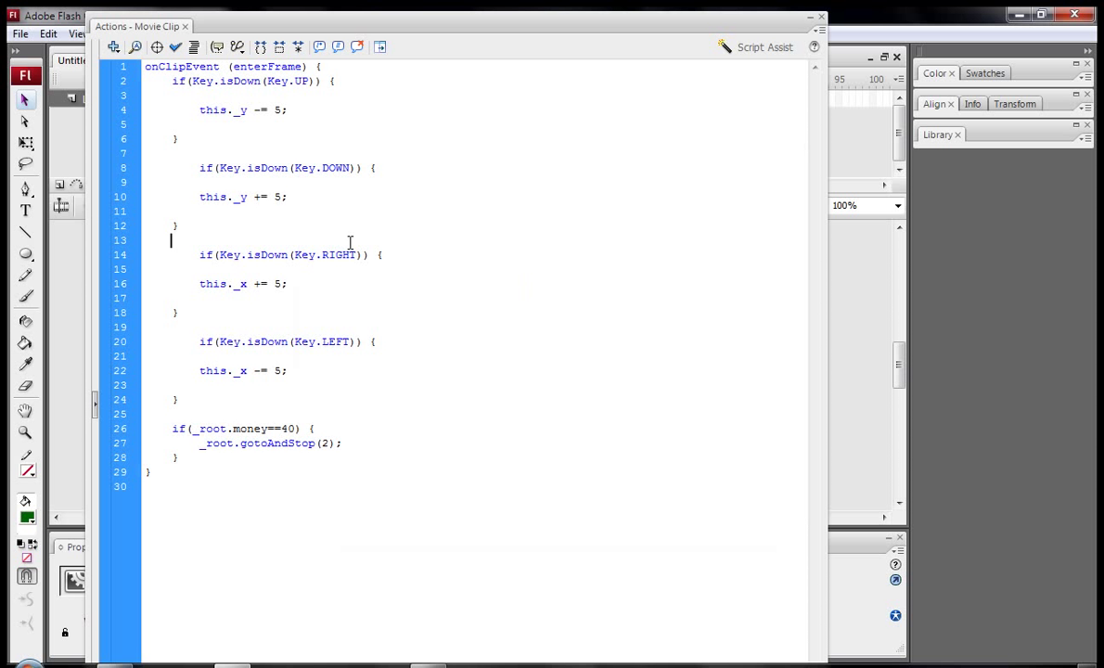